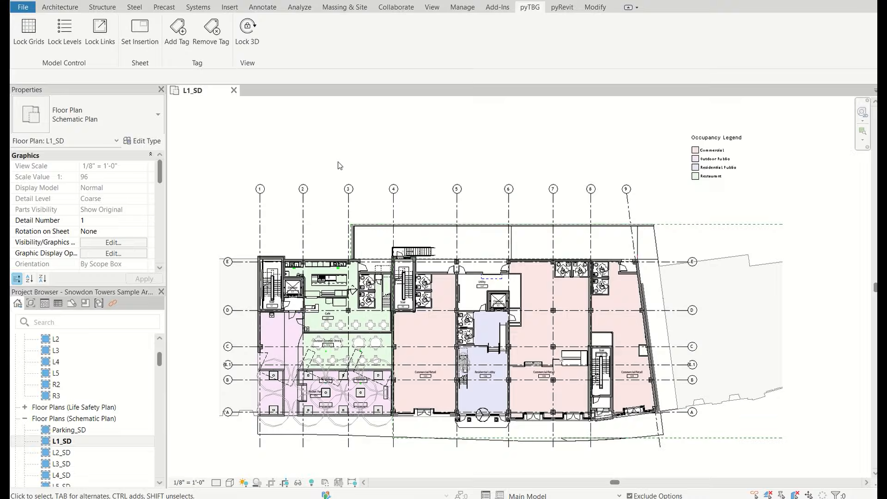
{"action": "mouse_move", "coordinate": [100, 28]}
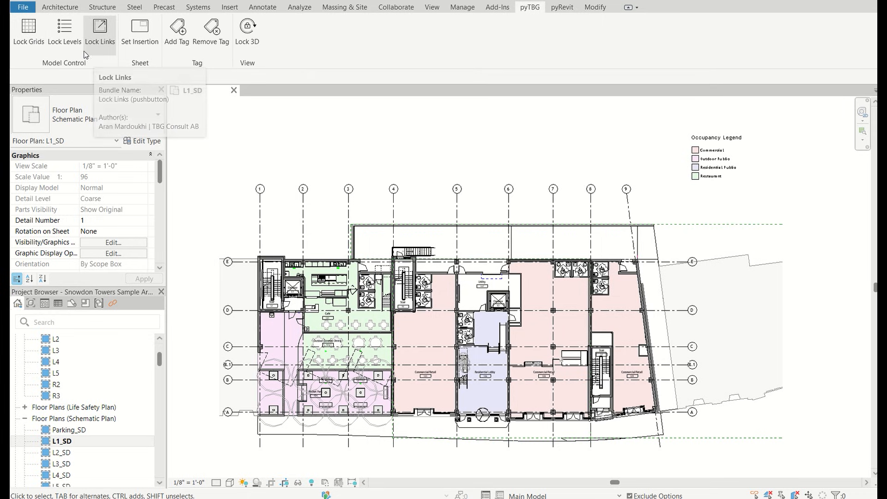
{"action": "mouse_move", "coordinate": [147, 102]}
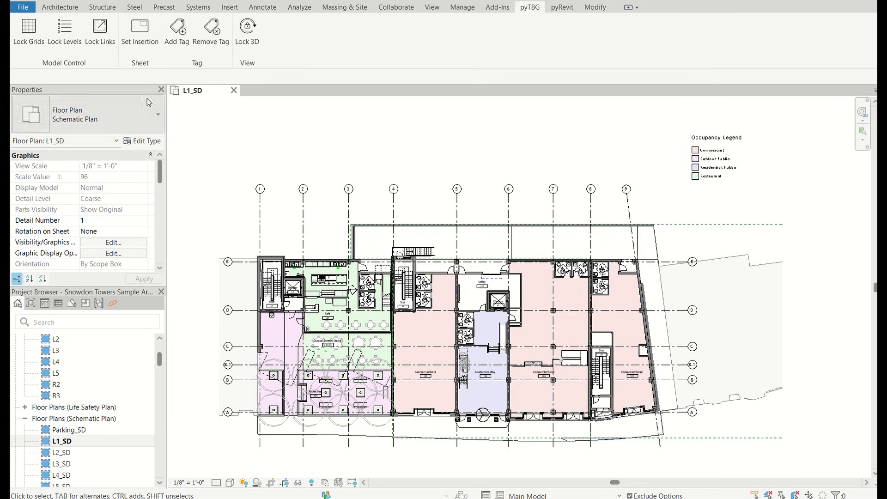
{"action": "mouse_move", "coordinate": [180, 113]}
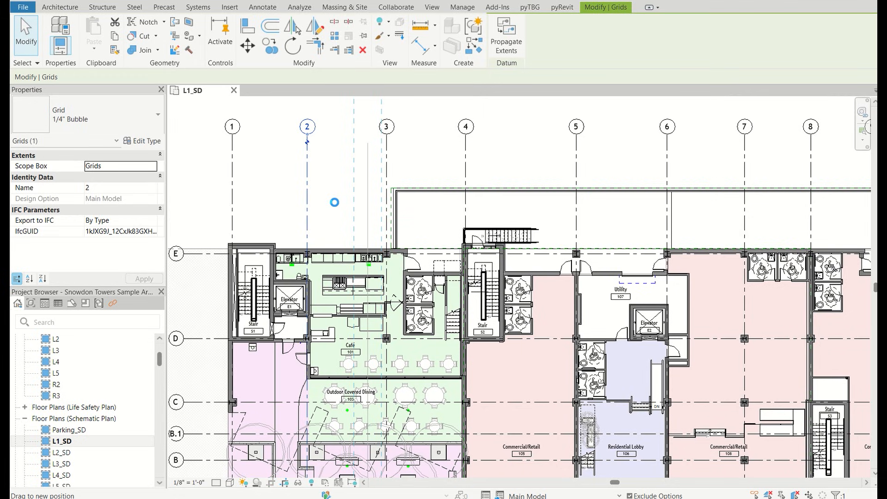
- Pin all 28 grids with Lock Grids, then confirm grid 2 can no longer be dragged
{"action": "left_click_drag", "start_coordinate": [307, 128], "coordinate": [367, 127]}
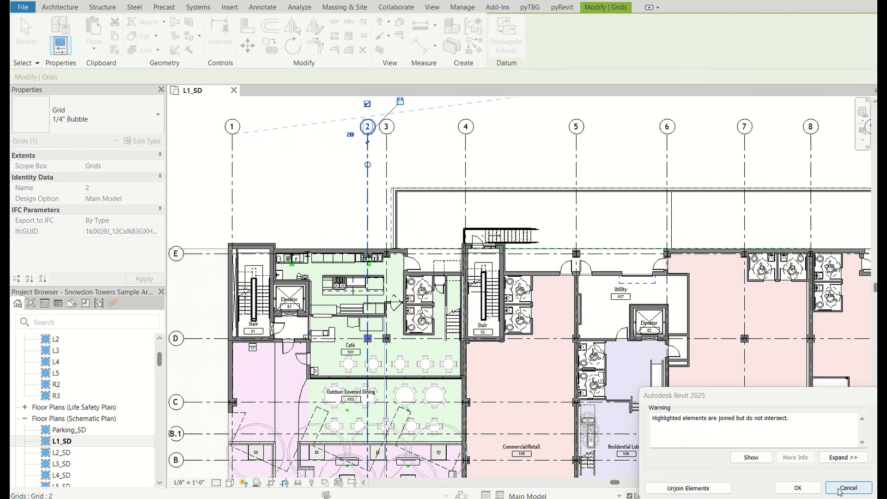
{"action": "left_click", "coordinate": [849, 488]}
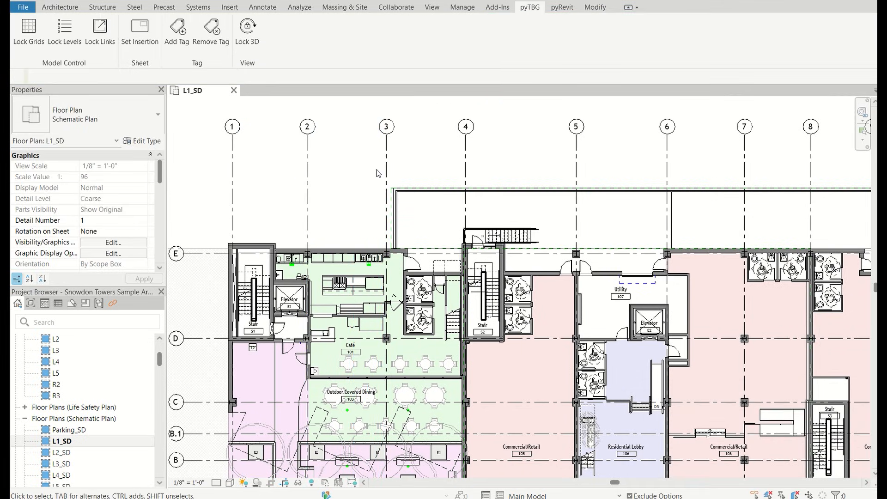
{"action": "mouse_move", "coordinate": [325, 181]}
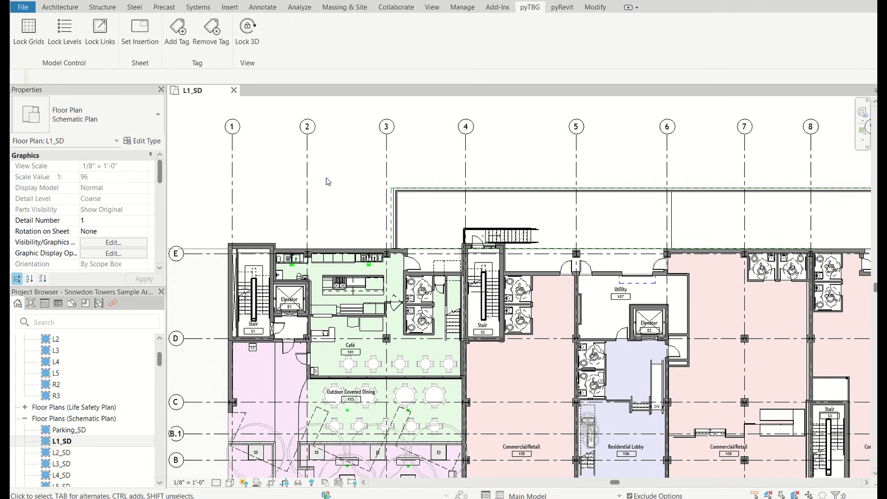
{"action": "mouse_move", "coordinate": [204, 123]}
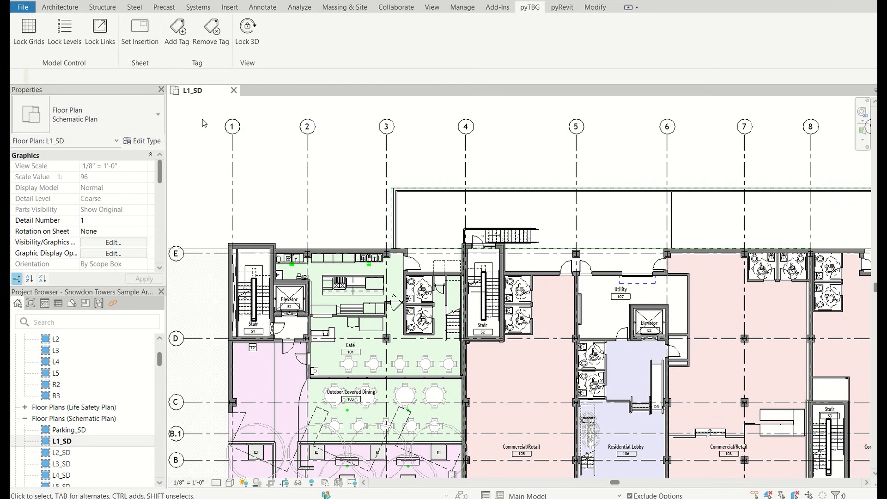
{"action": "mouse_move", "coordinate": [88, 65]}
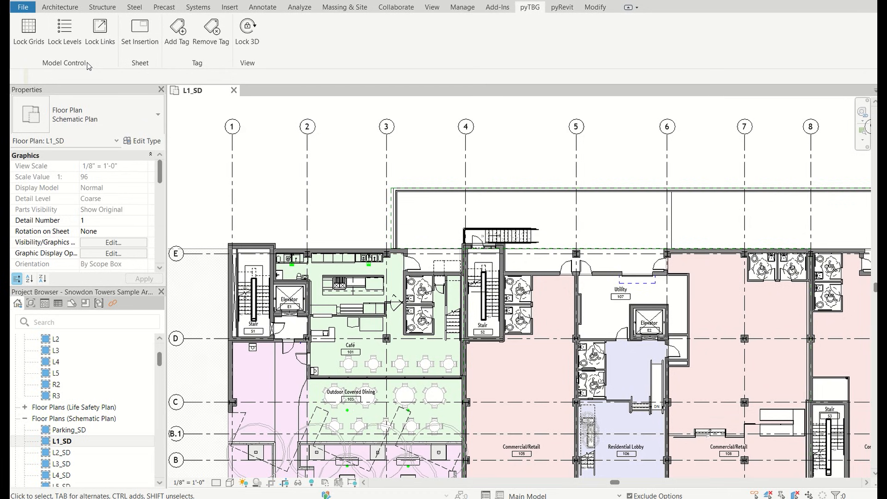
{"action": "mouse_move", "coordinate": [175, 164]}
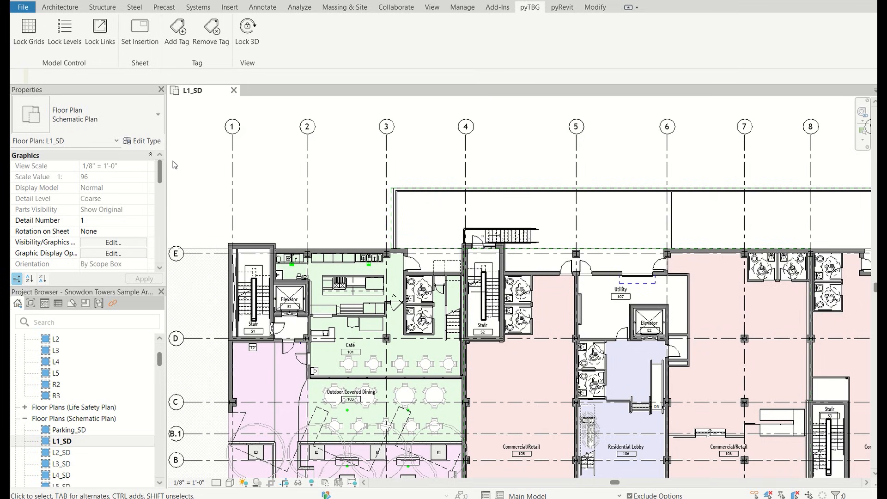
{"action": "mouse_move", "coordinate": [64, 31]}
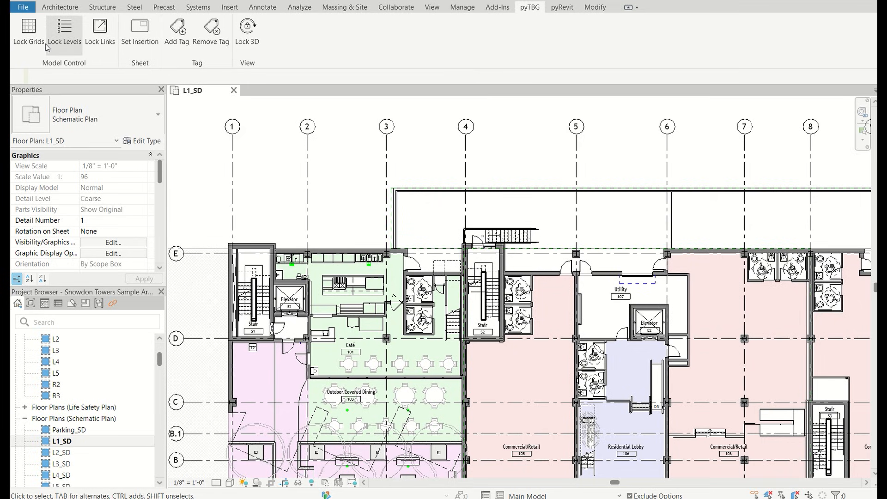
{"action": "mouse_move", "coordinate": [27, 30]}
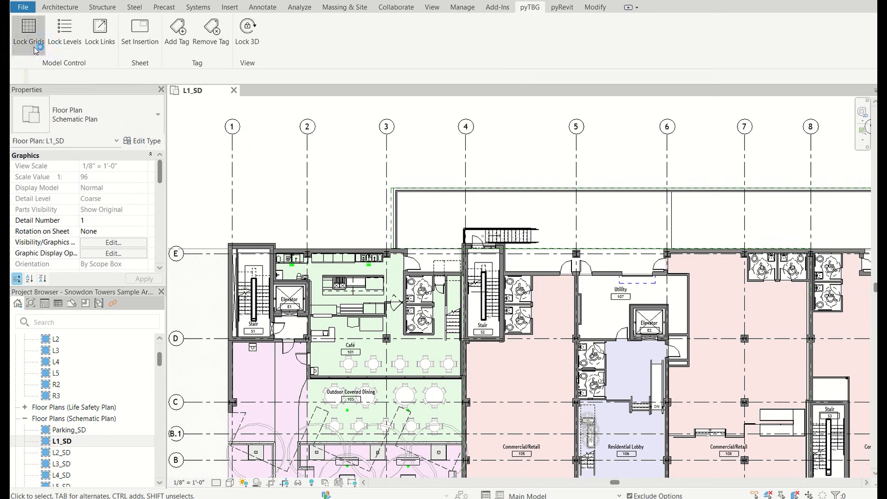
{"action": "left_click", "coordinate": [28, 31]}
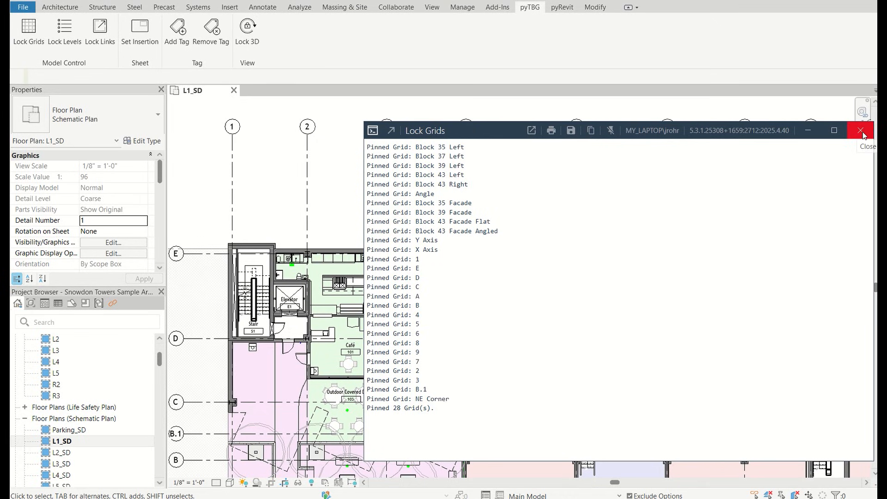
{"action": "left_click", "coordinate": [861, 130]}
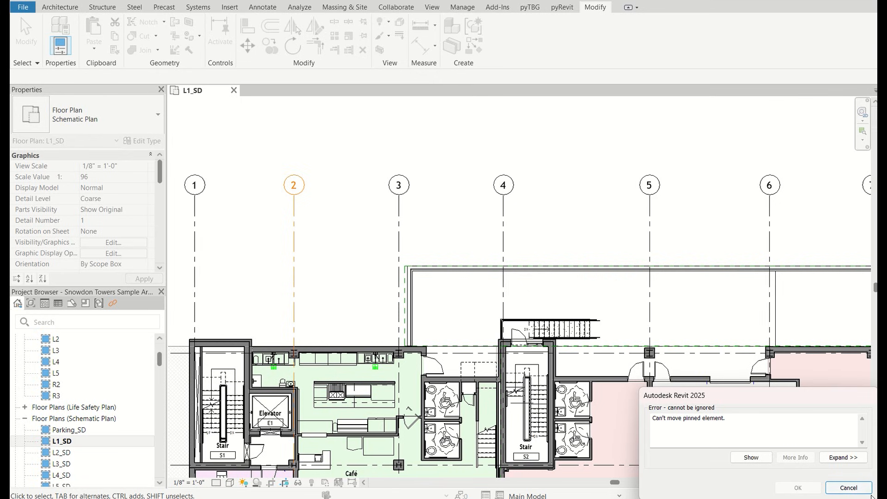
{"action": "left_click", "coordinate": [848, 487]}
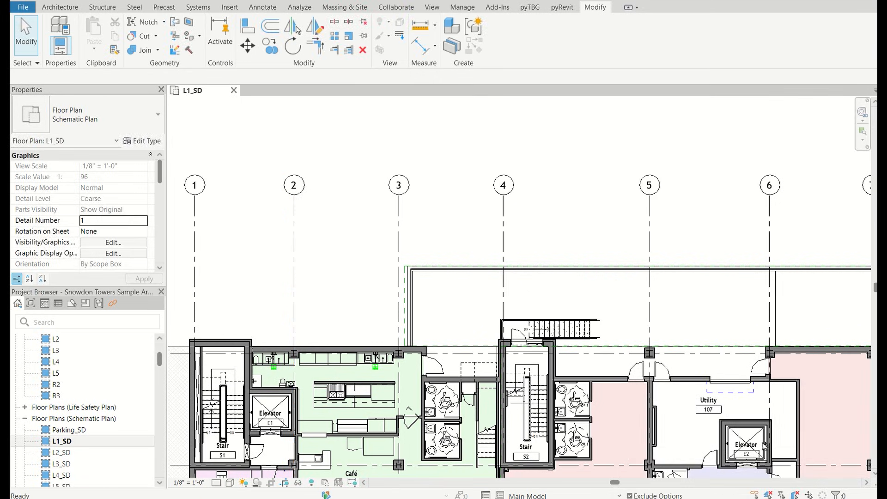
{"action": "left_click", "coordinate": [529, 7]}
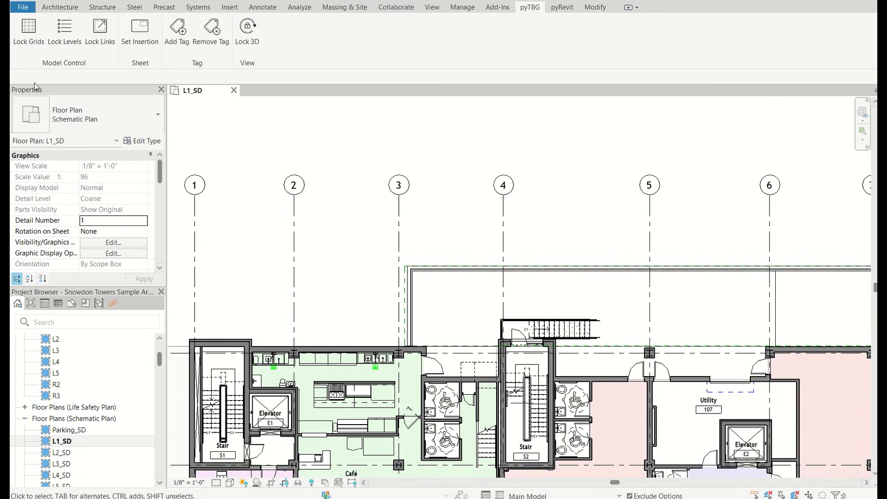
- Pin all 18 levels, open the Solar Wall - Section view, and select the Parapet 2 level
{"action": "left_click", "coordinate": [64, 30]}
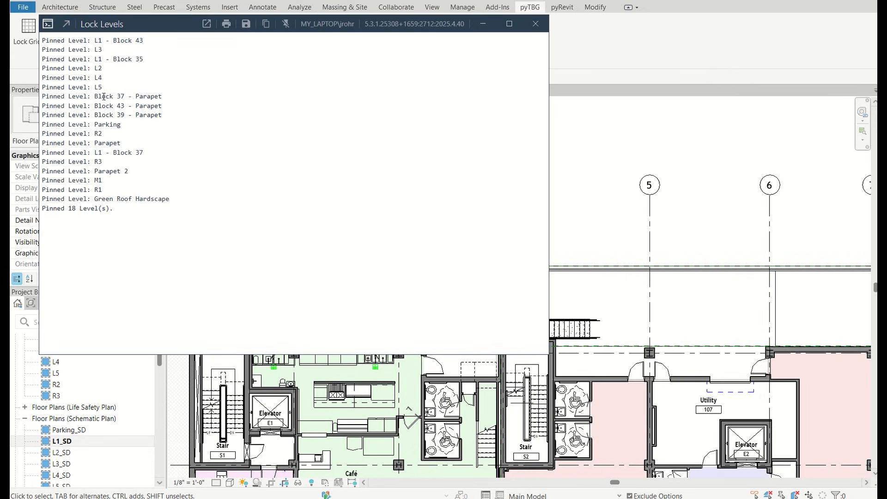
{"action": "mouse_move", "coordinate": [521, 100]}
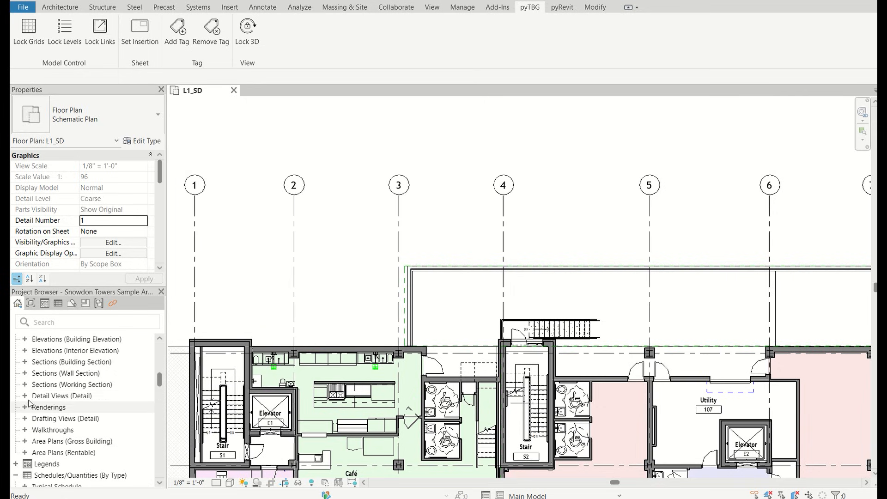
{"action": "left_click", "coordinate": [72, 384]}
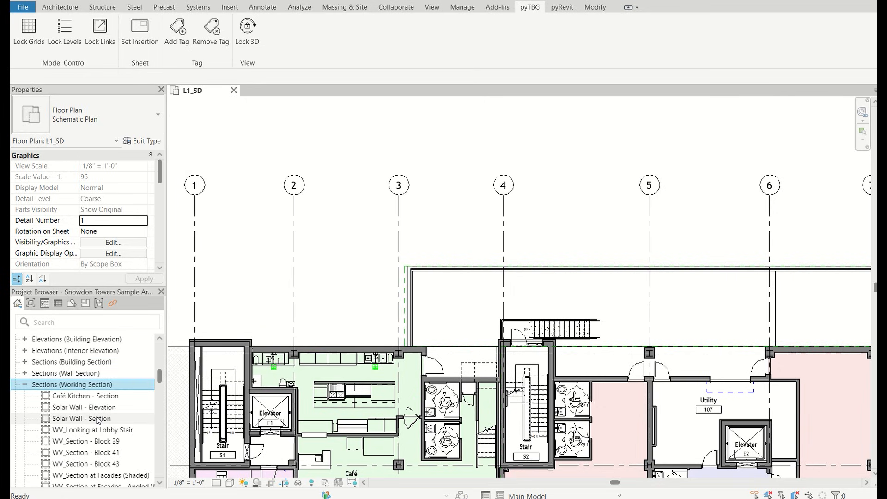
{"action": "double_click", "coordinate": [83, 418]}
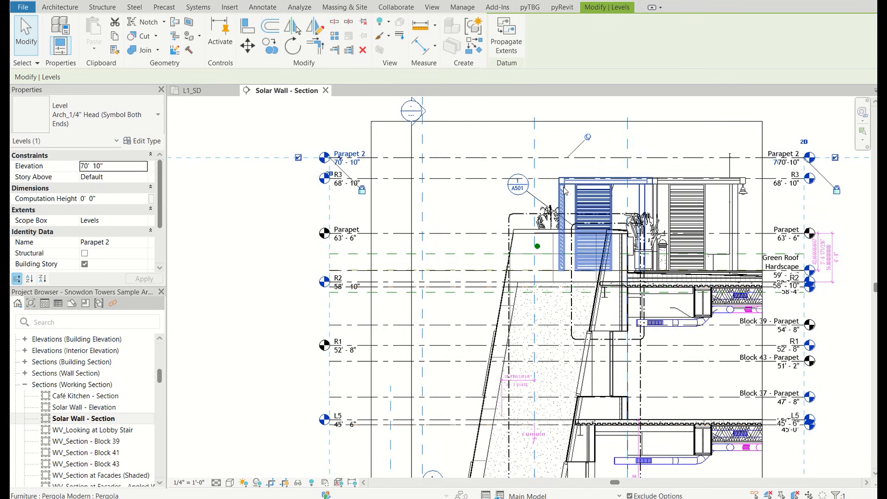
{"action": "left_click", "coordinate": [490, 156]}
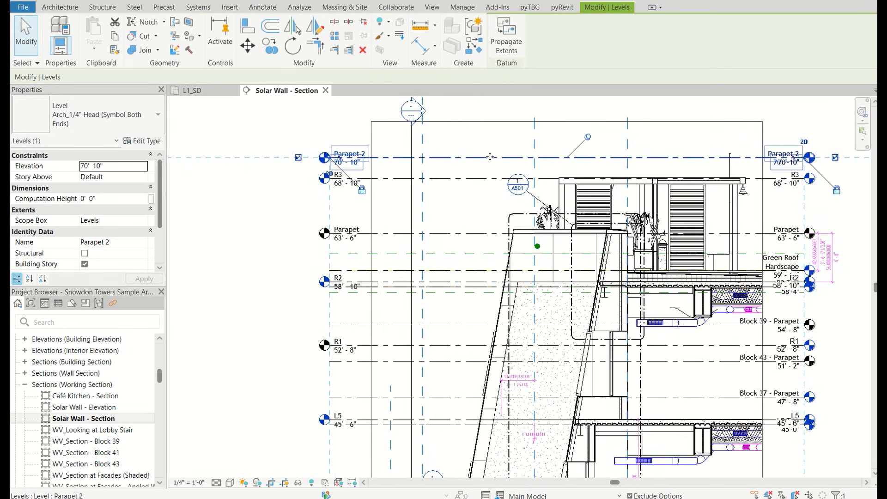
{"action": "mouse_move", "coordinate": [489, 157]}
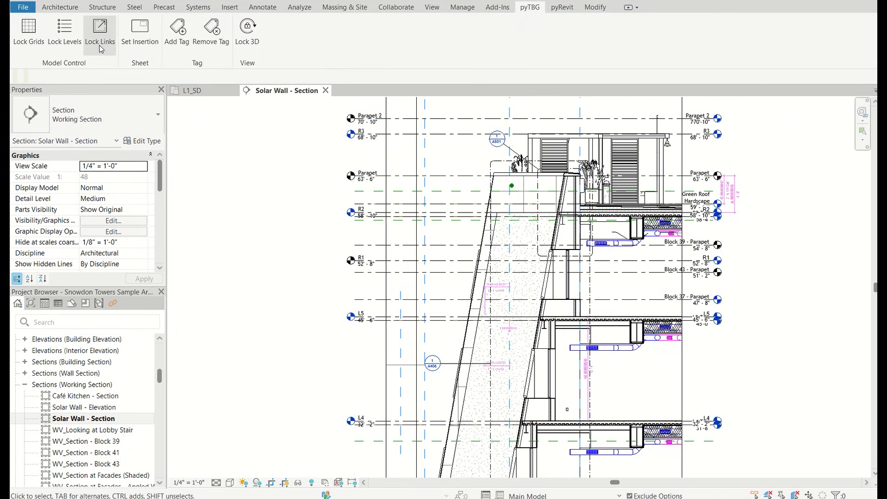
{"action": "mouse_move", "coordinate": [100, 31]}
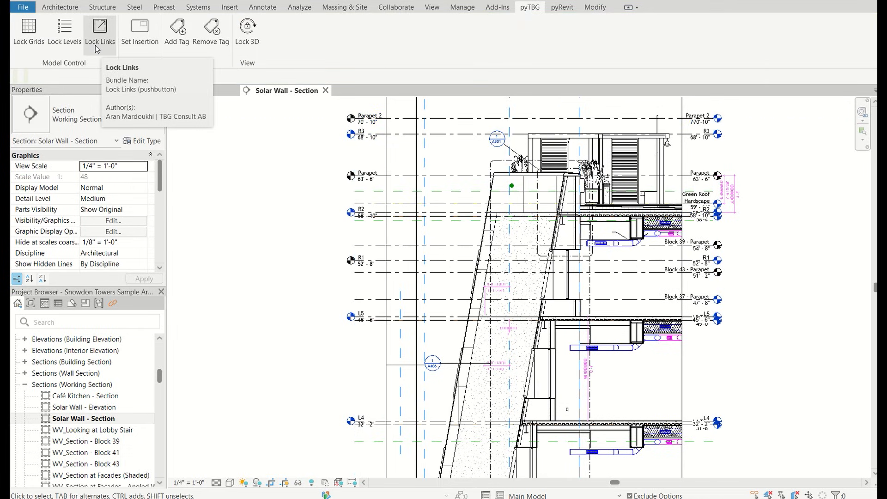
- Pin all six linked models with Lock Links and close the pinned-links report
{"action": "left_click", "coordinate": [100, 31]}
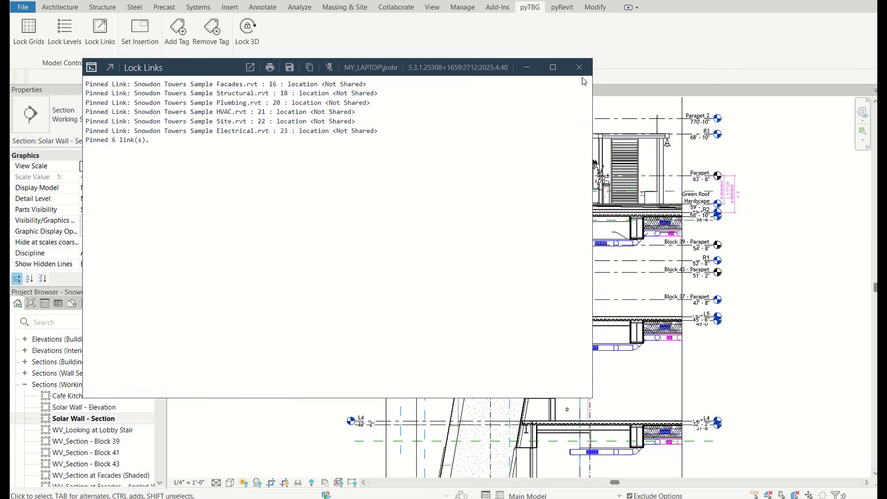
{"action": "mouse_move", "coordinate": [579, 67]}
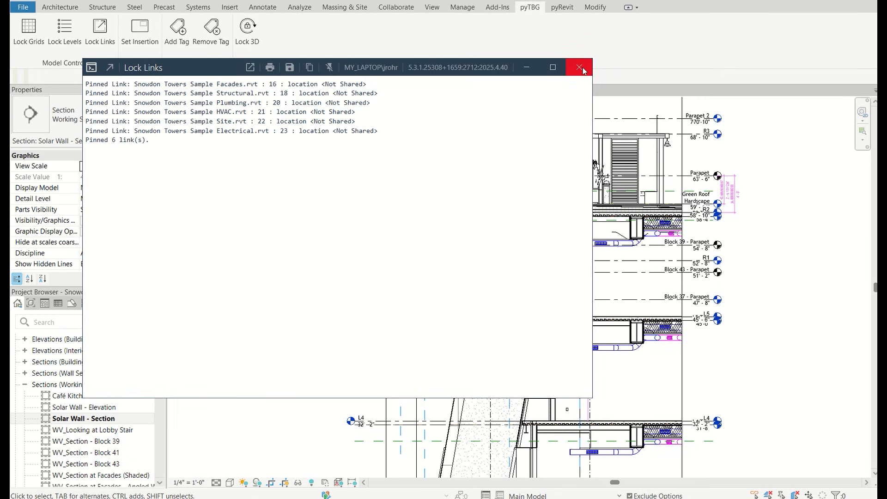
{"action": "mouse_move", "coordinate": [580, 67]}
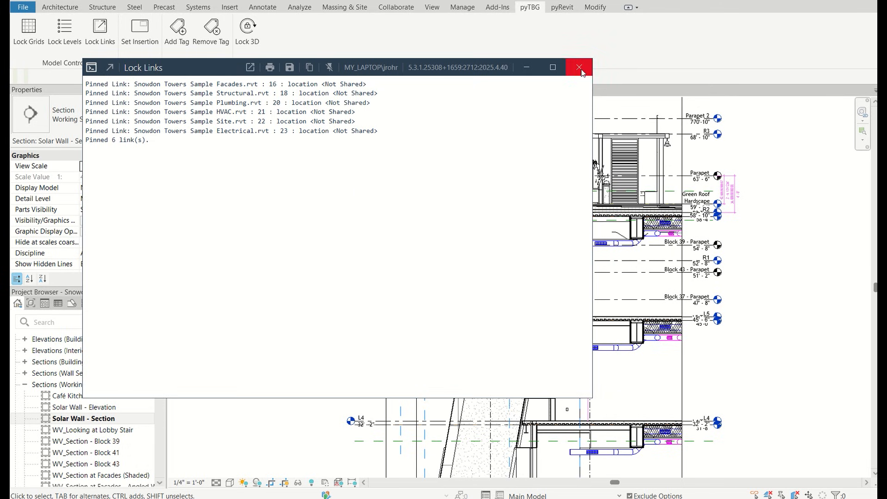
{"action": "left_click", "coordinate": [579, 68]}
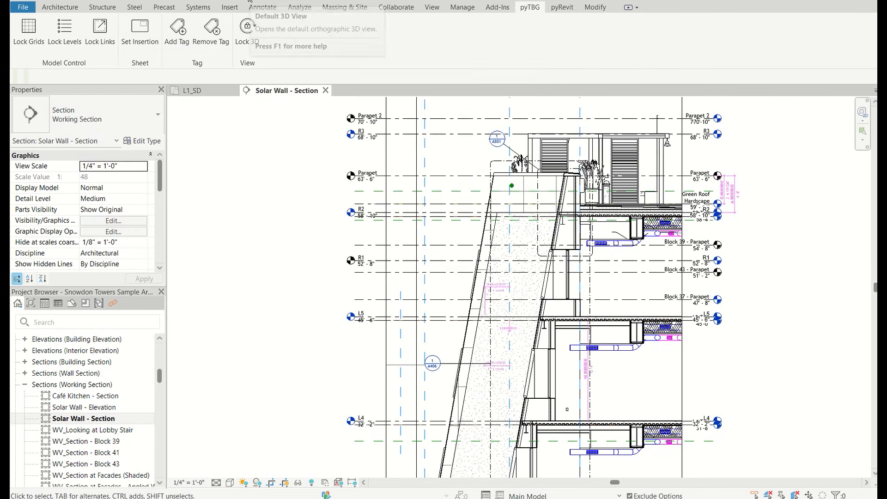
- Show the default 3D view of the linked Snowdon Towers site and building models
{"action": "left_click", "coordinate": [247, 26]}
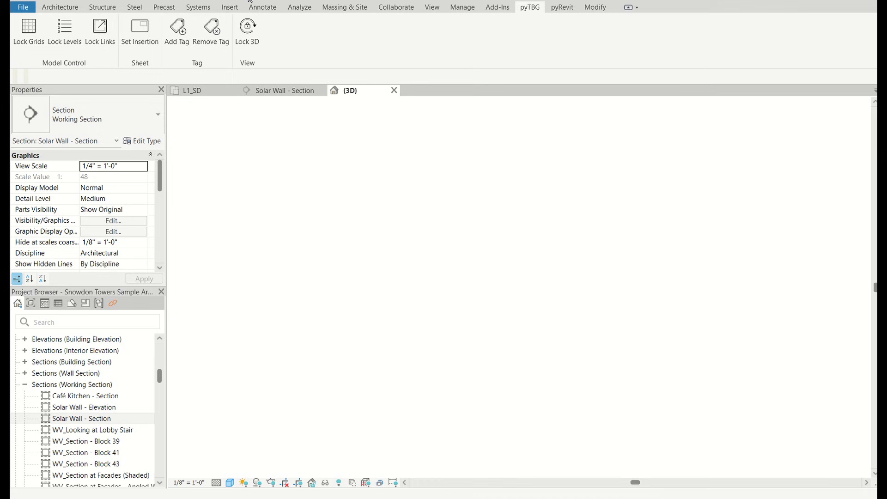
{"action": "left_click", "coordinate": [351, 90]}
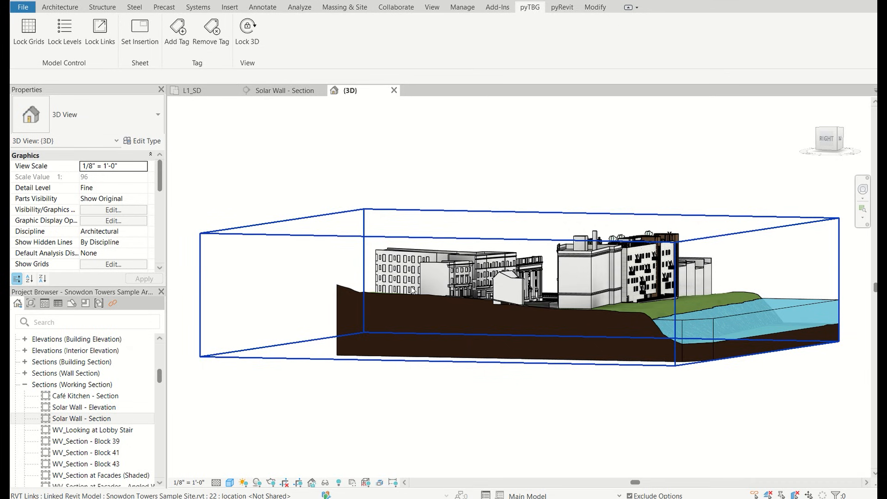
{"action": "mouse_move", "coordinate": [411, 292]}
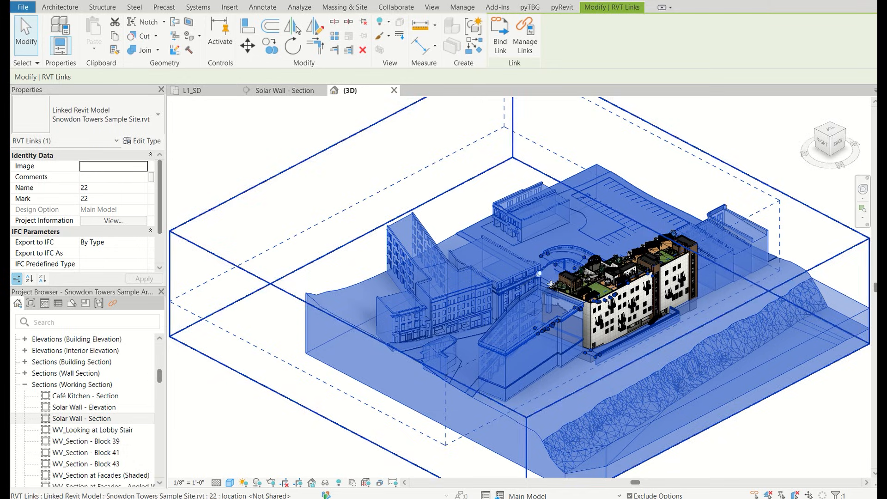
{"action": "left_click", "coordinate": [529, 7]}
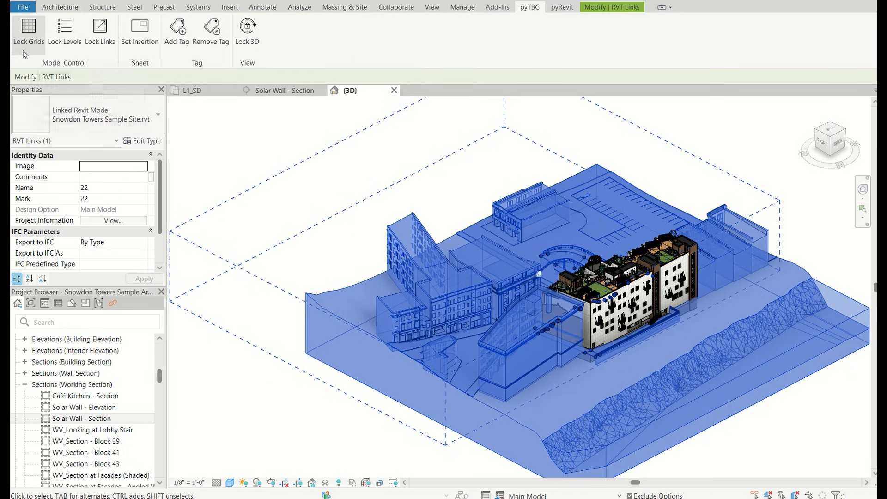
{"action": "mouse_move", "coordinate": [89, 67]}
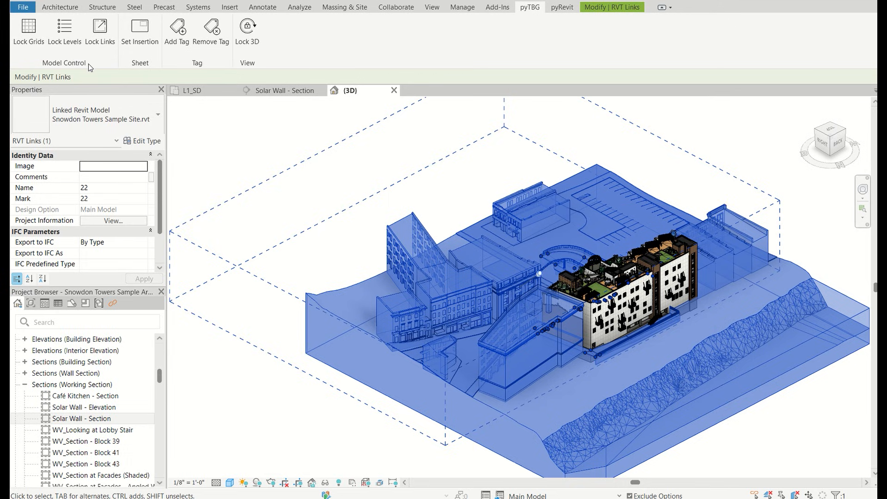
{"action": "mouse_move", "coordinate": [538, 286]}
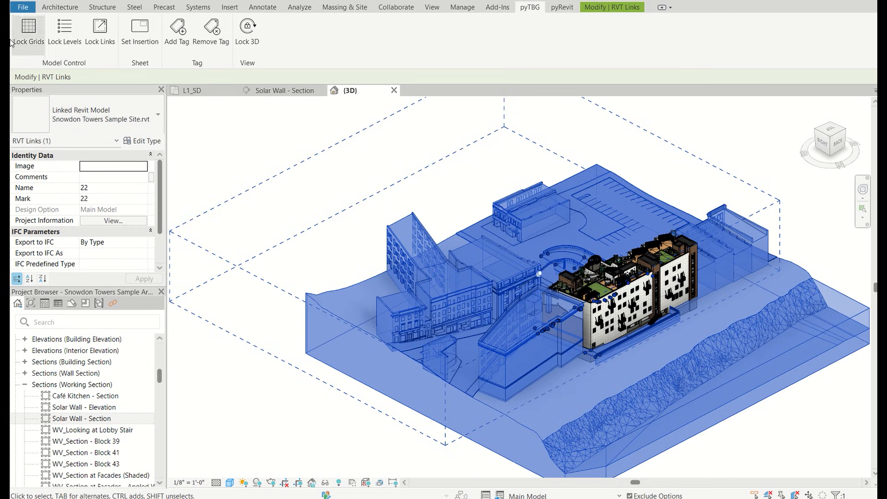
{"action": "mouse_move", "coordinate": [28, 31]}
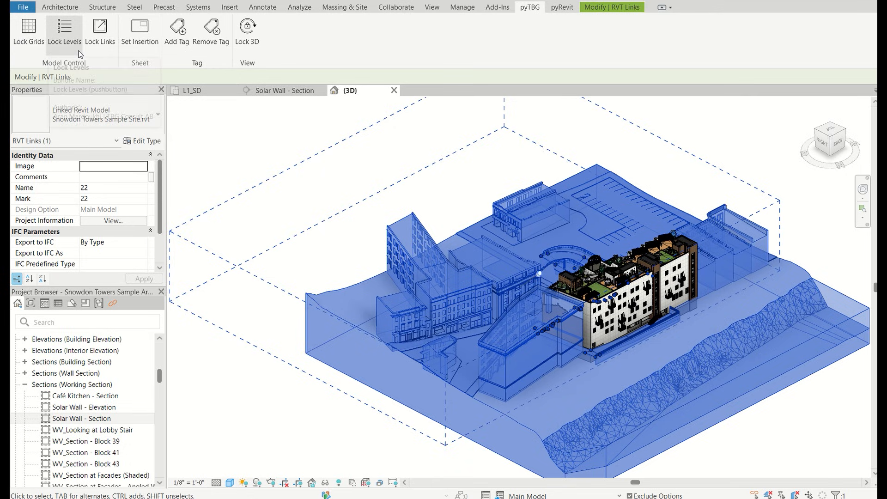
{"action": "mouse_move", "coordinate": [108, 105]}
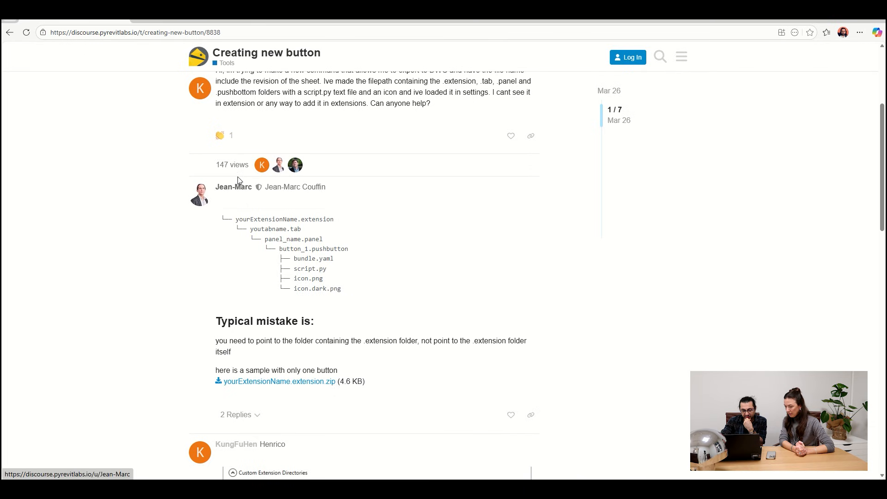
{"action": "mouse_move", "coordinate": [466, 219]}
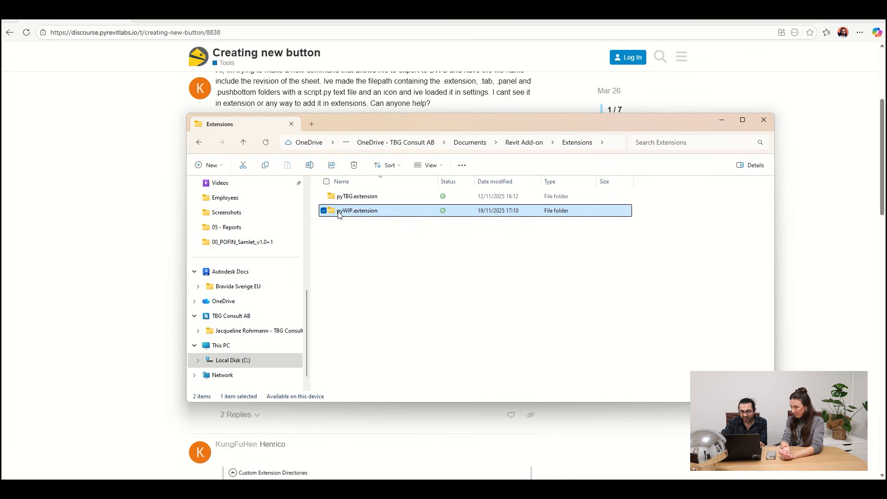
{"action": "mouse_move", "coordinate": [355, 211]}
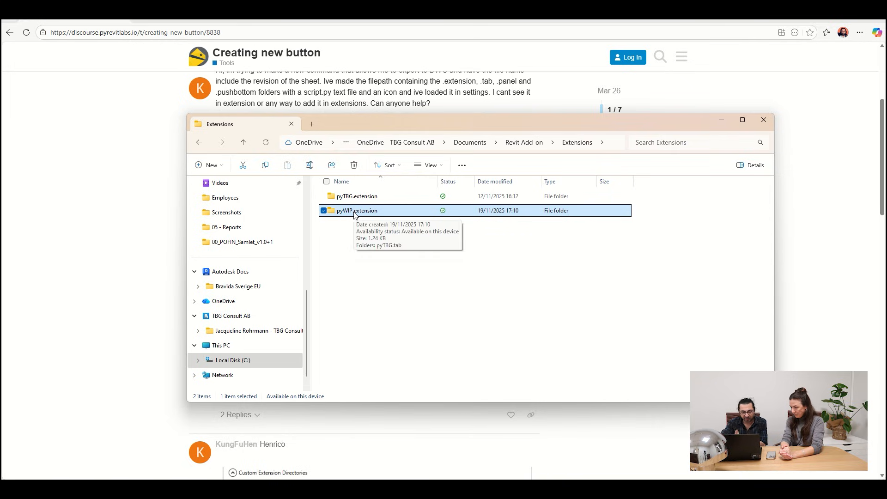
{"action": "mouse_move", "coordinate": [366, 217]}
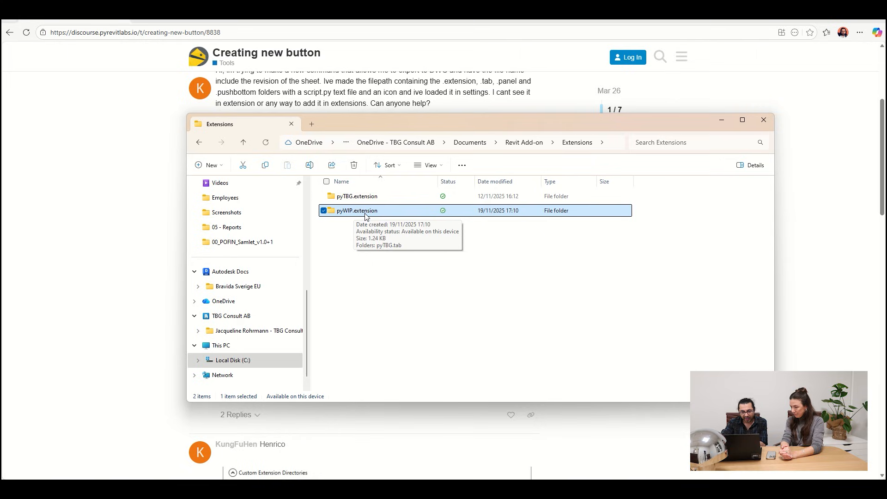
{"action": "mouse_move", "coordinate": [347, 222]}
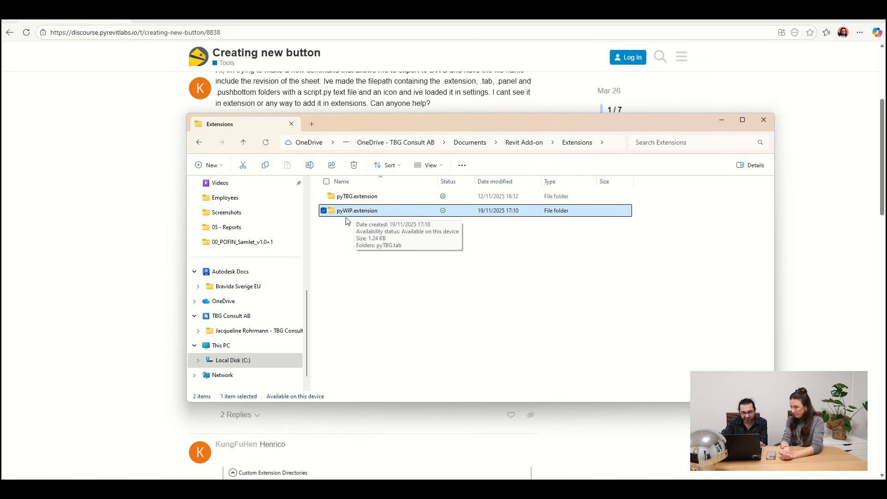
{"action": "mouse_move", "coordinate": [383, 220]}
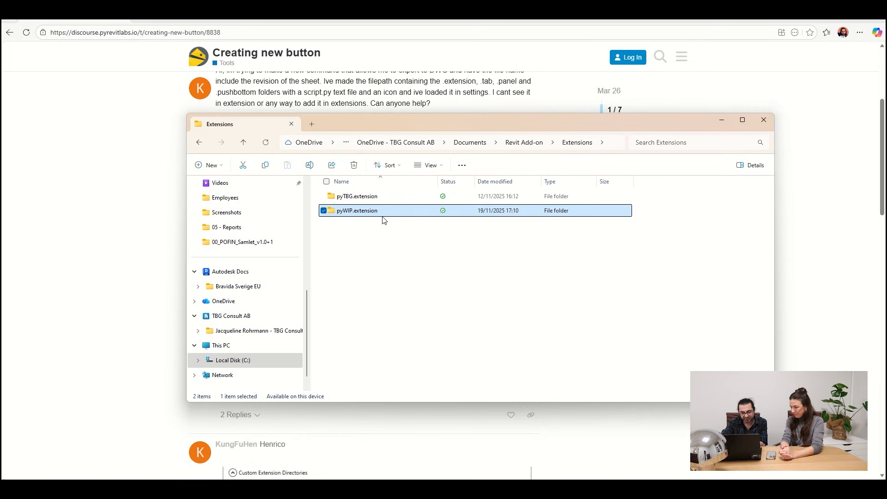
{"action": "mouse_move", "coordinate": [348, 222]}
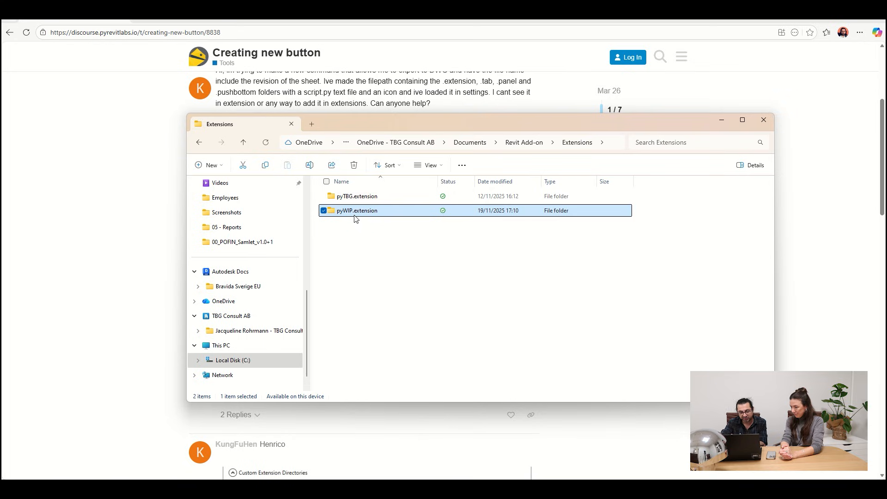
{"action": "mouse_move", "coordinate": [369, 211]}
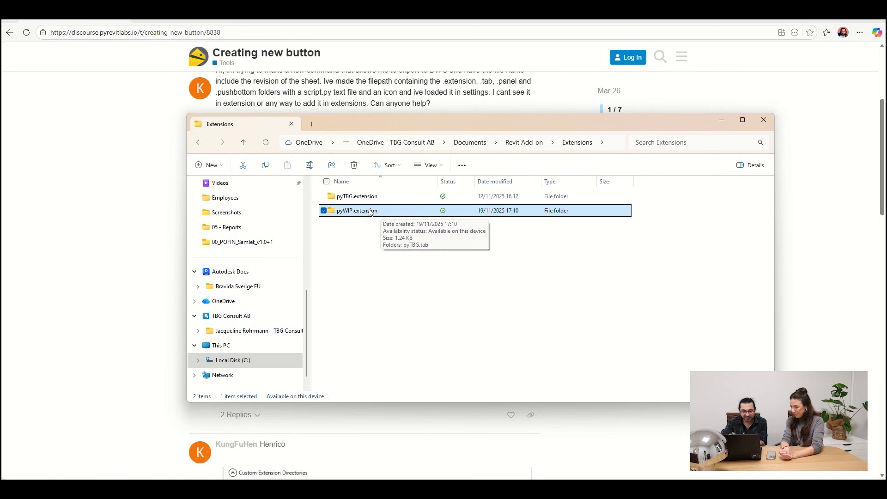
- Open pyWIP.extension and then its pyTBG.tab folder
{"action": "double_click", "coordinate": [353, 210]}
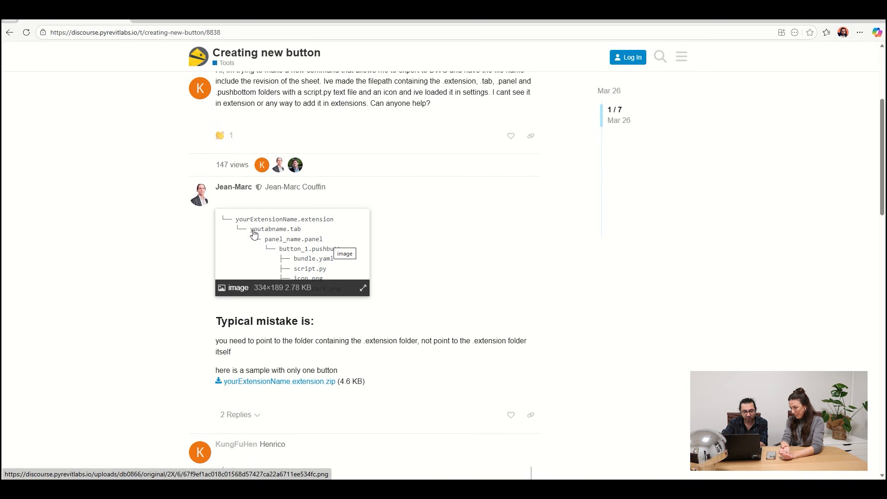
{"action": "mouse_move", "coordinate": [278, 231]}
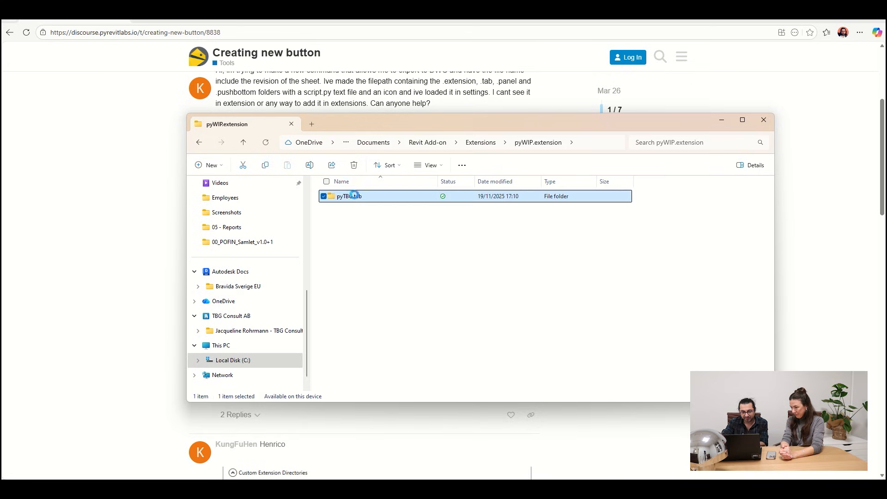
{"action": "double_click", "coordinate": [348, 196]}
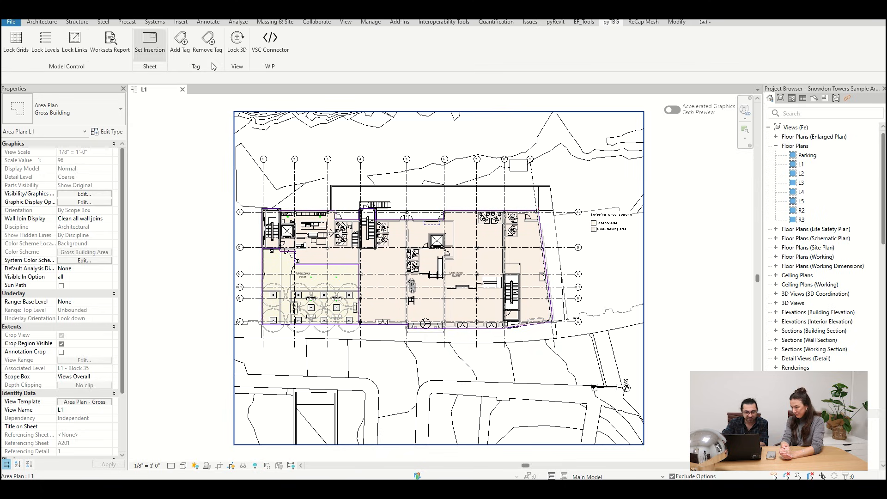
{"action": "mouse_move", "coordinate": [45, 45]}
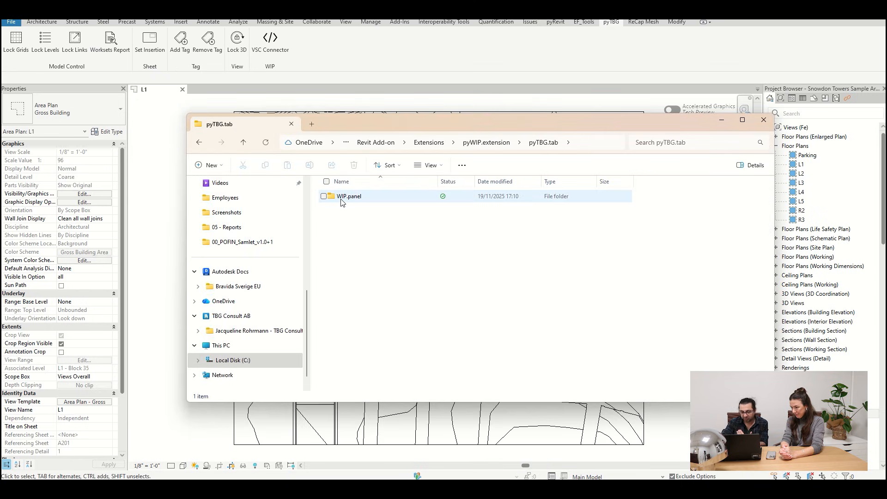
{"action": "mouse_move", "coordinate": [349, 196]}
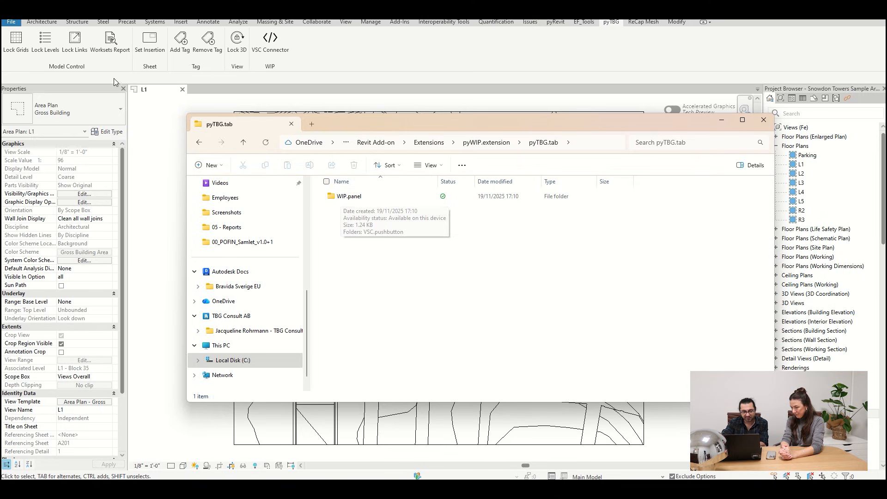
{"action": "mouse_move", "coordinate": [78, 75]}
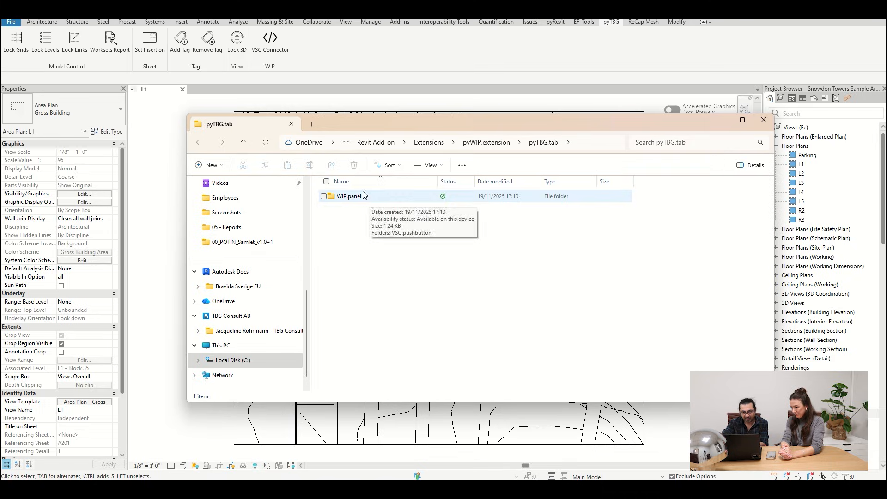
- Browse into WIP.panel and then into the VSC.pushbutton folder
{"action": "left_click", "coordinate": [349, 196]}
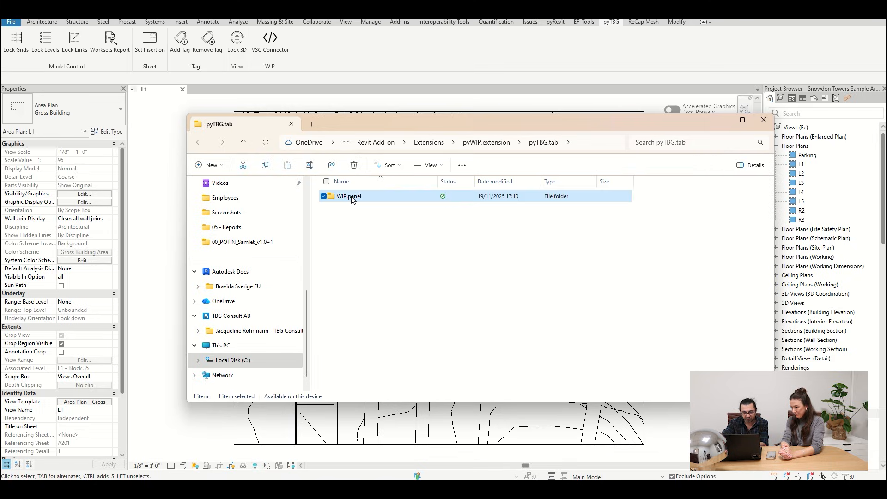
{"action": "double_click", "coordinate": [348, 196]}
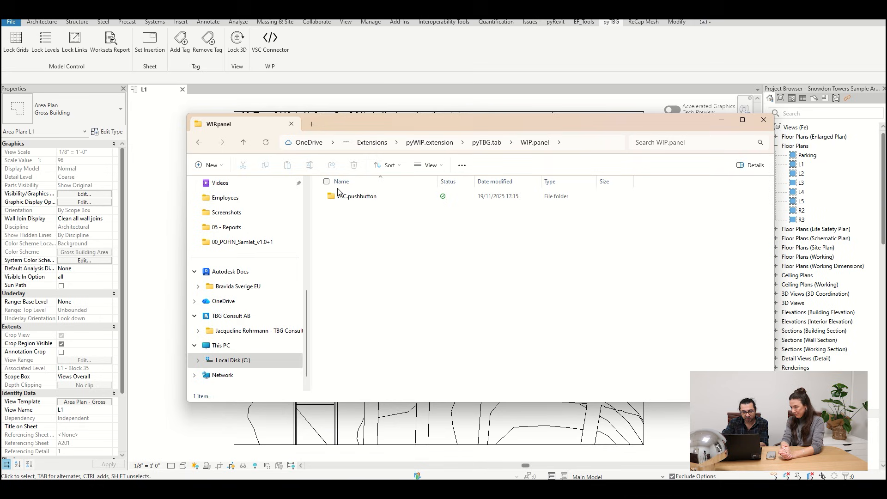
{"action": "mouse_move", "coordinate": [354, 196]}
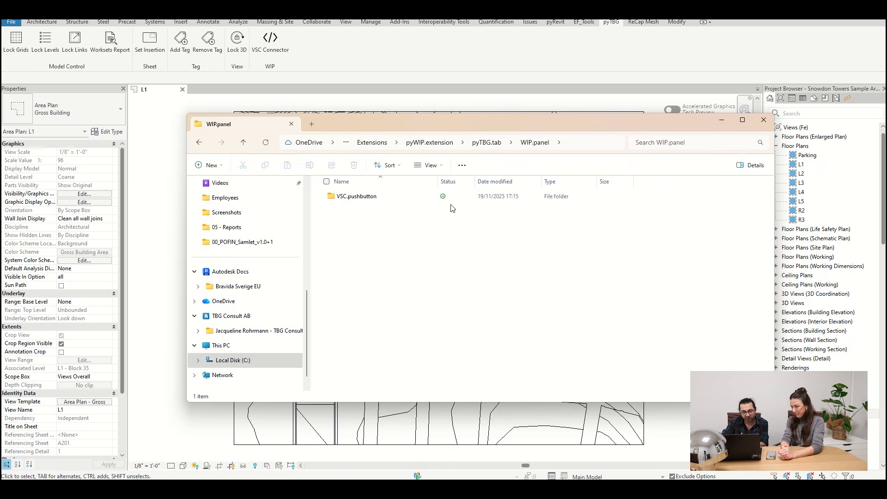
{"action": "mouse_move", "coordinate": [521, 253]}
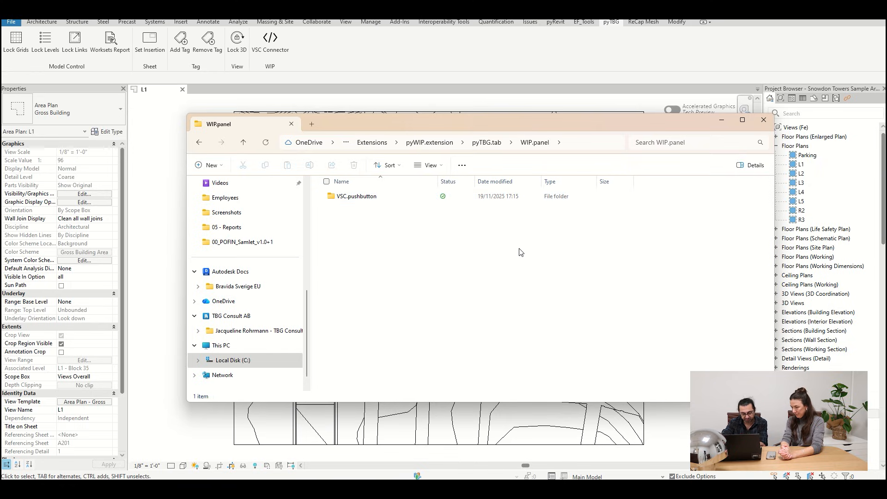
{"action": "mouse_move", "coordinate": [270, 41]}
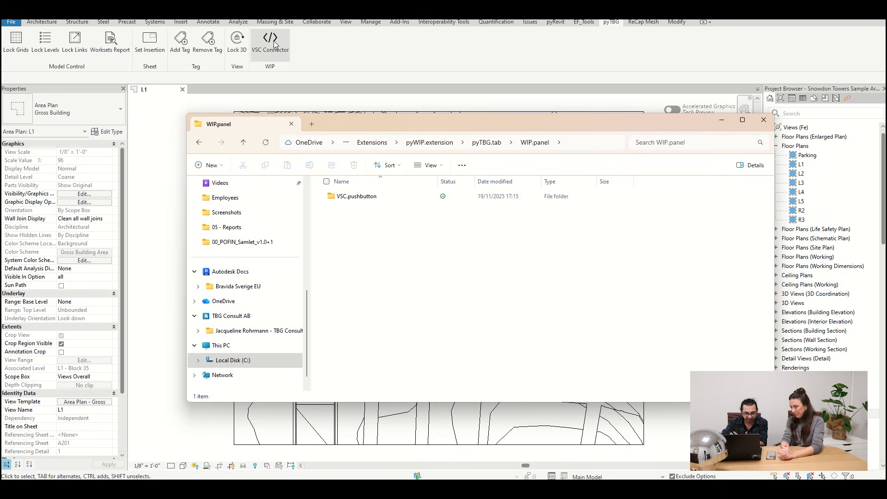
{"action": "left_click", "coordinate": [355, 195]}
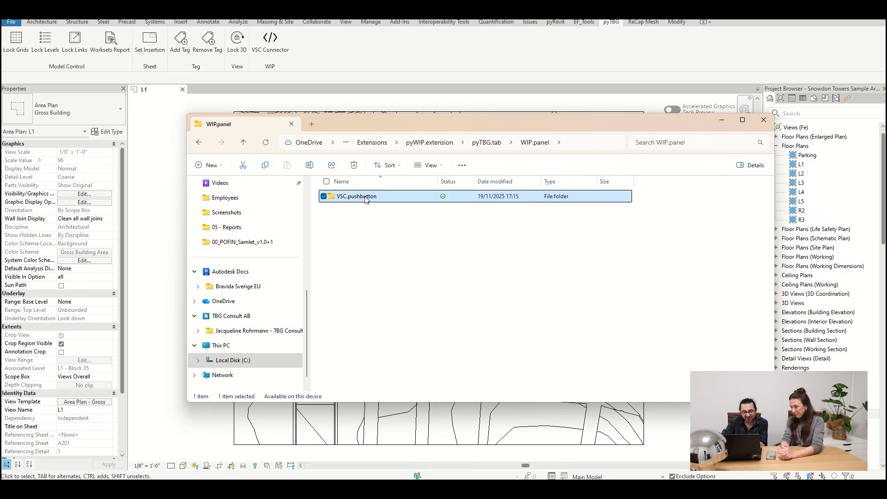
{"action": "double_click", "coordinate": [355, 196]}
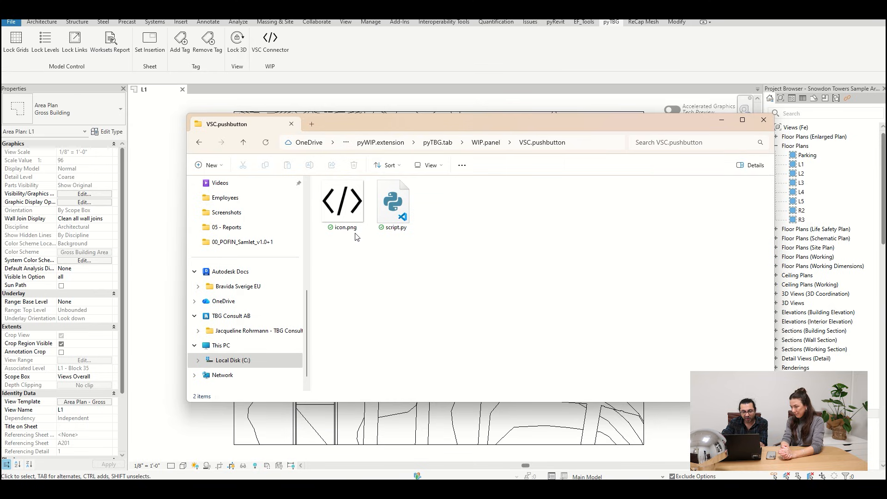
{"action": "mouse_move", "coordinate": [271, 41]}
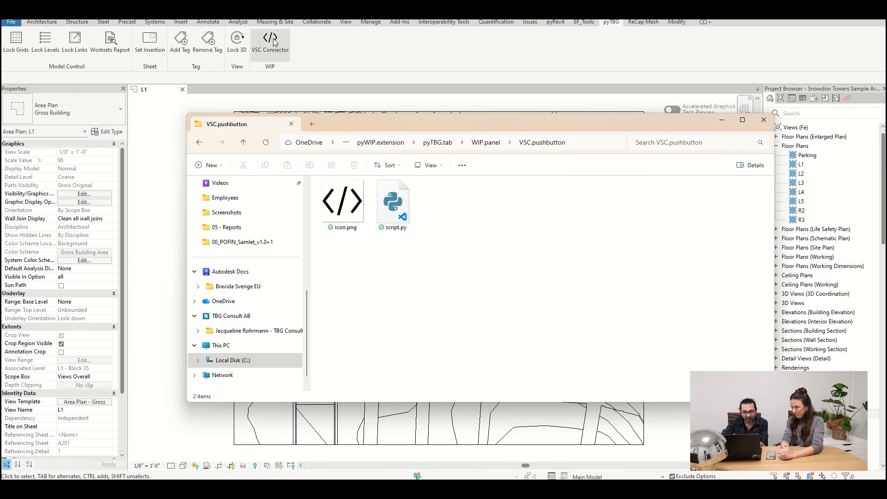
- Return to the pyRevit forum diagram listing bundle.yaml, script.py and icon.png
{"action": "left_click", "coordinate": [392, 201]}
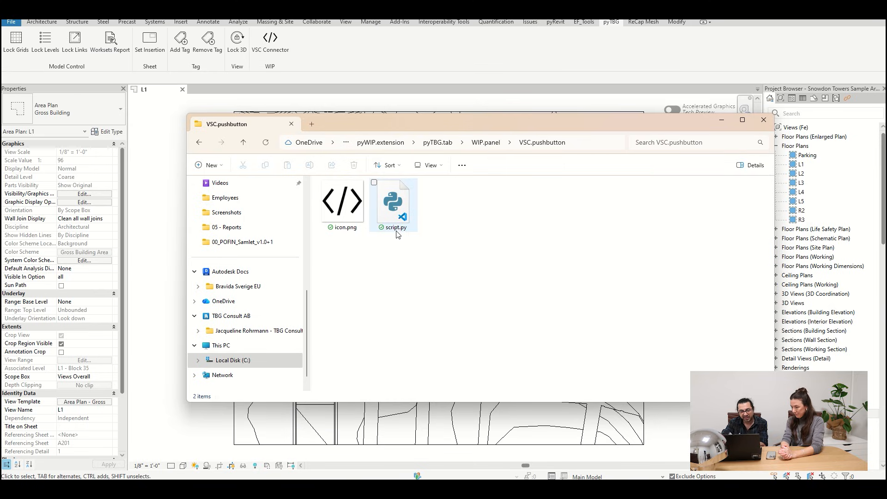
{"action": "mouse_move", "coordinate": [405, 230]}
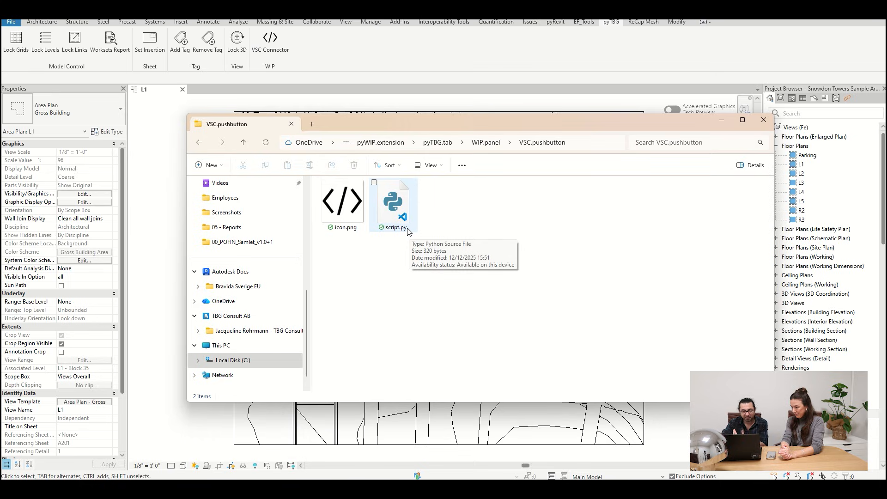
{"action": "mouse_move", "coordinate": [302, 90]}
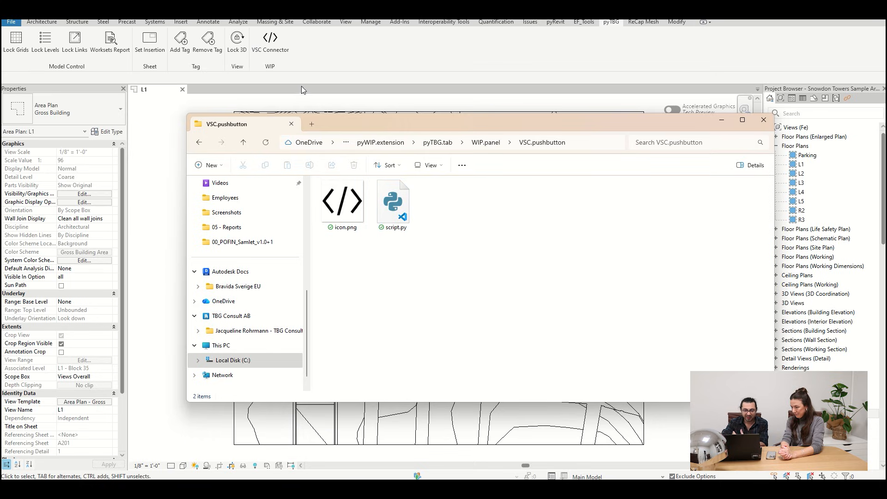
{"action": "left_click", "coordinate": [393, 201]}
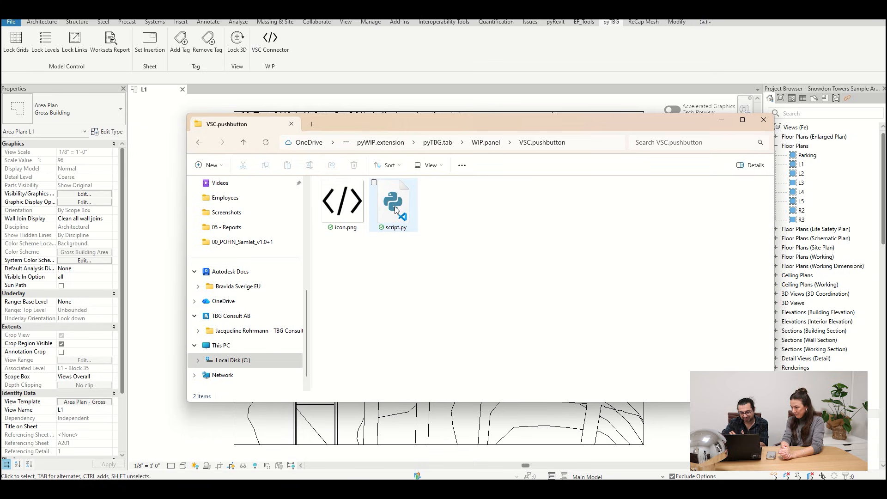
{"action": "mouse_move", "coordinate": [394, 204]}
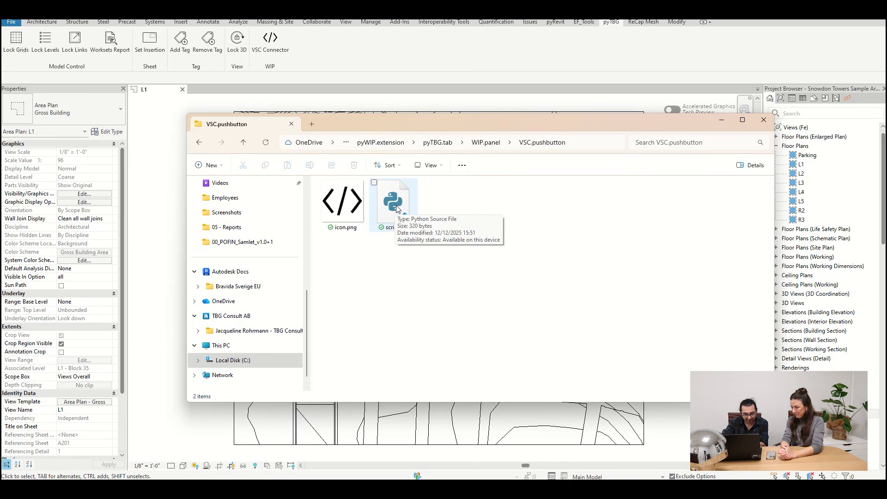
{"action": "left_click", "coordinate": [763, 119]}
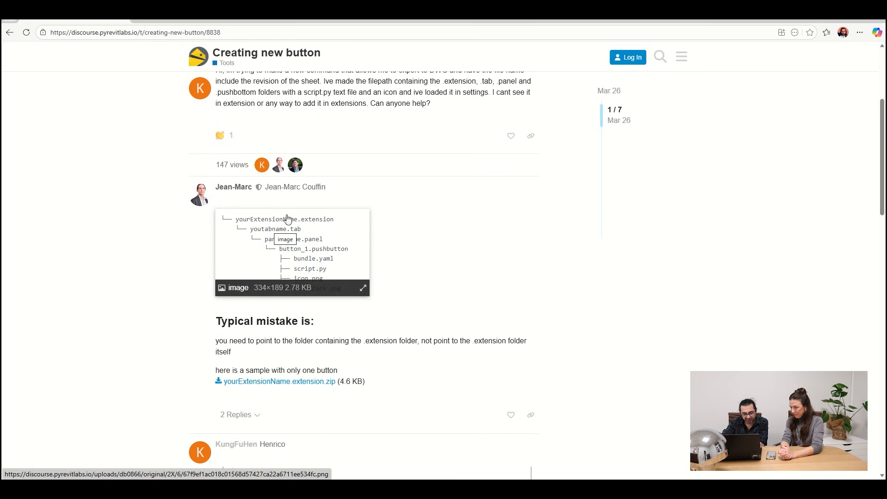
{"action": "mouse_move", "coordinate": [299, 235]}
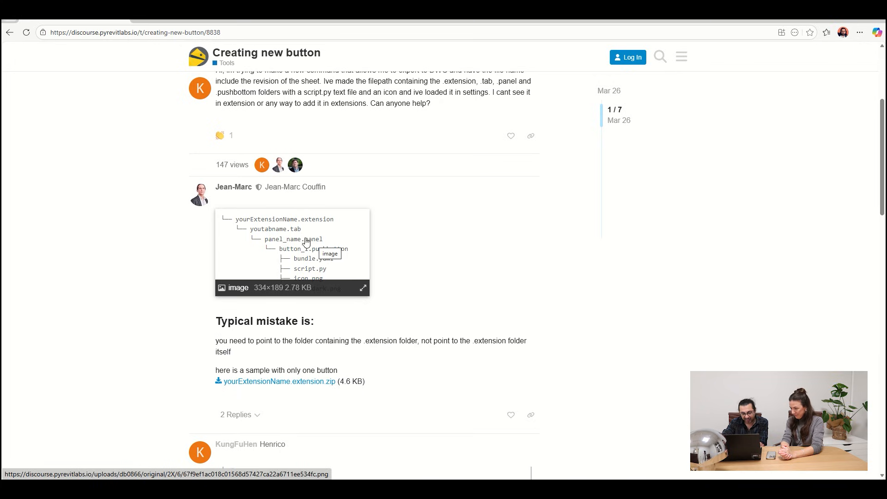
{"action": "mouse_move", "coordinate": [350, 260]}
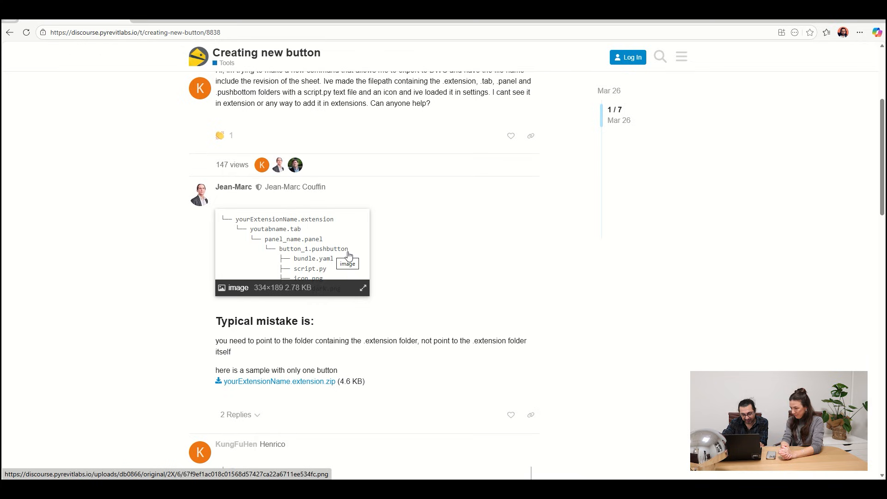
{"action": "mouse_move", "coordinate": [396, 292]}
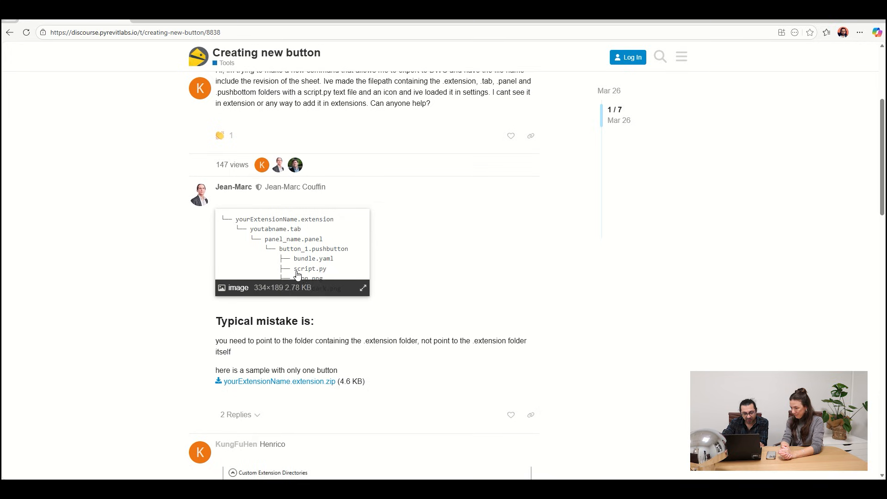
{"action": "mouse_move", "coordinate": [331, 277]}
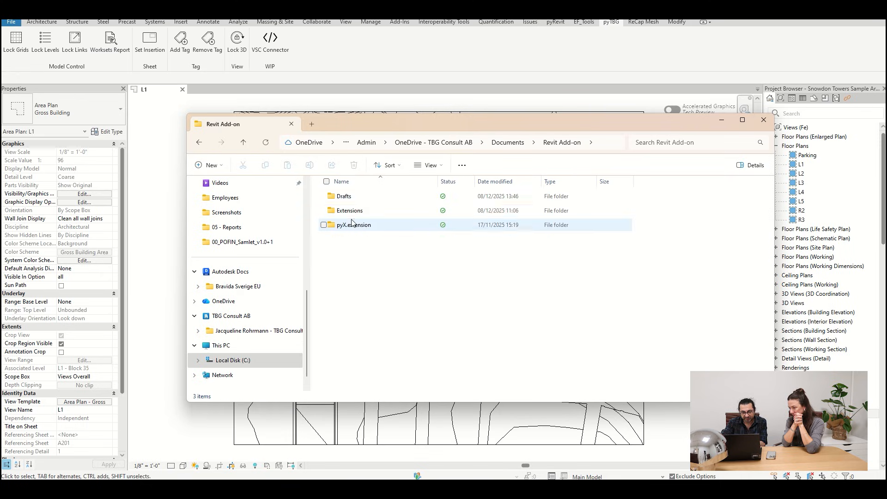
- Browse through Extensions, pyTBG.extension and pyTBG.tab into the Model Control.panel folder
{"action": "double_click", "coordinate": [349, 211]}
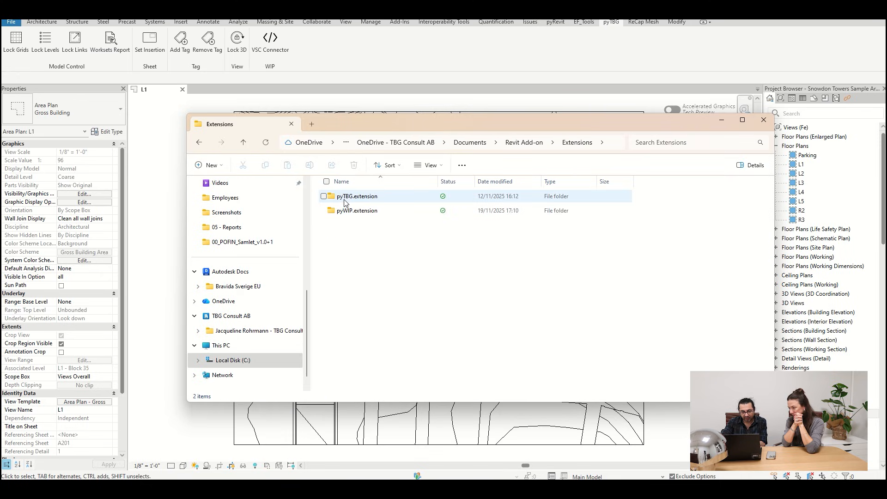
{"action": "double_click", "coordinate": [357, 196]}
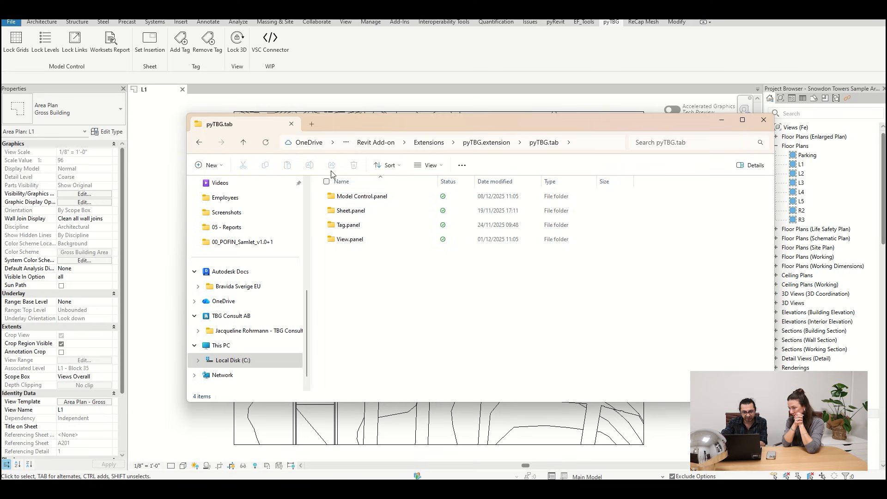
{"action": "left_click", "coordinate": [349, 225]}
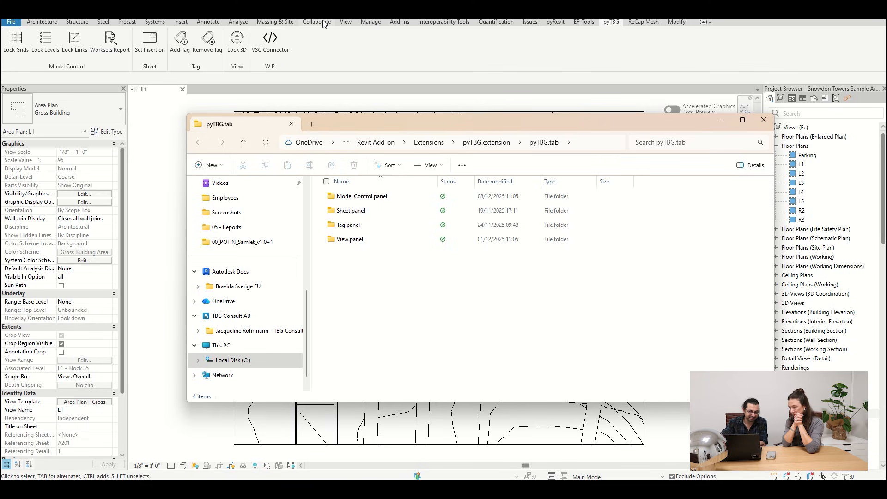
{"action": "left_click", "coordinate": [361, 196]}
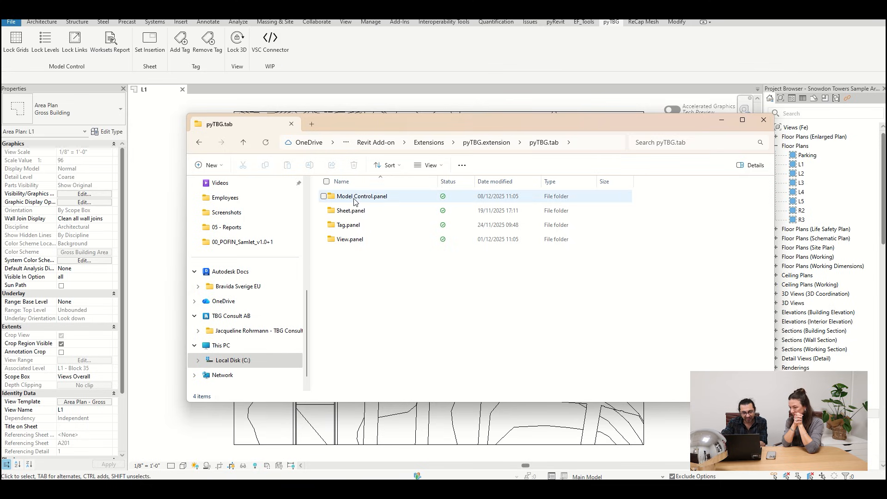
{"action": "mouse_move", "coordinate": [375, 202]}
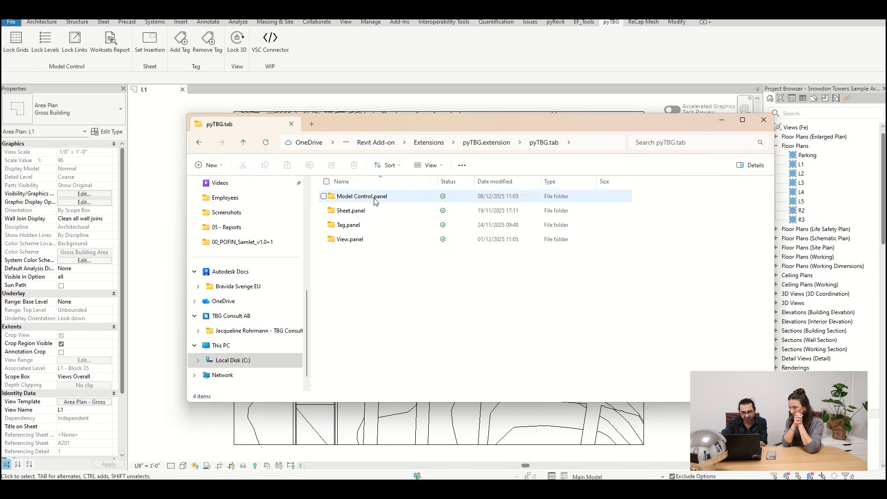
{"action": "double_click", "coordinate": [361, 196]}
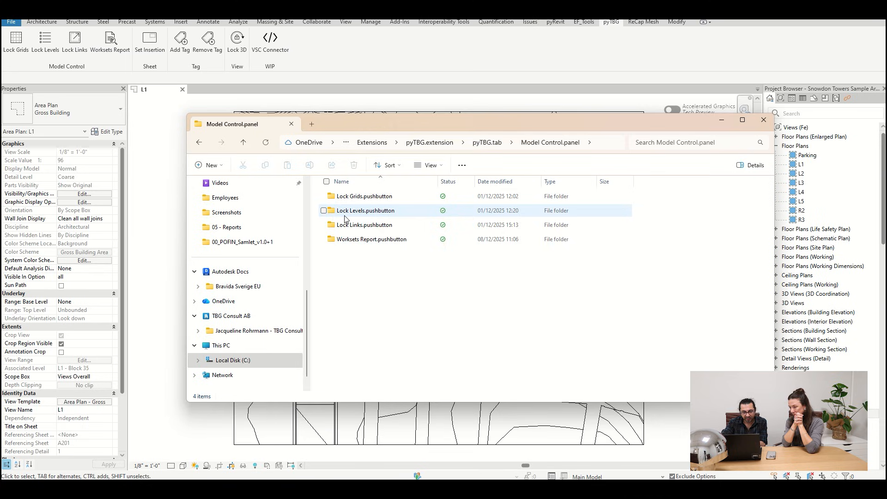
- Open the Lock Grids.pushbutton folder within Model Control.panel
{"action": "left_click", "coordinate": [365, 225]}
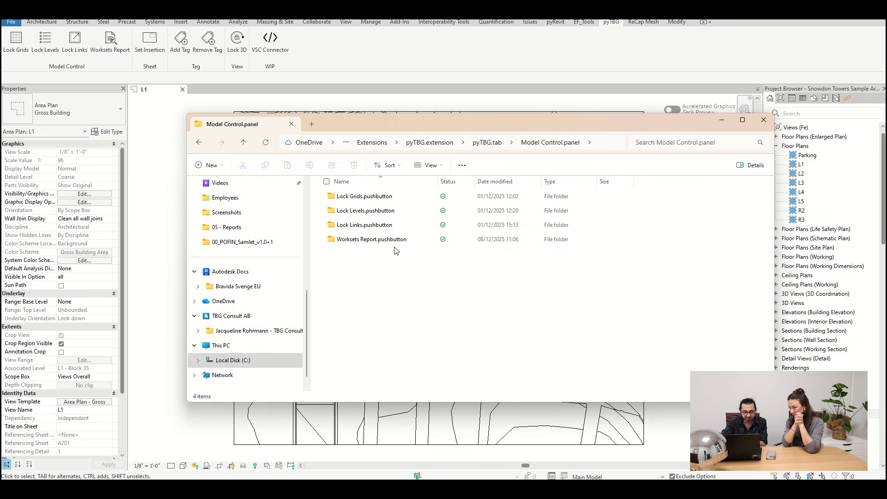
{"action": "left_click", "coordinate": [363, 196]}
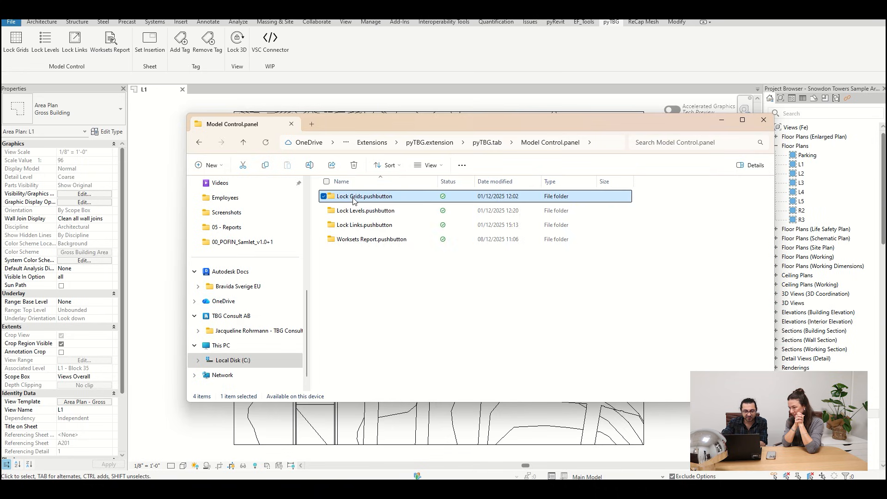
{"action": "double_click", "coordinate": [363, 195]}
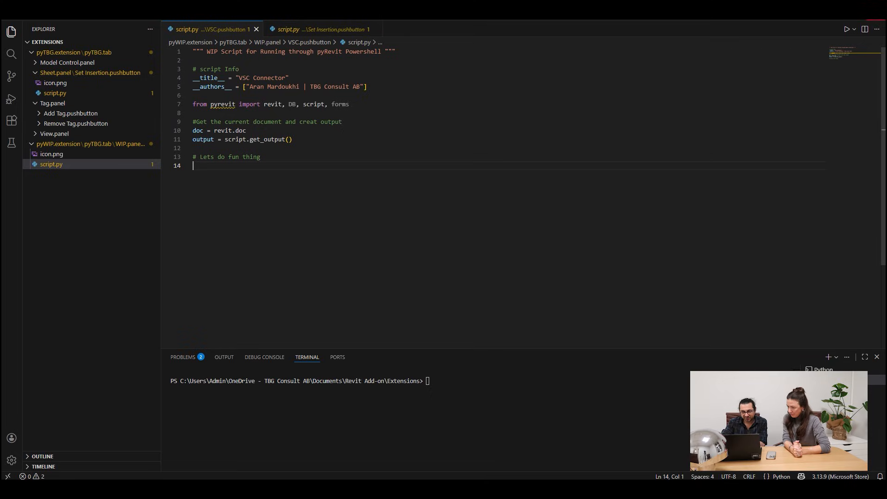
{"action": "mouse_move", "coordinate": [78, 157]}
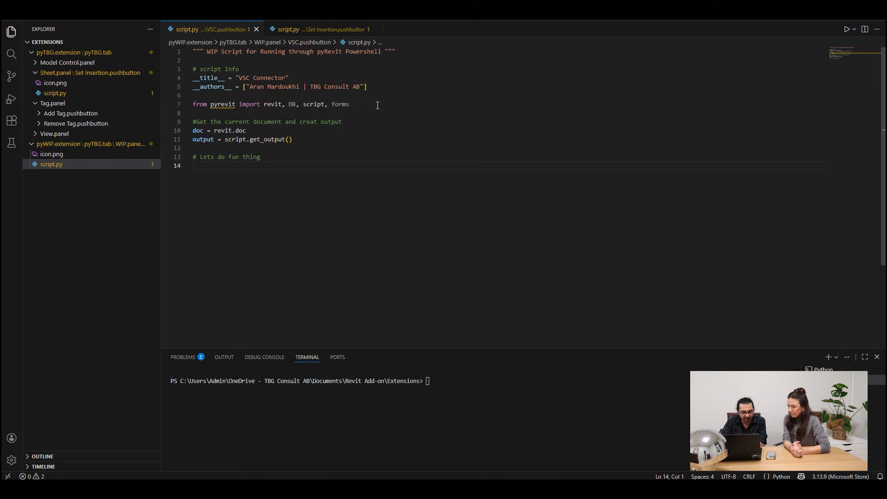
- Add print("Hello, That BIM Girl") under the '# Lets do fun thing' comment and save
{"action": "double_click", "coordinate": [252, 157]}
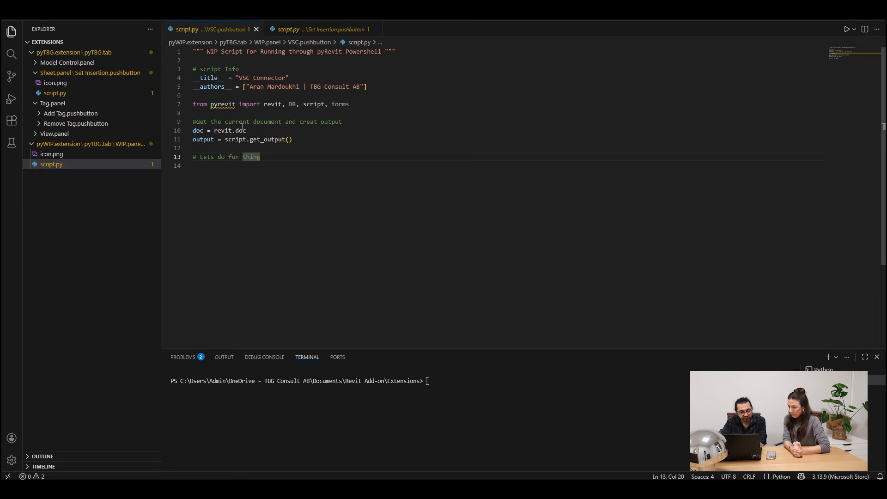
{"action": "double_click", "coordinate": [198, 130]}
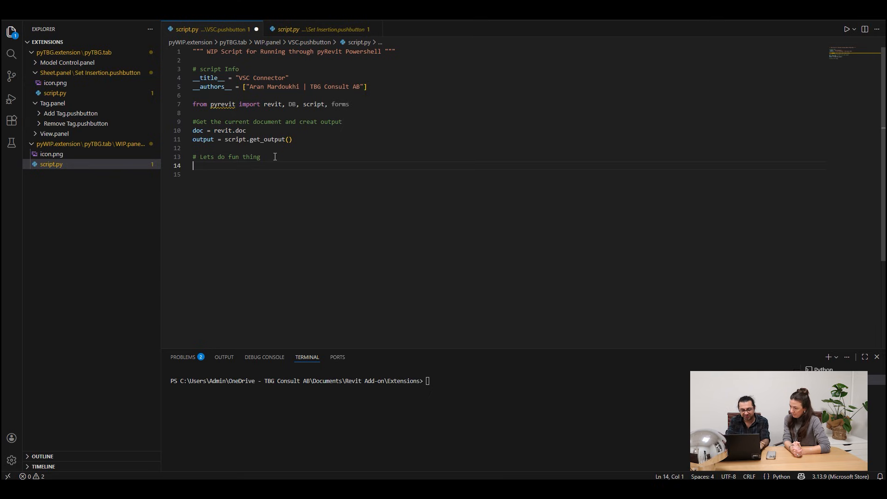
{"action": "type", "text": "print("}
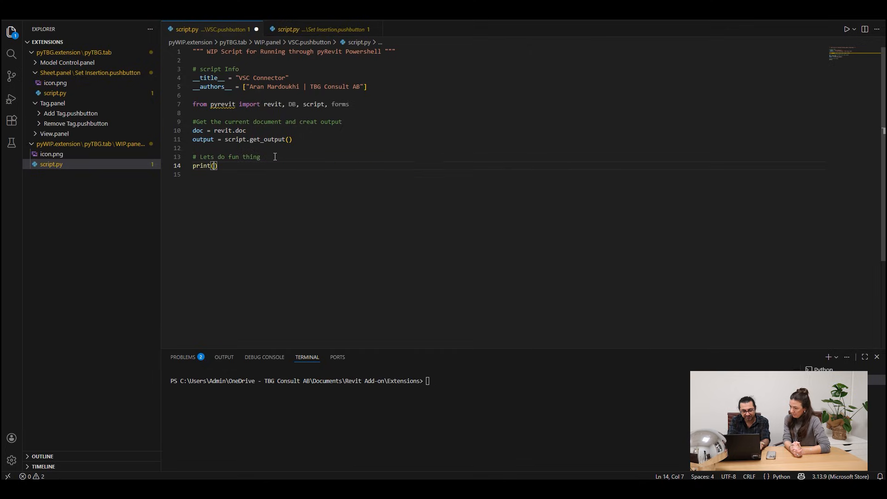
{"action": "type", "text": "\"Hello,\""}
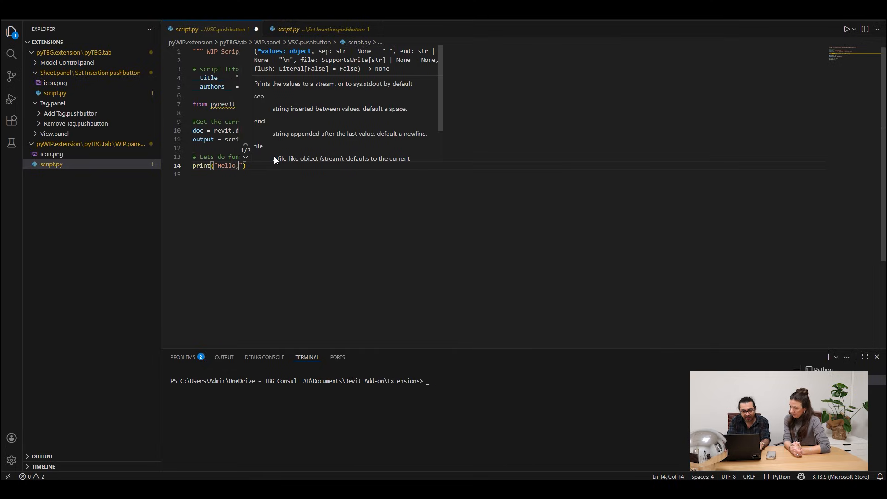
{"action": "type", "text": "that"}
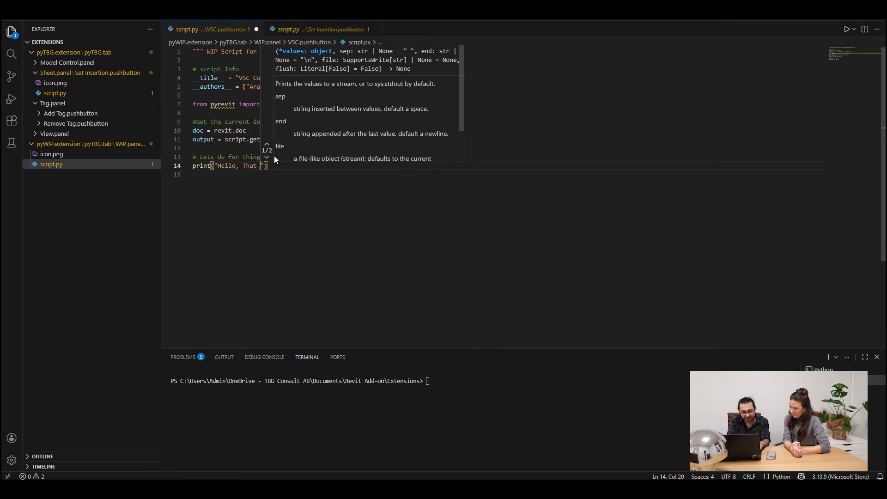
{"action": "type", "text": "BIM"}
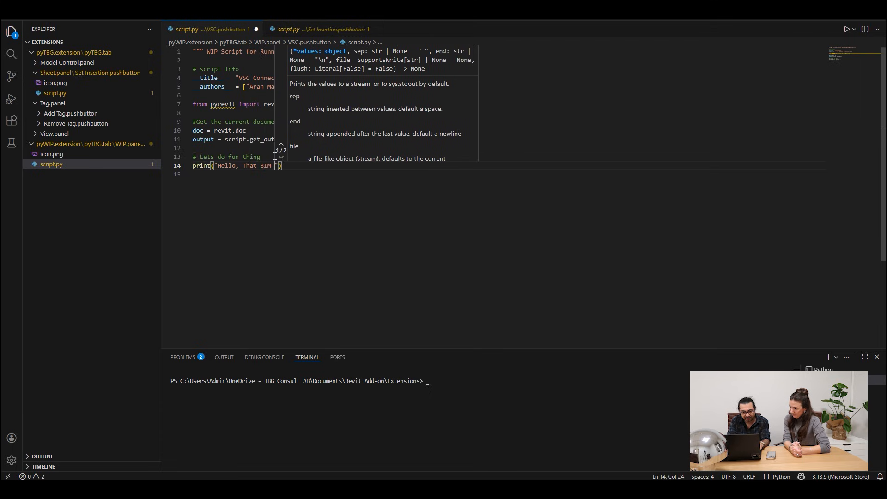
{"action": "type", "text": "Gir"}
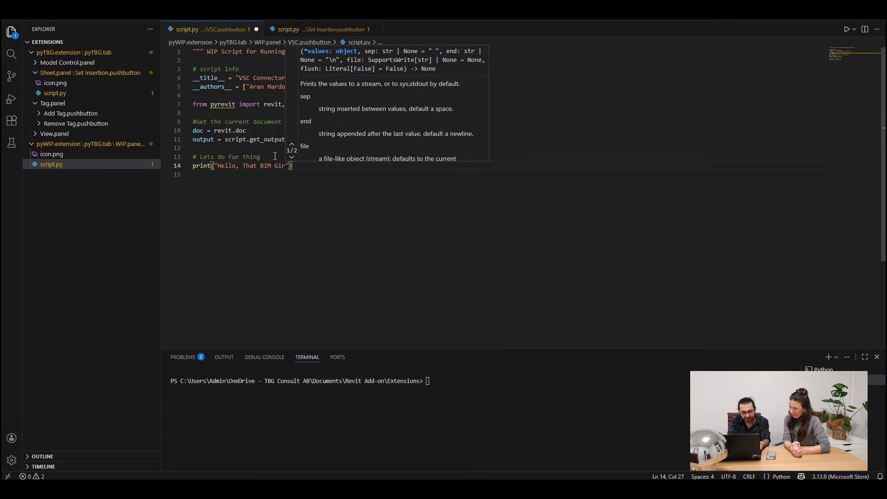
{"action": "type", "text": "l"}
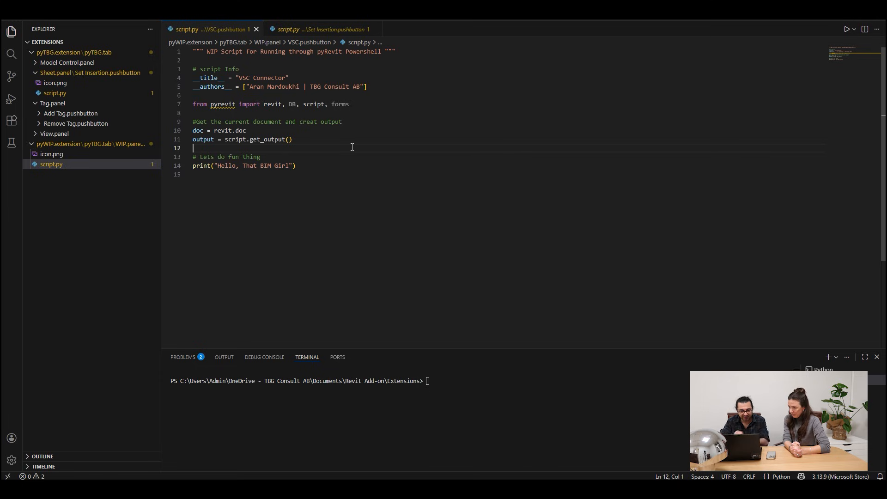
{"action": "mouse_move", "coordinate": [514, 457]}
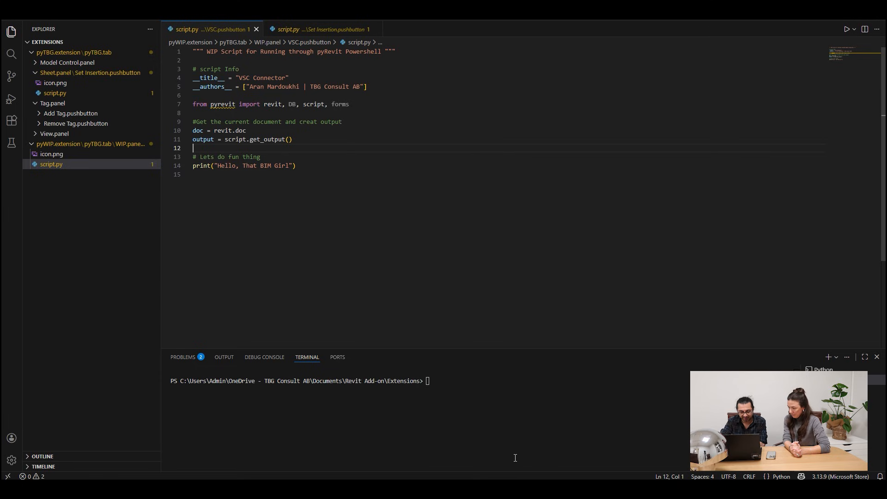
{"action": "key", "text": "ctrl+s"}
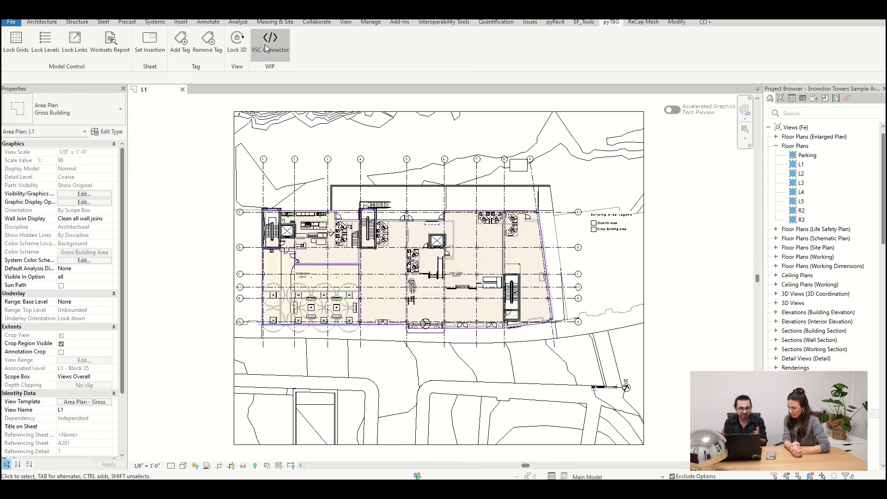
- Run VSC Connector in Revit to print 'Hello, That BIM Girl', then return to VS Code
{"action": "left_click", "coordinate": [270, 43]}
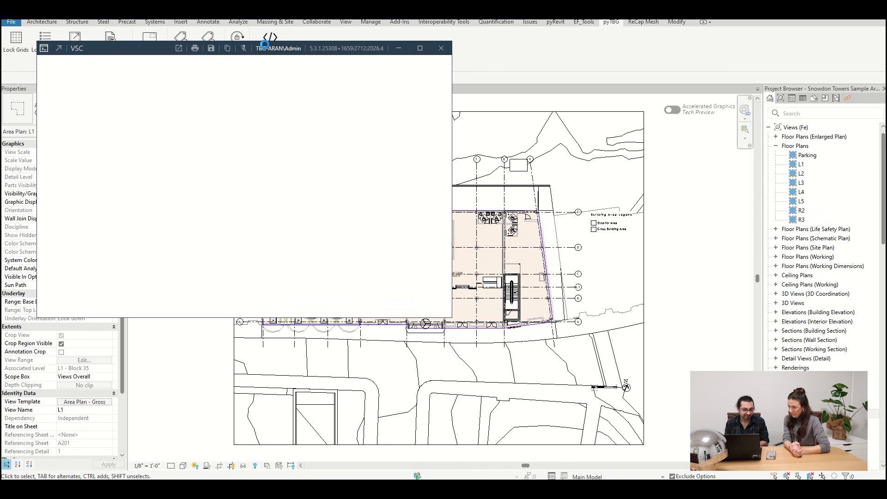
{"action": "type", "text": "Hello, That BIM Girl"}
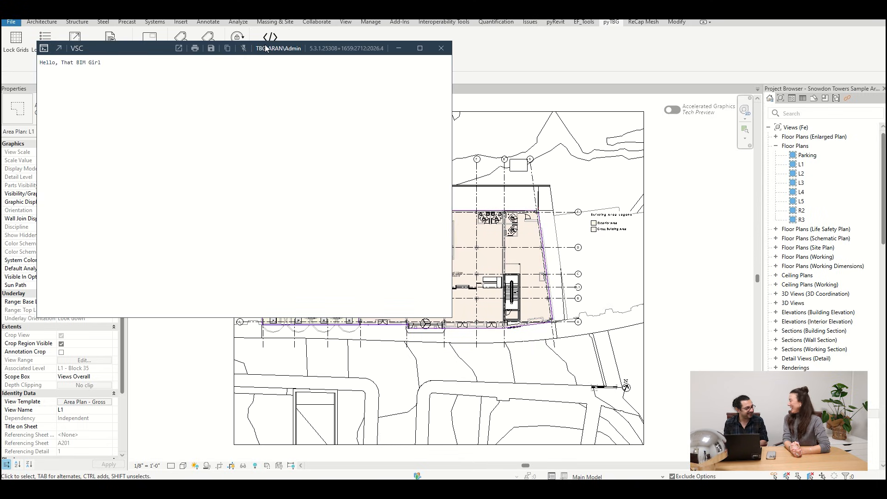
{"action": "mouse_move", "coordinate": [679, 470]}
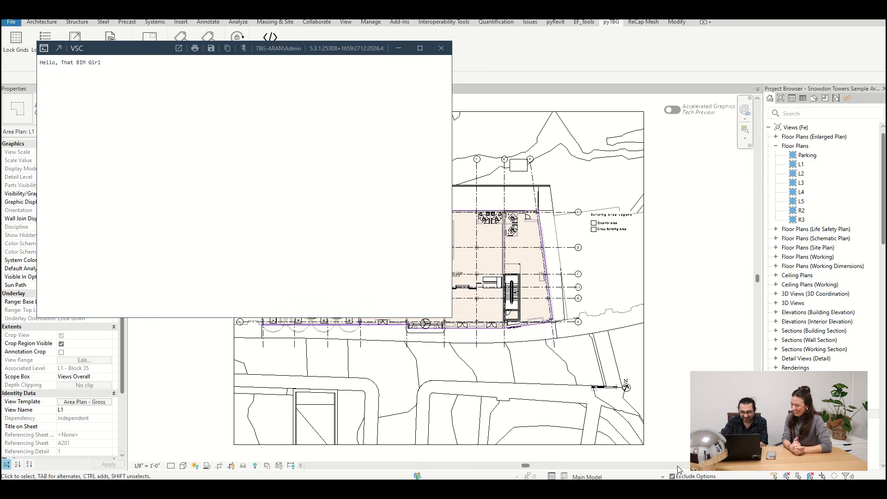
{"action": "left_click", "coordinate": [419, 48]}
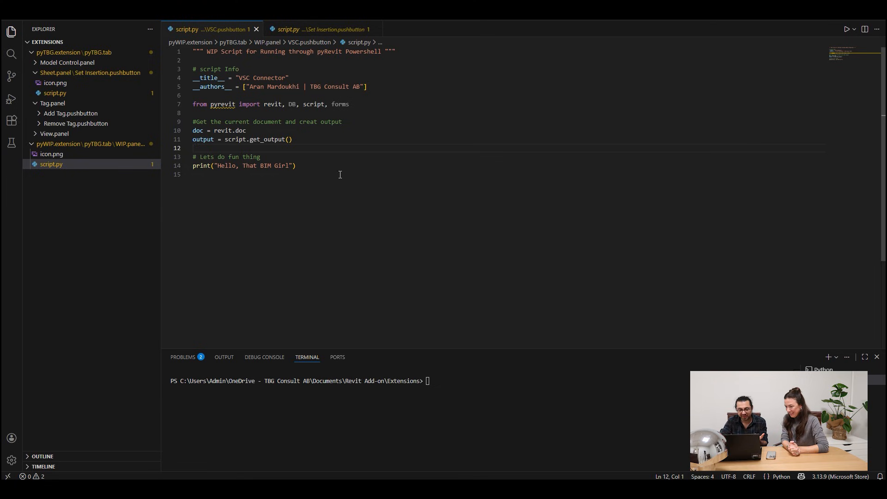
- Add a second print() call on a new line 15 below the greeting
{"action": "key", "text": "Enter"}
{"action": "type", "text": "print("}
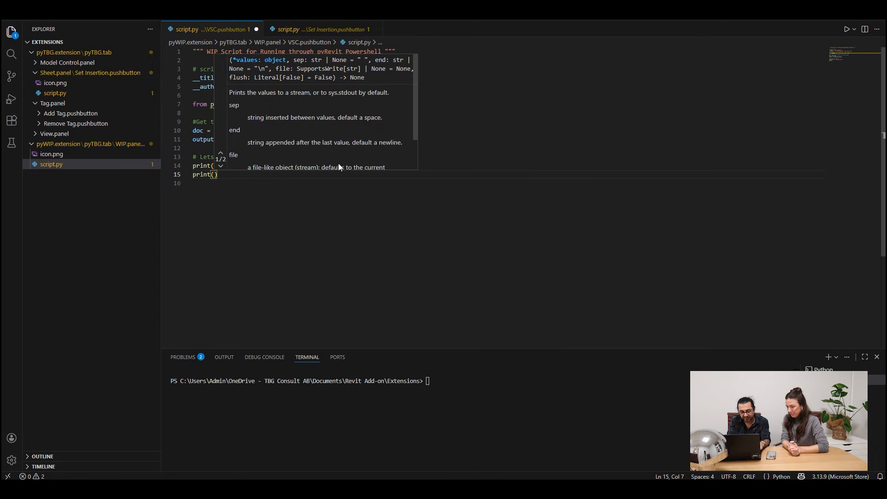
{"action": "type", "text": "\""}
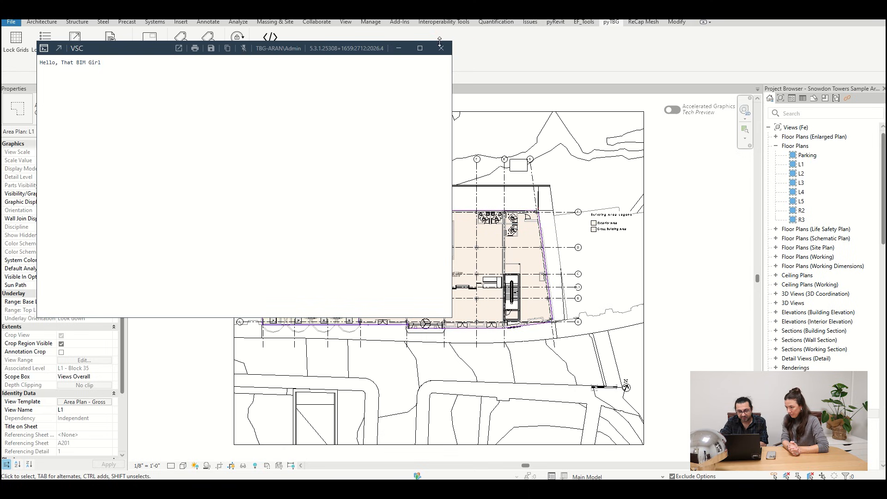
- Close the old output and rerun VSC Connector to print 'Thank you for having me'
{"action": "left_click", "coordinate": [439, 48]}
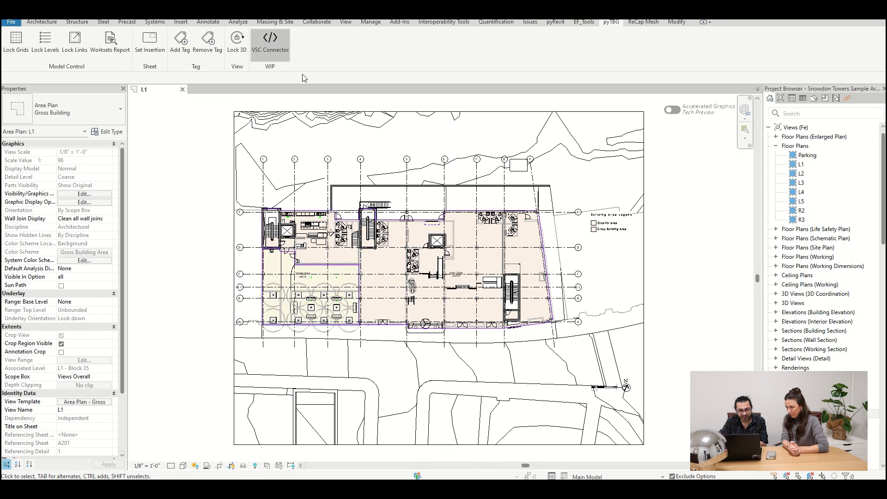
{"action": "left_click", "coordinate": [270, 43]}
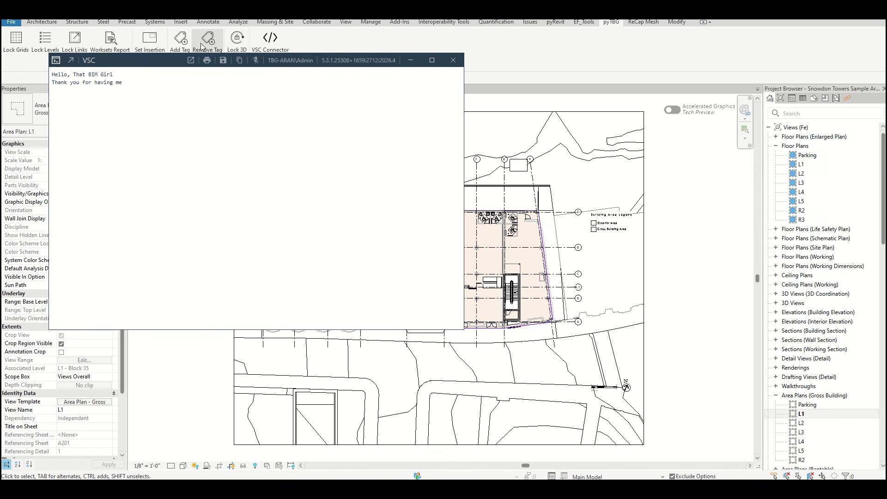
{"action": "mouse_move", "coordinate": [223, 60]}
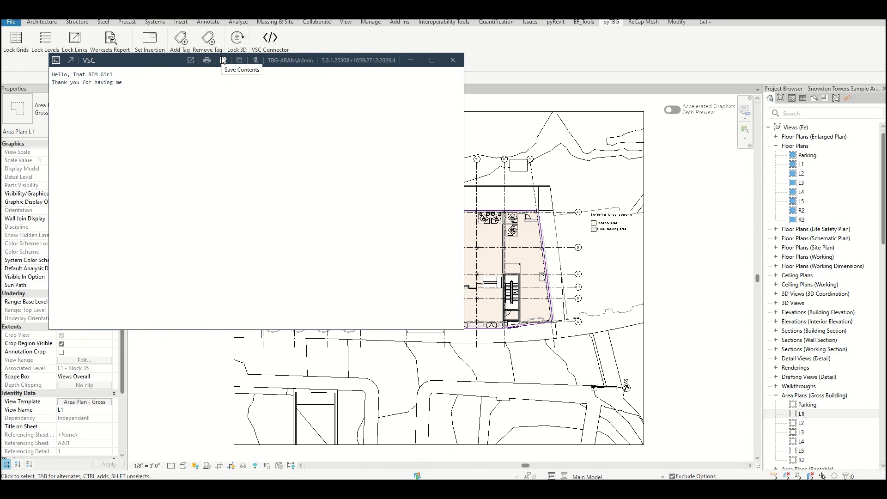
{"action": "mouse_move", "coordinate": [230, 88]}
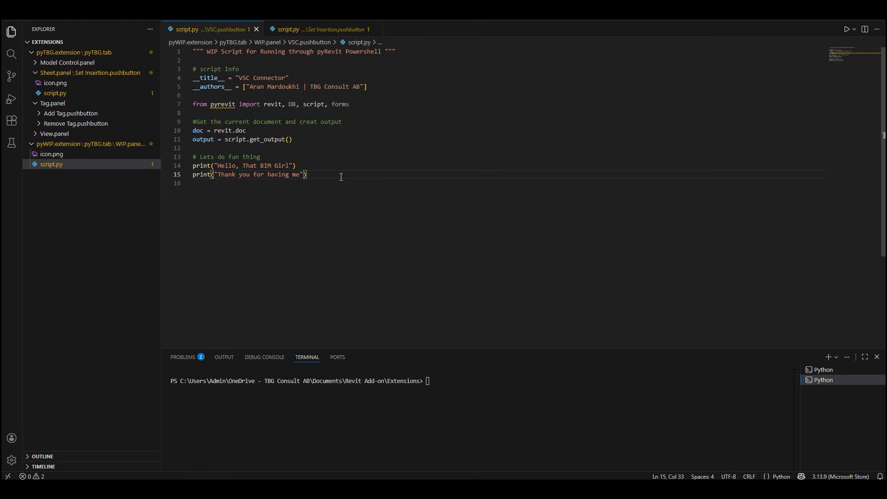
- Add 'selection = revit.get_selection()' to script.py
{"action": "key", "text": "Enter"}
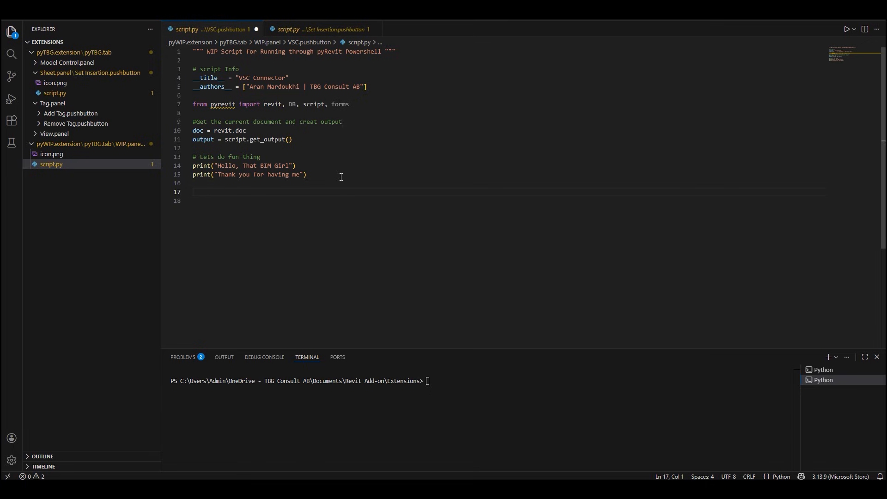
{"action": "type", "text": "selection ="}
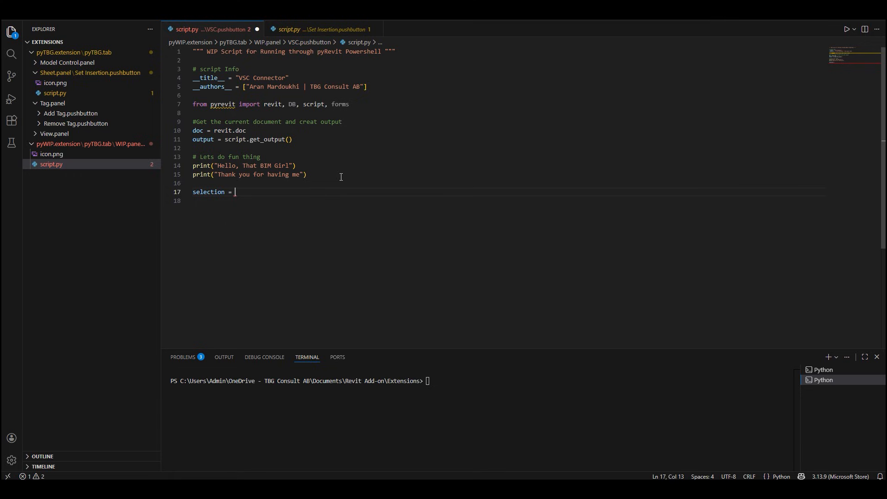
{"action": "type", "text": "revit."}
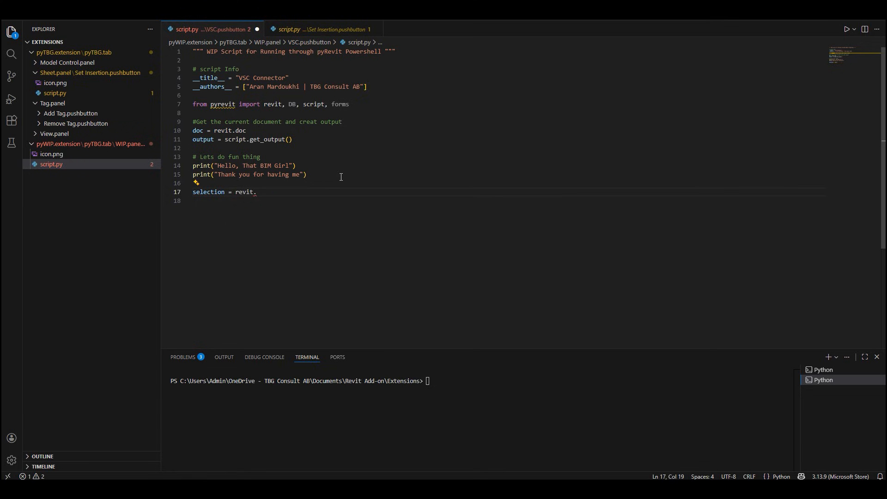
{"action": "type", "text": "get_selec"}
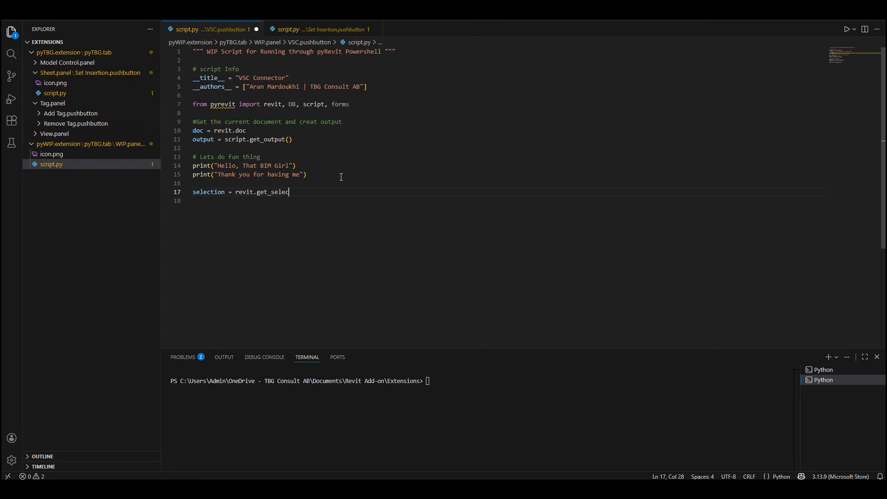
{"action": "type", "text": "tion()"}
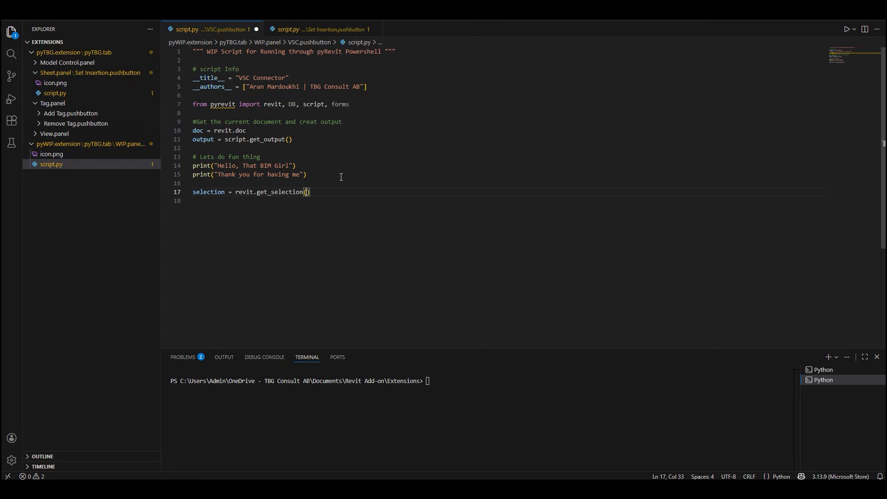
{"action": "type", "text": "print"}
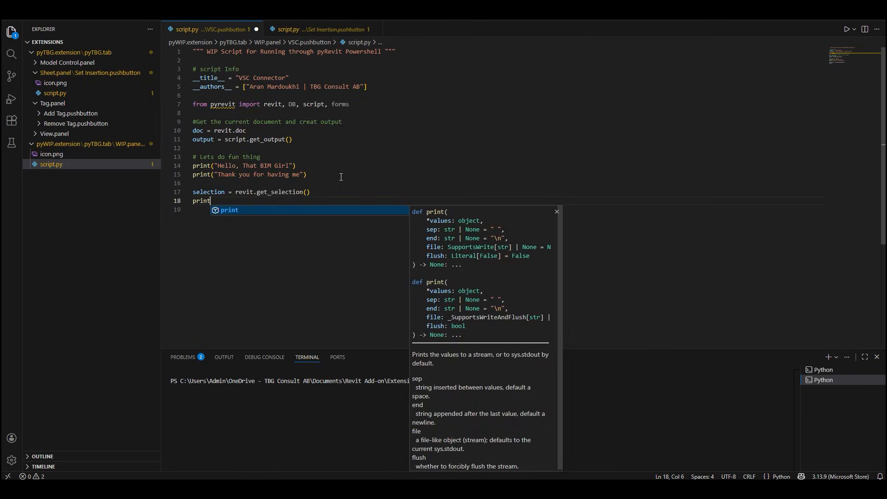
{"action": "key", "text": "BackSpace"}
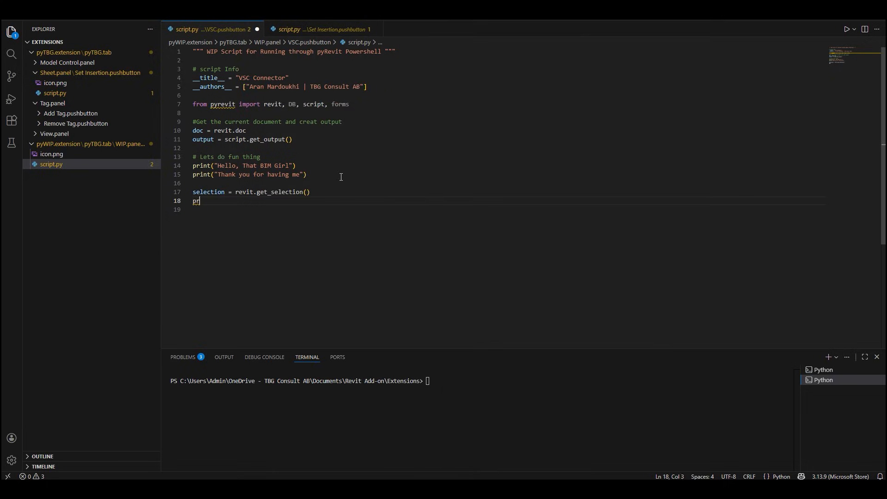
- Add a 'for el in selection:' loop that prints el.Name
{"action": "type", "text": "for el"}
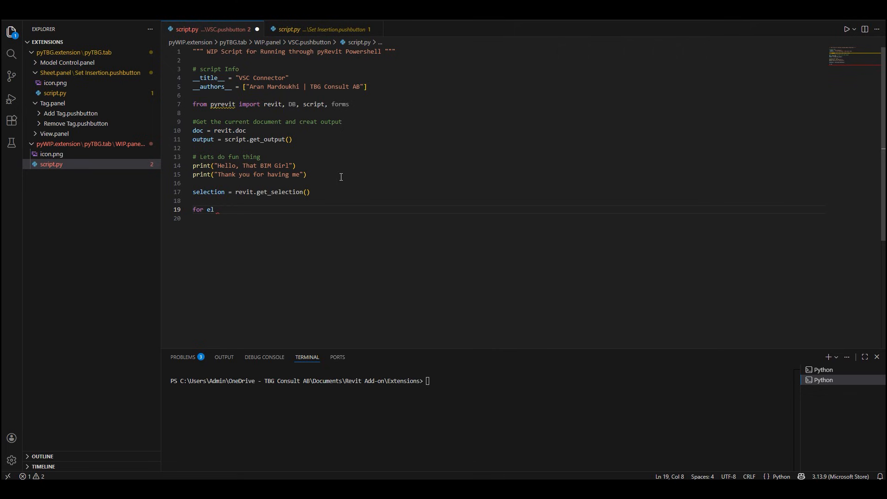
{"action": "type", "text": "in selectoi"}
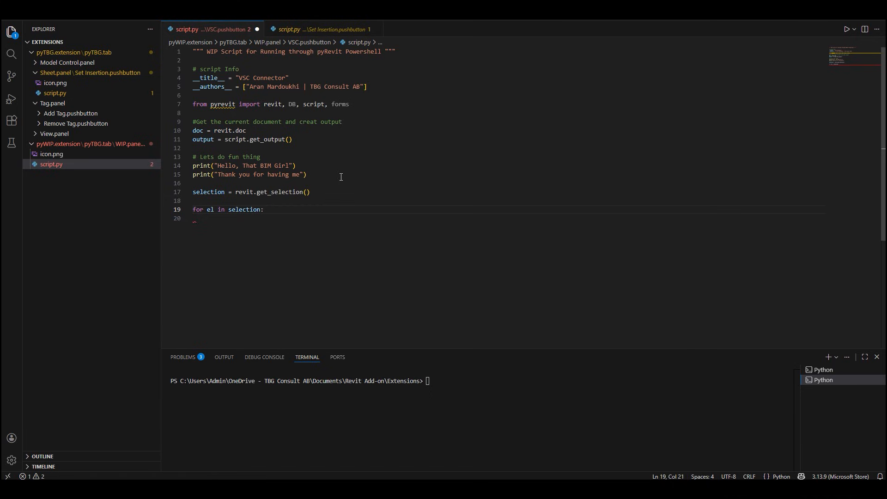
{"action": "key", "text": "Backspace"}
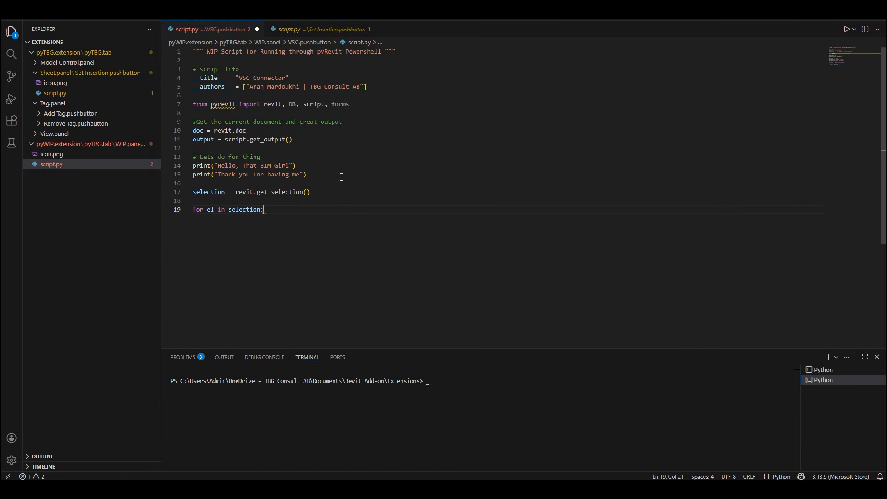
{"action": "key", "text": "enter"}
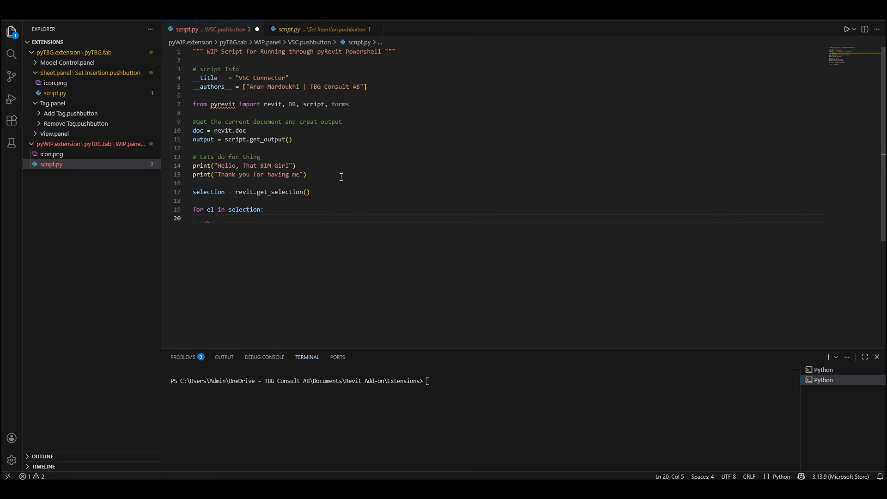
{"action": "type", "text": "print("}
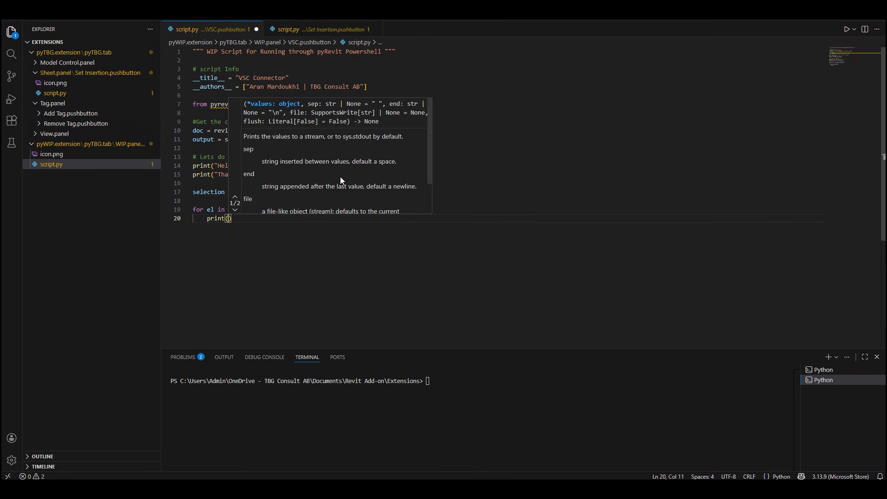
{"action": "type", "text": "el.Name"}
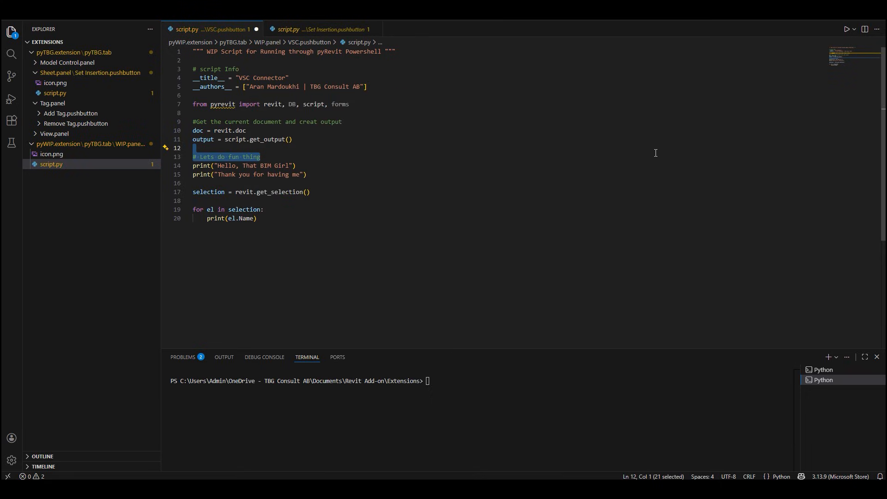
{"action": "left_click", "coordinate": [256, 219]}
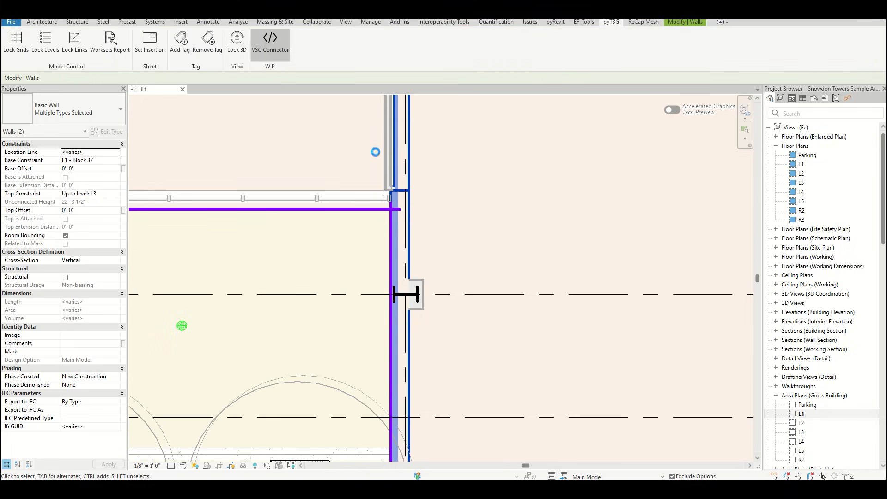
- Run VSC Connector on the two selected walls and check names like Party - 6 1/8" (2-hr)
{"action": "left_click", "coordinate": [270, 40]}
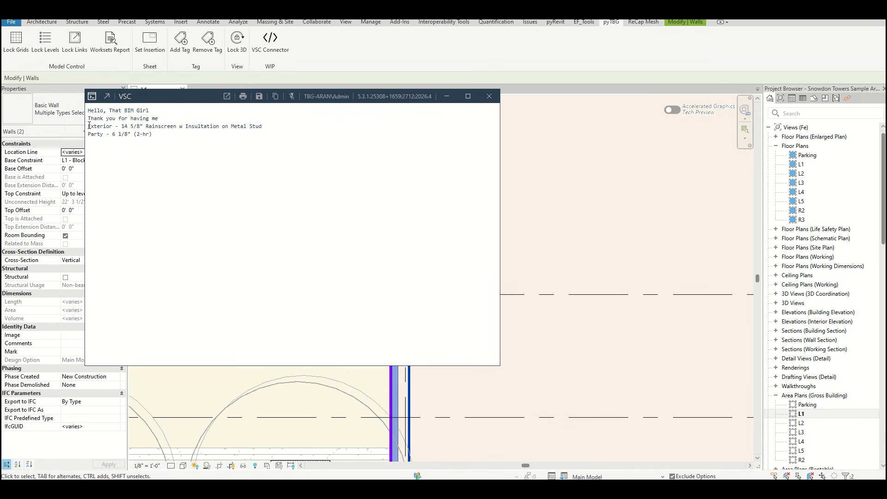
{"action": "triple_click", "coordinate": [118, 134]}
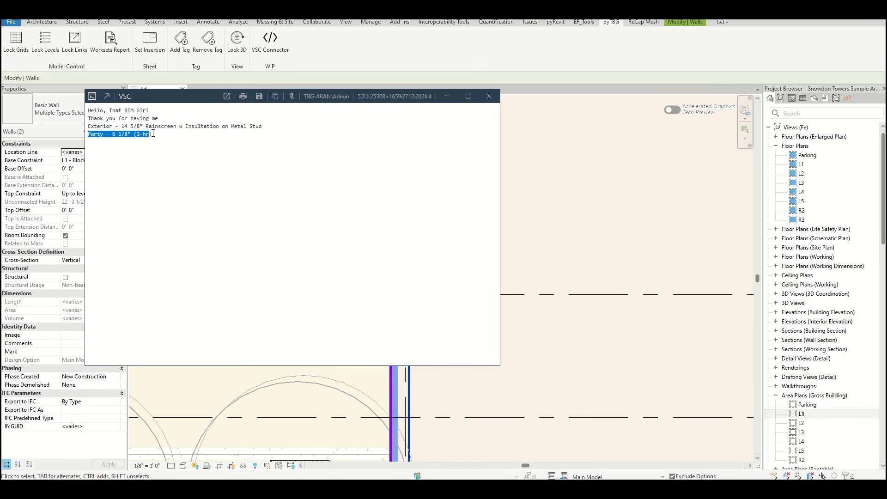
{"action": "left_click", "coordinate": [246, 164]}
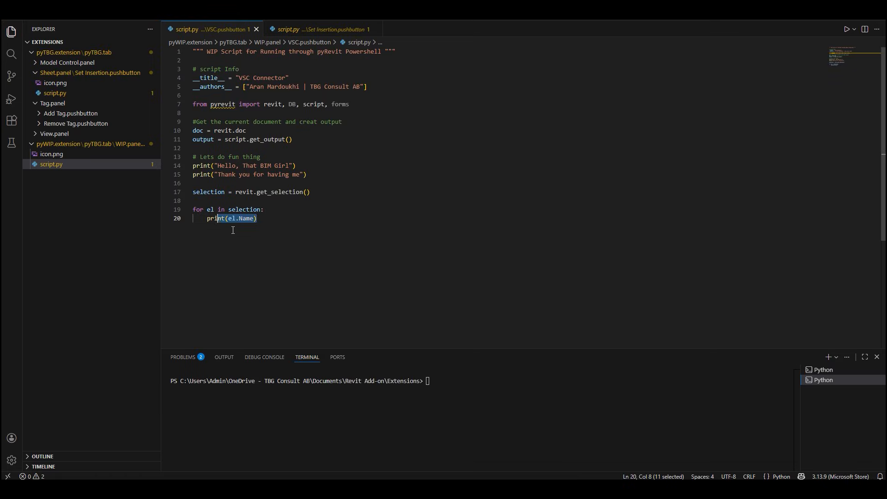
- Change the loop to print el.Category.Name, then return to Revit
{"action": "left_click", "coordinate": [241, 219]}
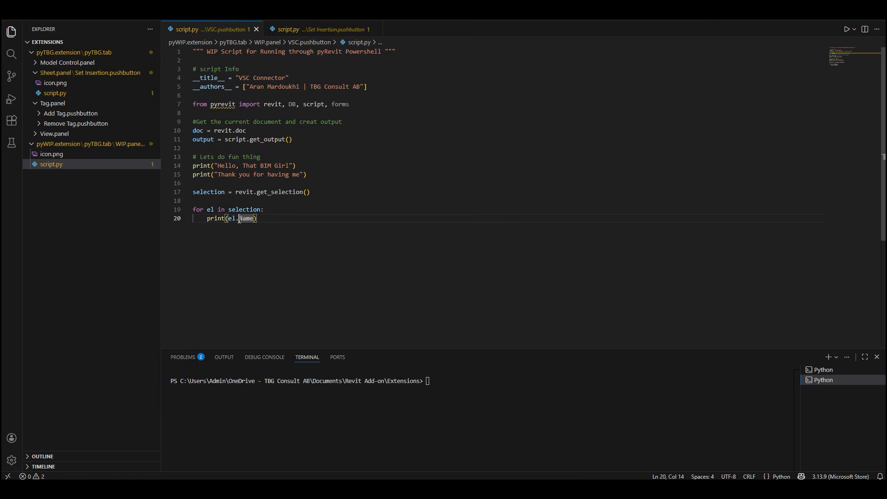
{"action": "type", "text": "Category."}
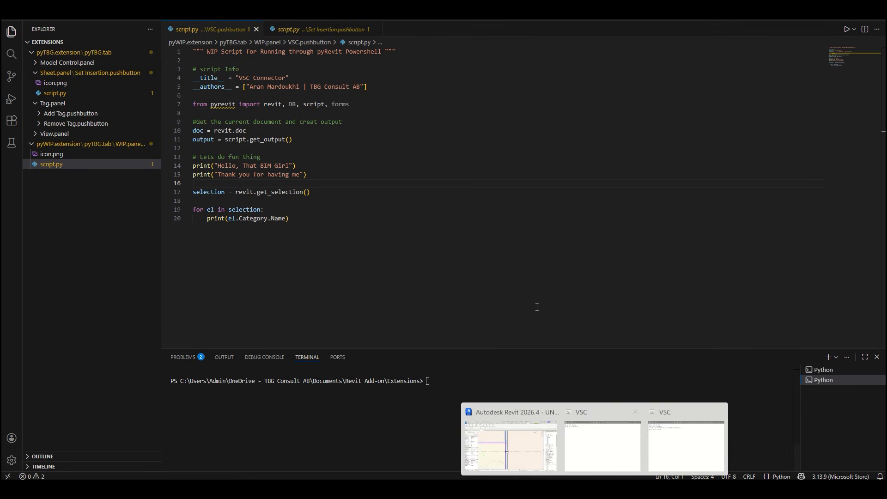
{"action": "left_click", "coordinate": [509, 444]}
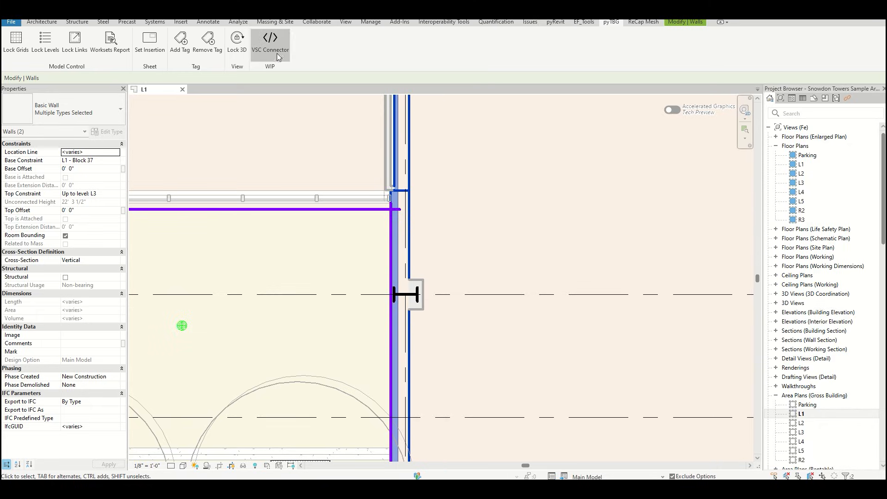
- Rerun VSC Connector to print 'Walls' for both walls, then close the output window
{"action": "left_click", "coordinate": [270, 42]}
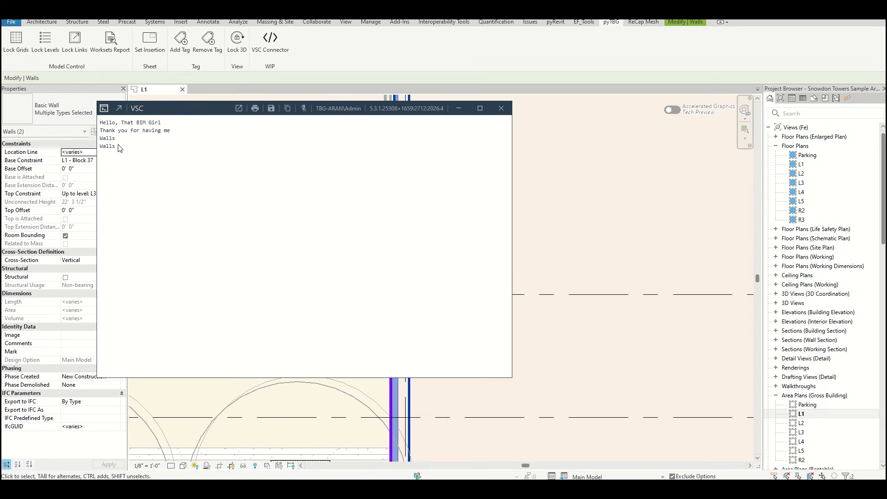
{"action": "mouse_move", "coordinate": [519, 119]}
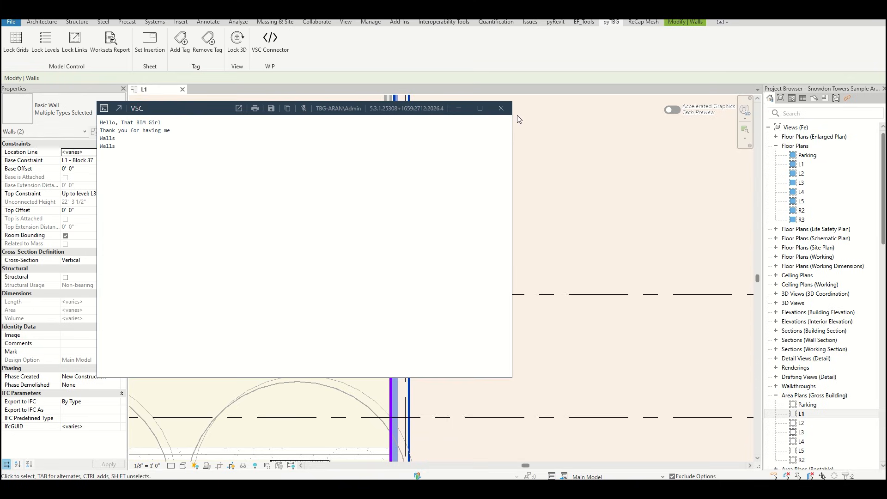
{"action": "mouse_move", "coordinate": [500, 109]}
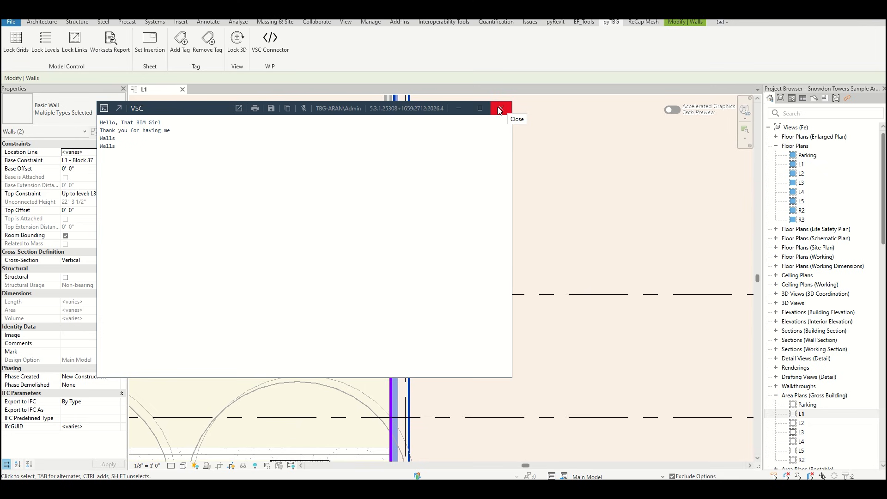
{"action": "left_click", "coordinate": [499, 109]}
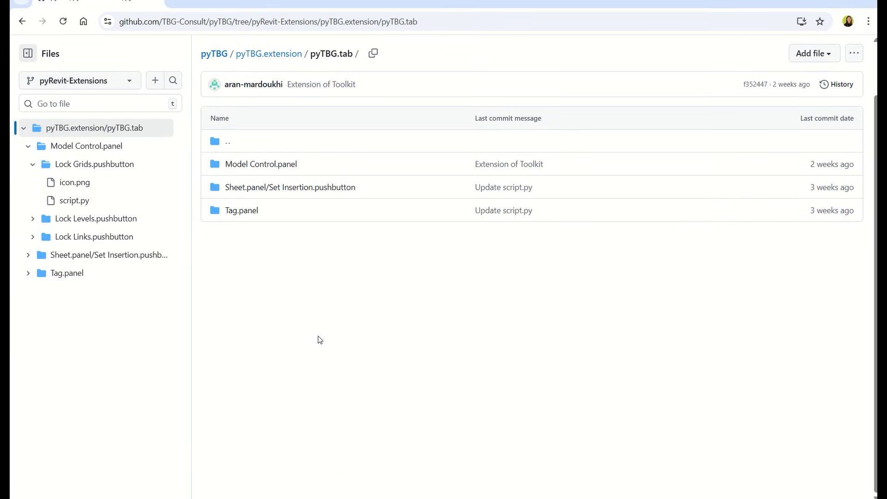
{"action": "mouse_move", "coordinate": [333, 68]}
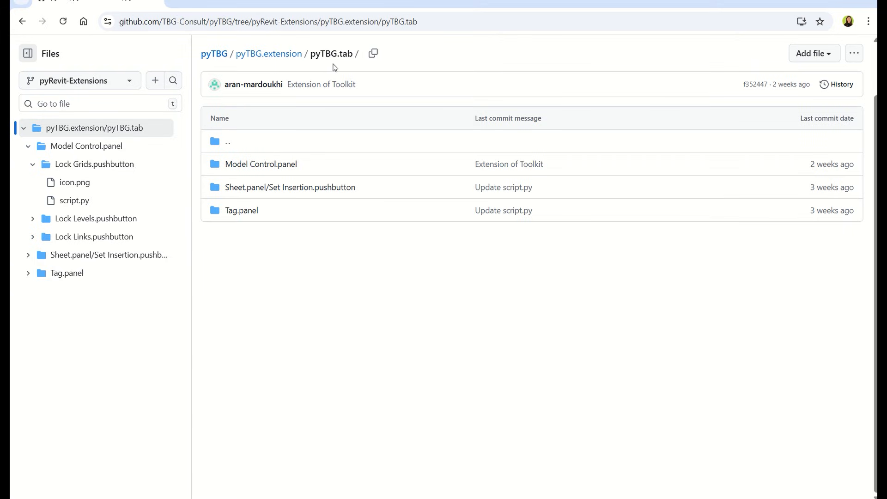
{"action": "mouse_move", "coordinate": [190, 272]}
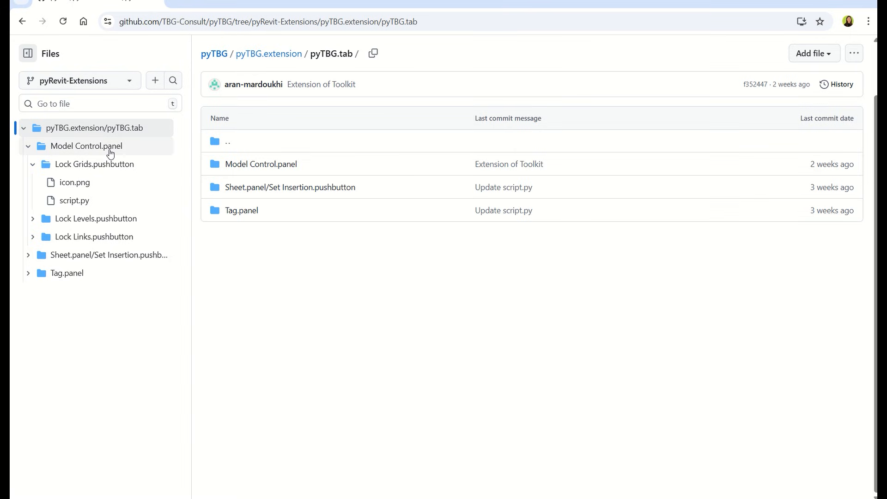
{"action": "mouse_move", "coordinate": [83, 157]}
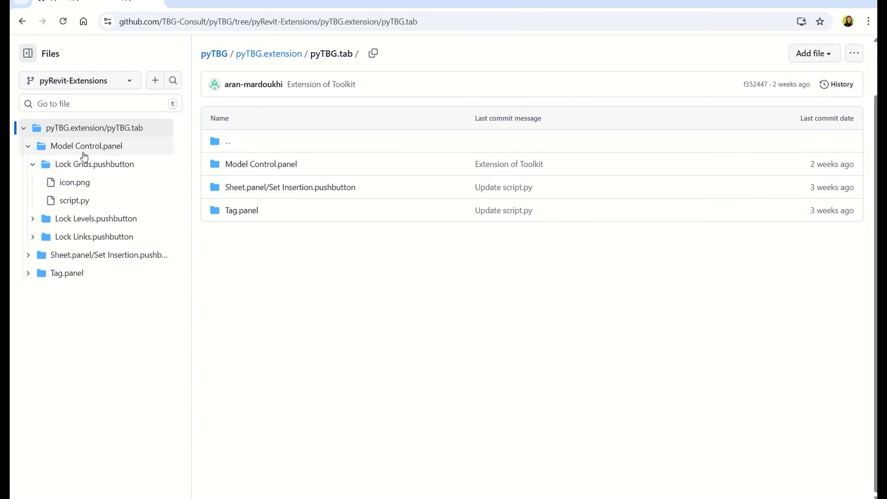
- Browse Model Control.panel into Lock Grids.pushbutton and open its script.py on GitHub
{"action": "left_click", "coordinate": [261, 164]}
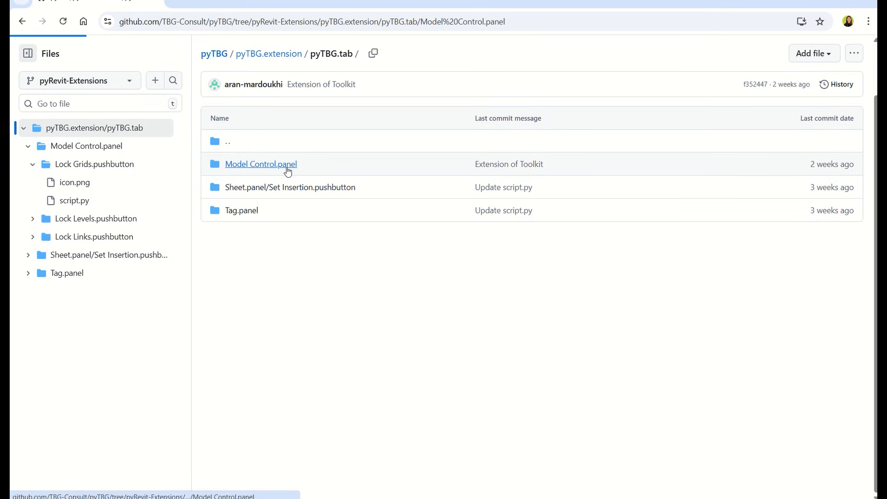
{"action": "left_click", "coordinate": [261, 164]}
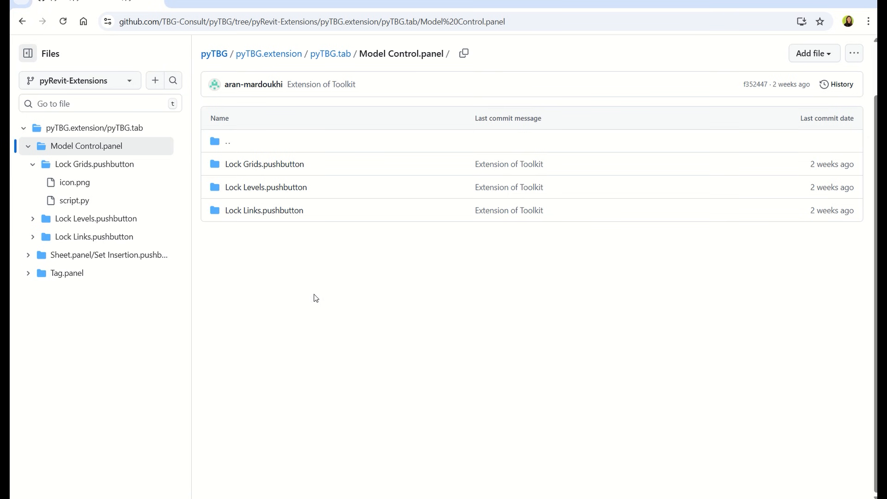
{"action": "mouse_move", "coordinate": [264, 164]}
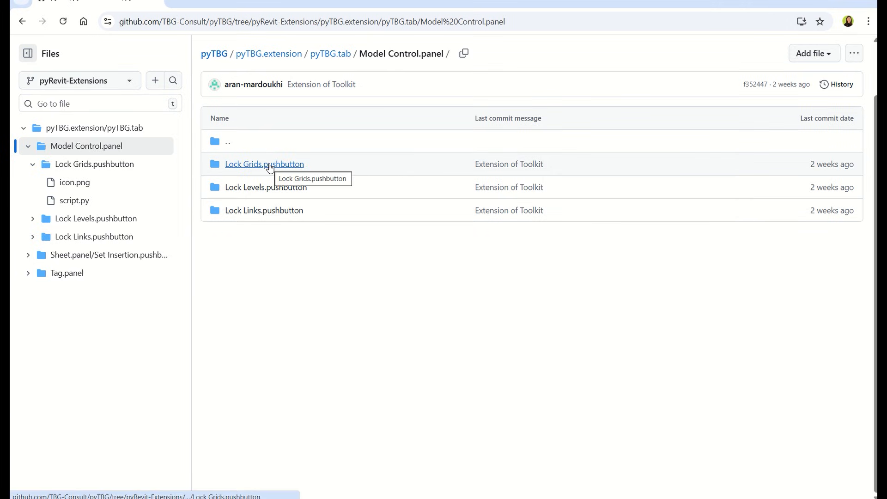
{"action": "left_click", "coordinate": [264, 164]}
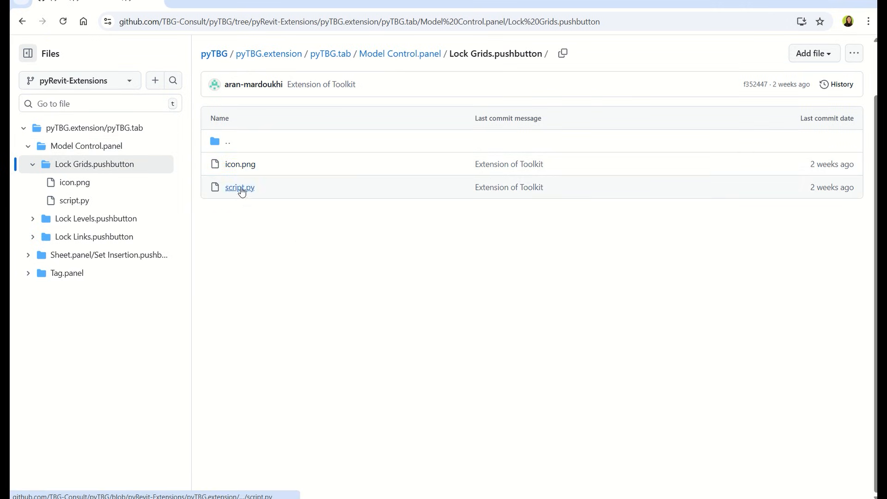
{"action": "left_click", "coordinate": [240, 187]}
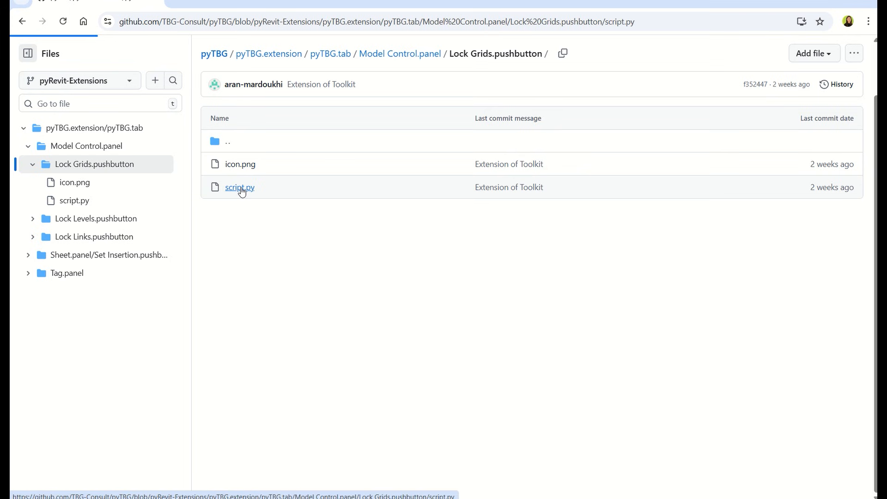
{"action": "left_click", "coordinate": [239, 187]}
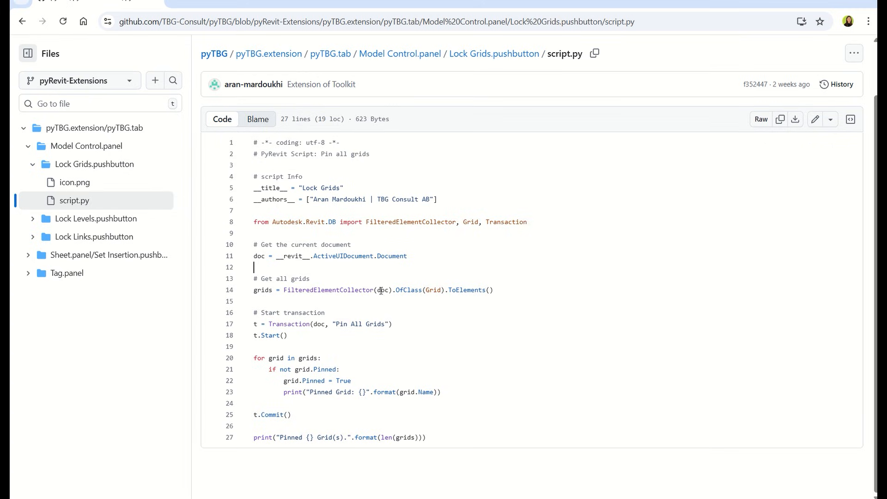
{"action": "mouse_move", "coordinate": [289, 252]}
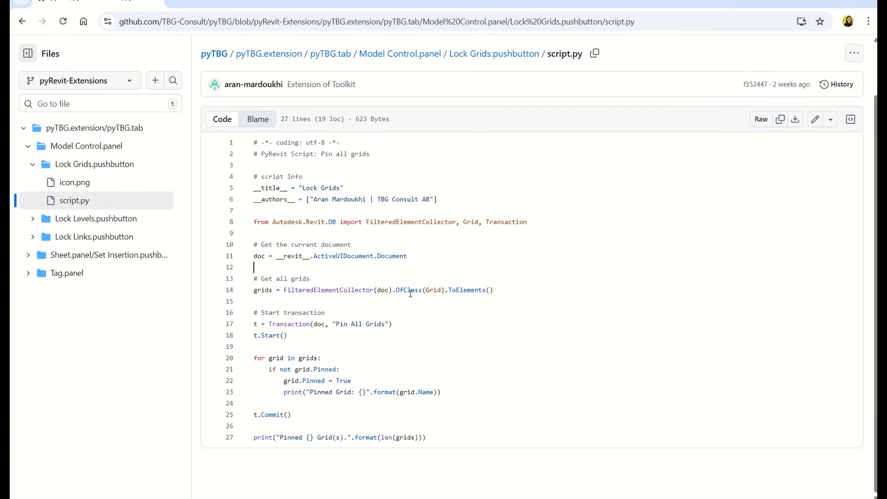
{"action": "mouse_move", "coordinate": [431, 291]}
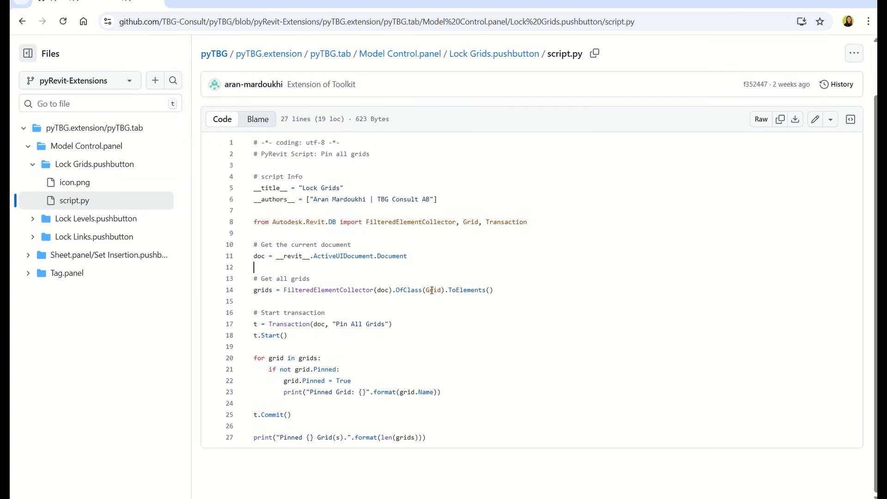
{"action": "mouse_move", "coordinate": [506, 294]}
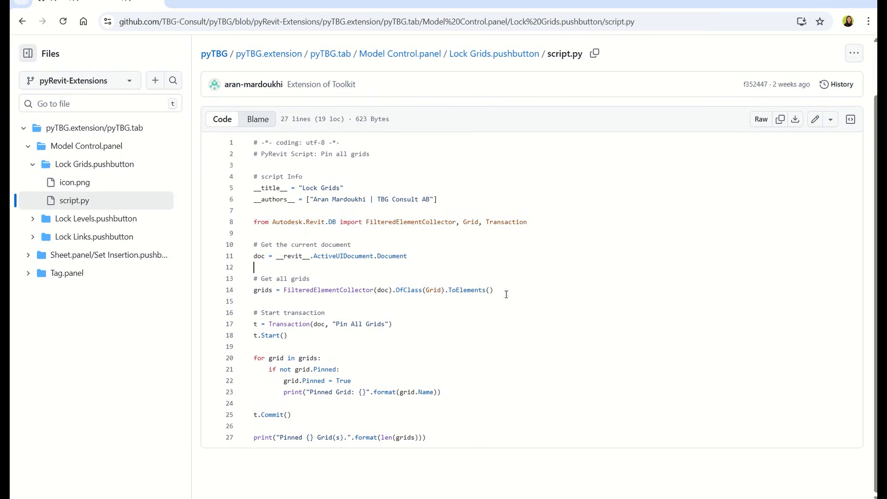
{"action": "mouse_move", "coordinate": [425, 289]}
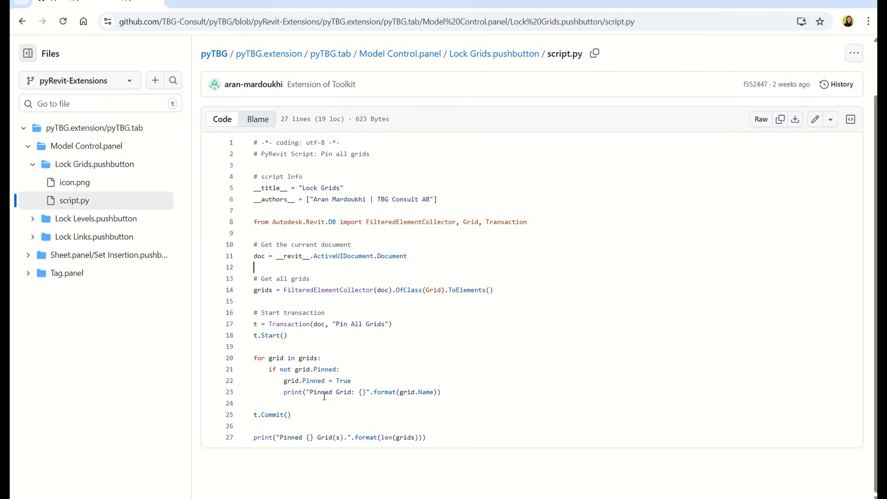
{"action": "mouse_move", "coordinate": [337, 319]}
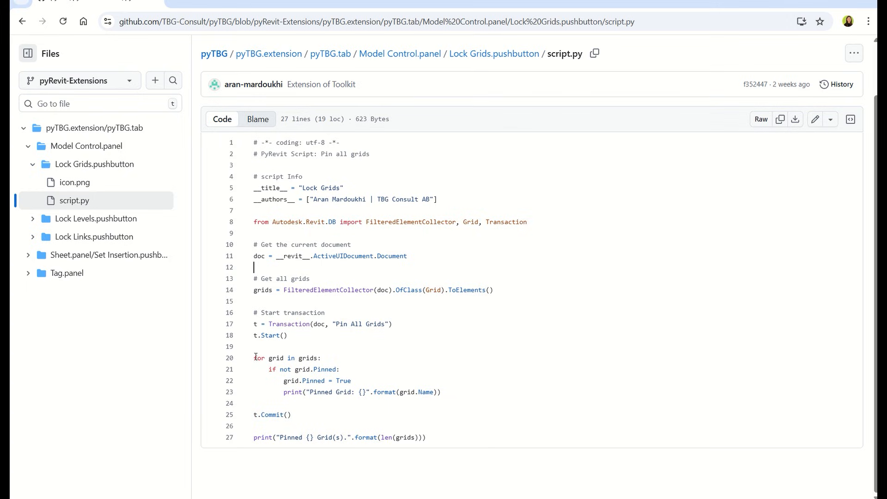
{"action": "mouse_move", "coordinate": [296, 360]}
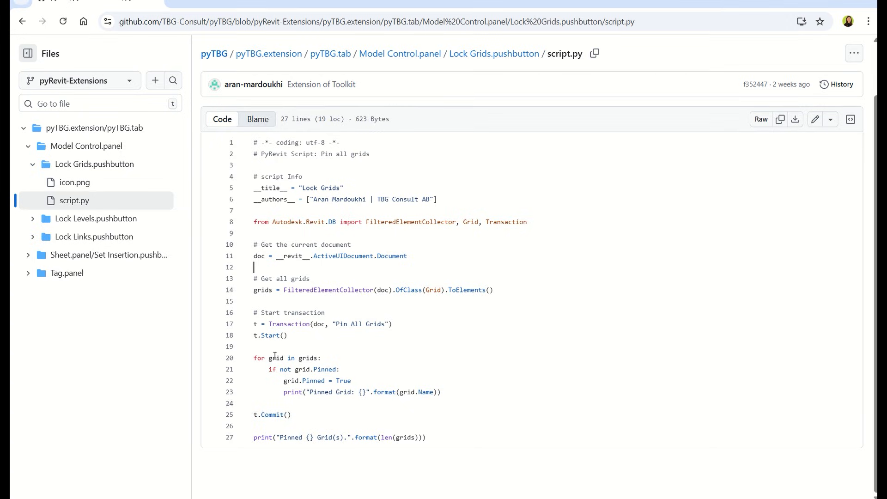
{"action": "mouse_move", "coordinate": [263, 317]}
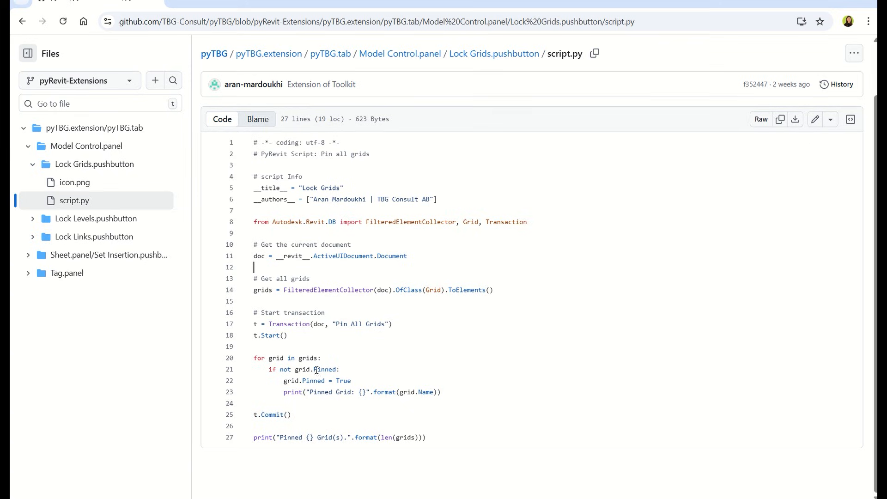
{"action": "mouse_move", "coordinate": [295, 369]}
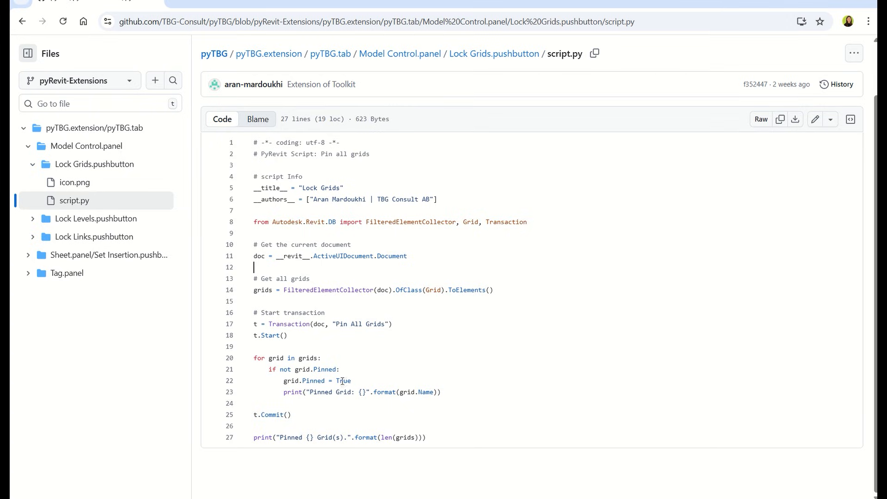
{"action": "mouse_move", "coordinate": [294, 376]}
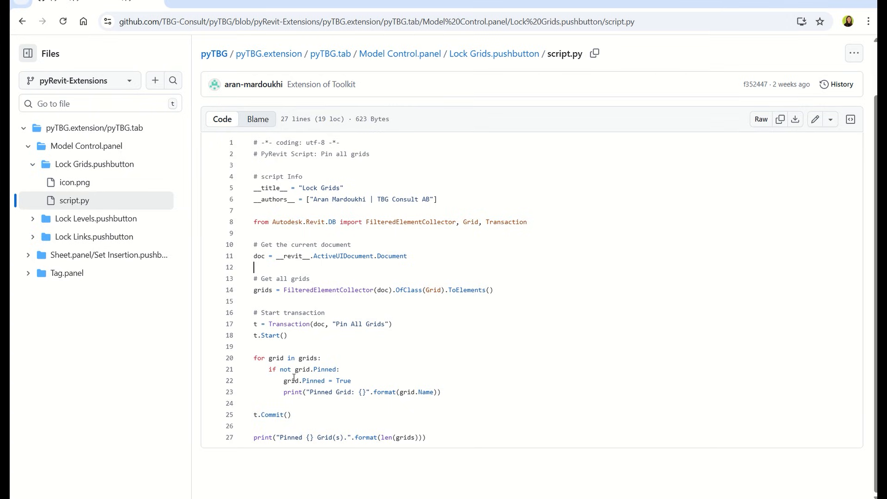
{"action": "mouse_move", "coordinate": [251, 398]}
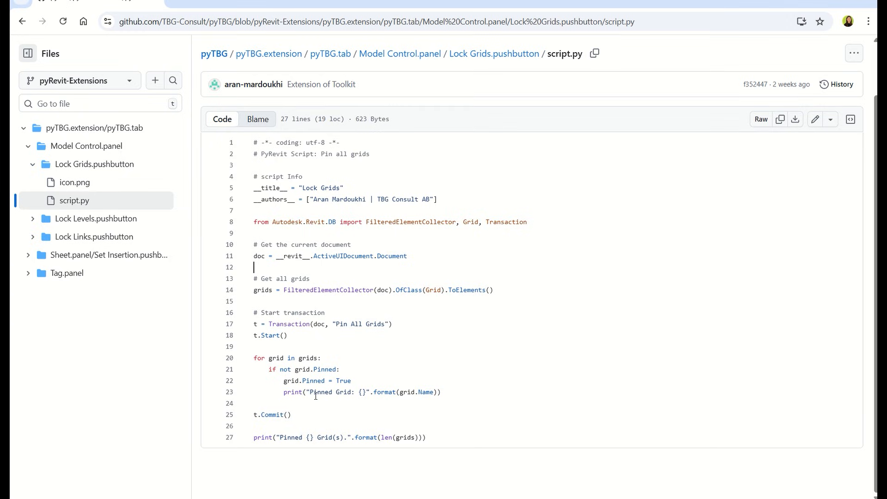
{"action": "mouse_move", "coordinate": [355, 392]}
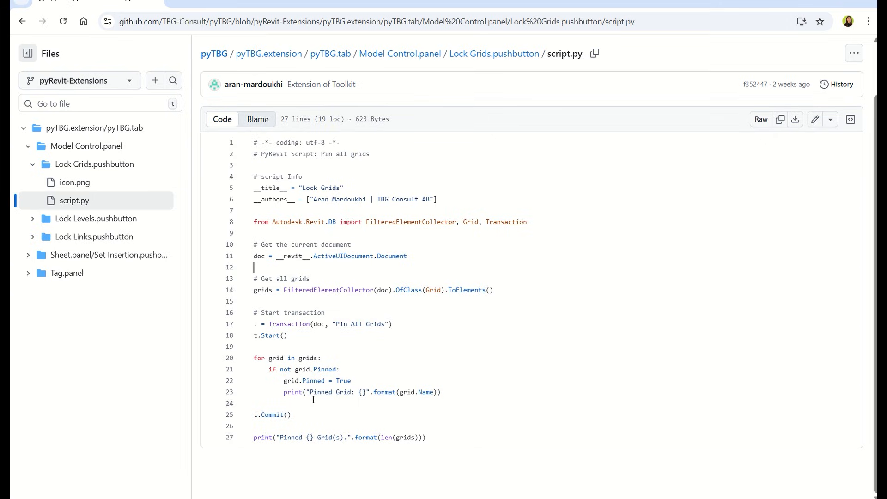
{"action": "mouse_move", "coordinate": [329, 433]}
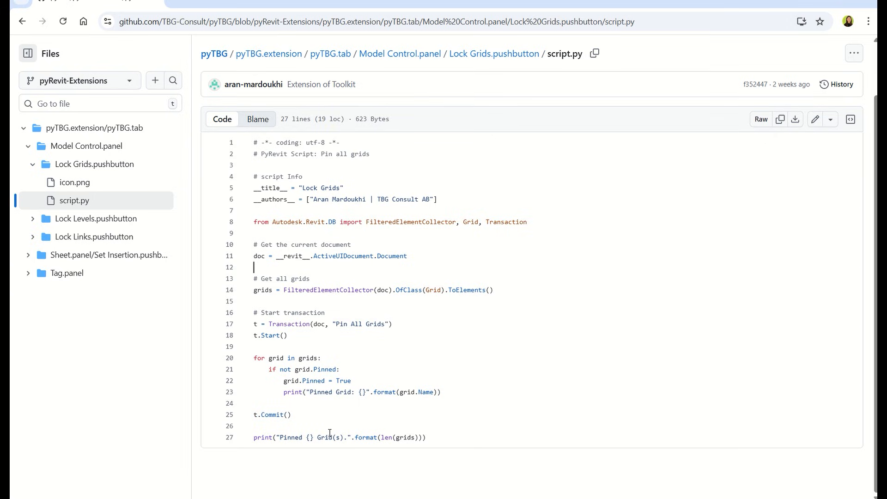
{"action": "mouse_move", "coordinate": [311, 437]}
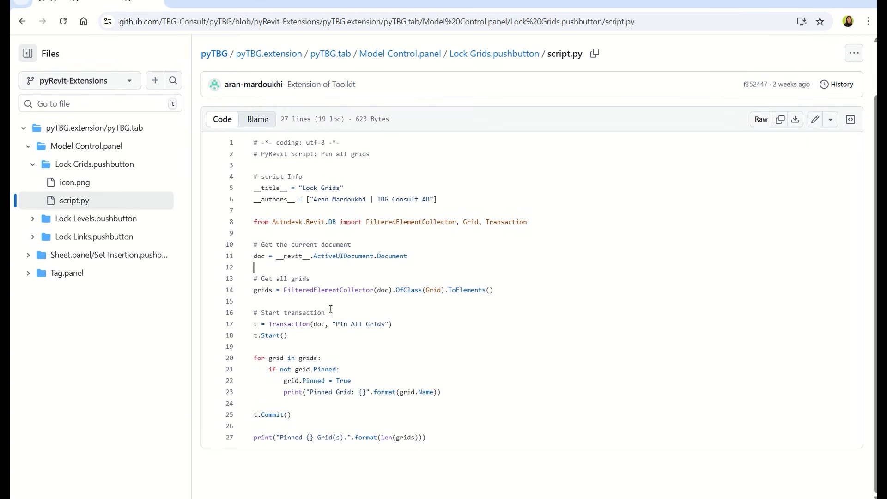
{"action": "mouse_move", "coordinate": [352, 363]}
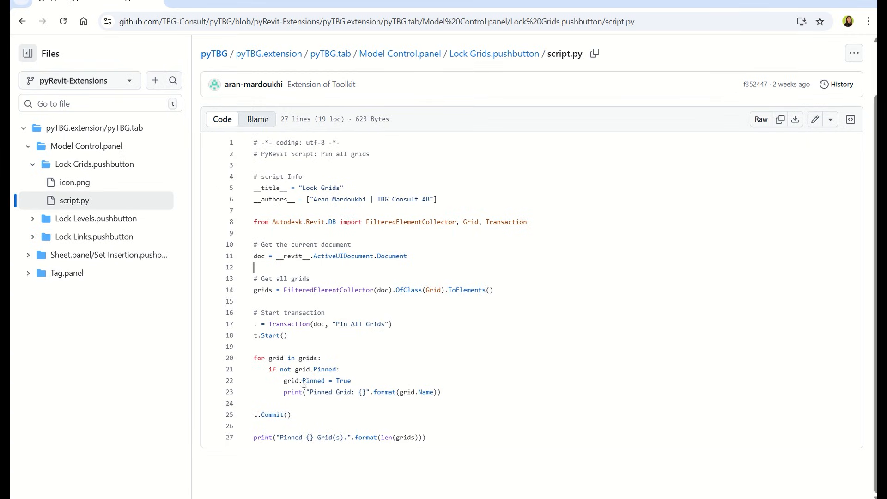
{"action": "mouse_move", "coordinate": [291, 335]}
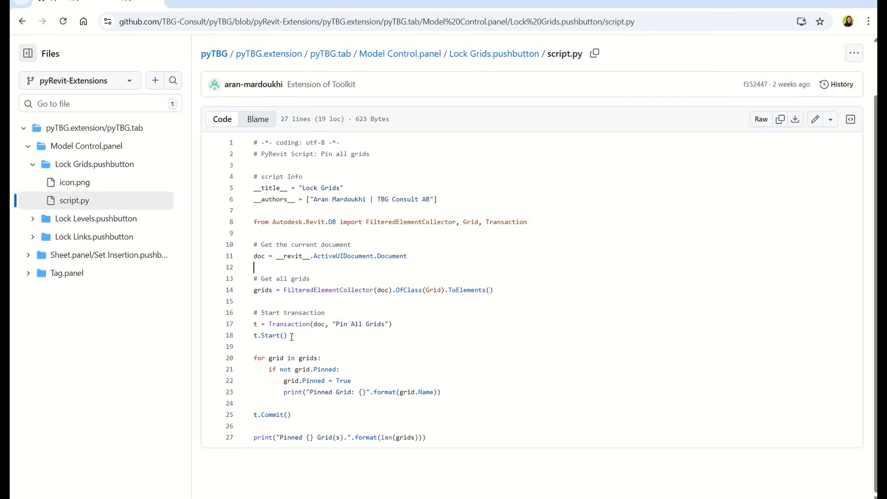
{"action": "mouse_move", "coordinate": [299, 368]}
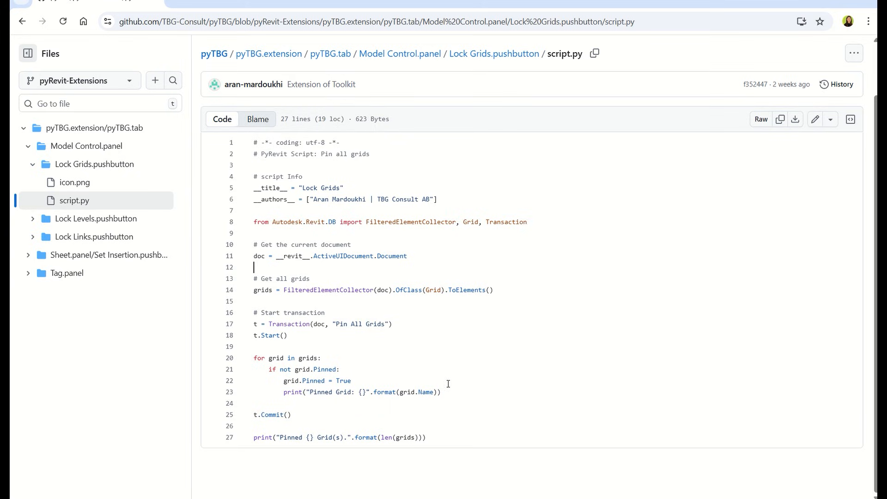
{"action": "mouse_move", "coordinate": [342, 420]}
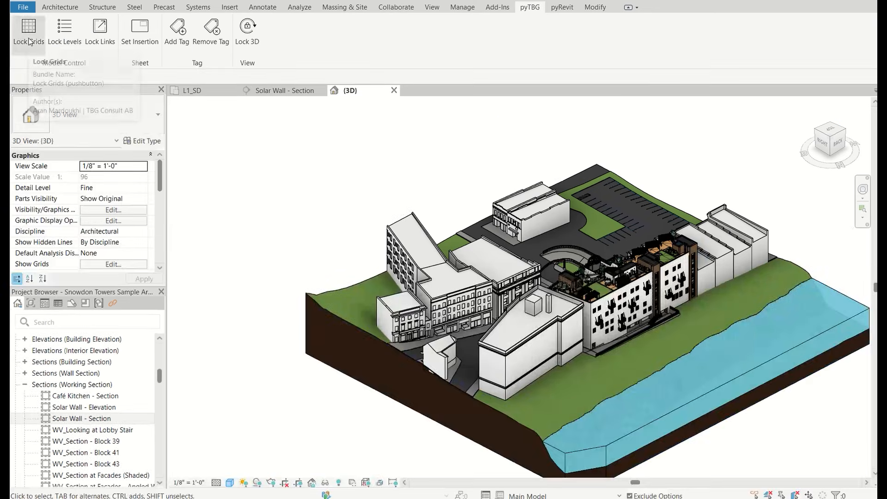
- Bring the GitHub Lock Grids script.py page back to the front
{"action": "left_click", "coordinate": [28, 28]}
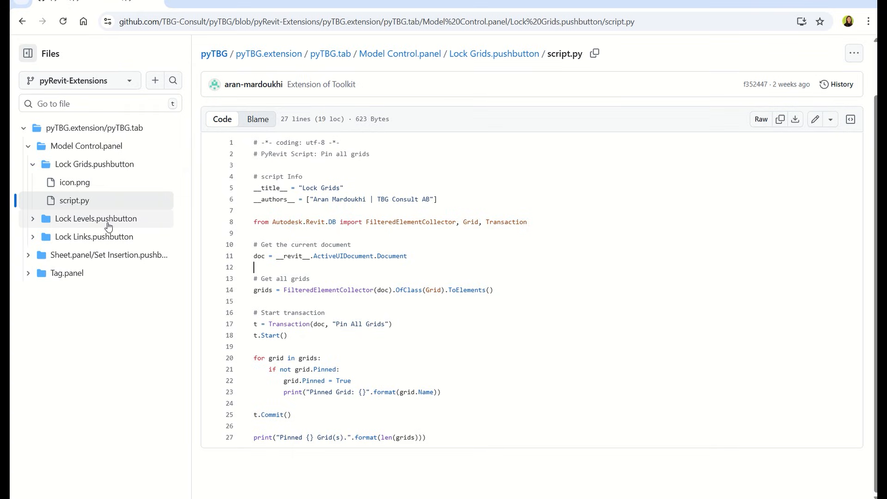
- Open script.py inside Lock Levels.pushbutton to view the level-pinning code
{"action": "left_click", "coordinate": [95, 219]}
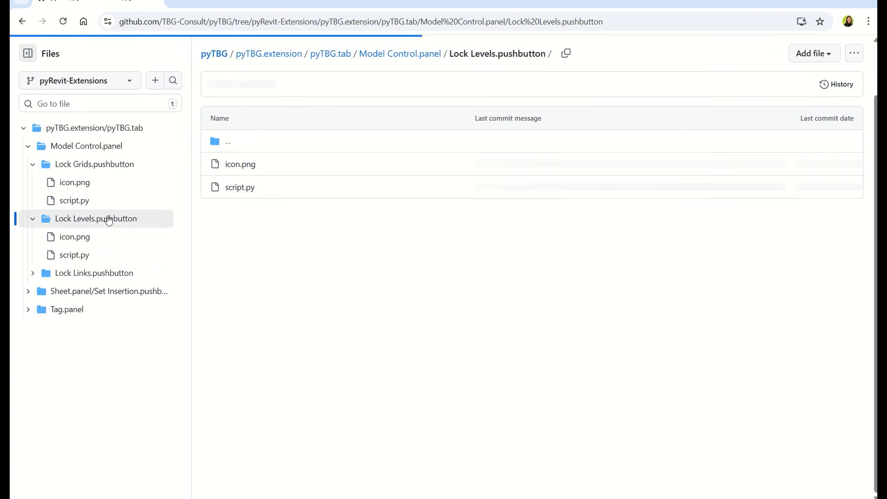
{"action": "left_click", "coordinate": [74, 255]}
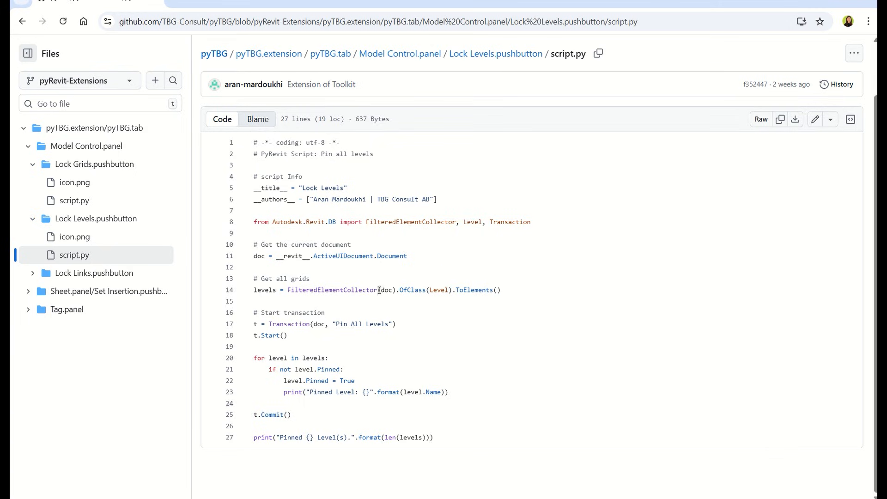
{"action": "mouse_move", "coordinate": [444, 289]}
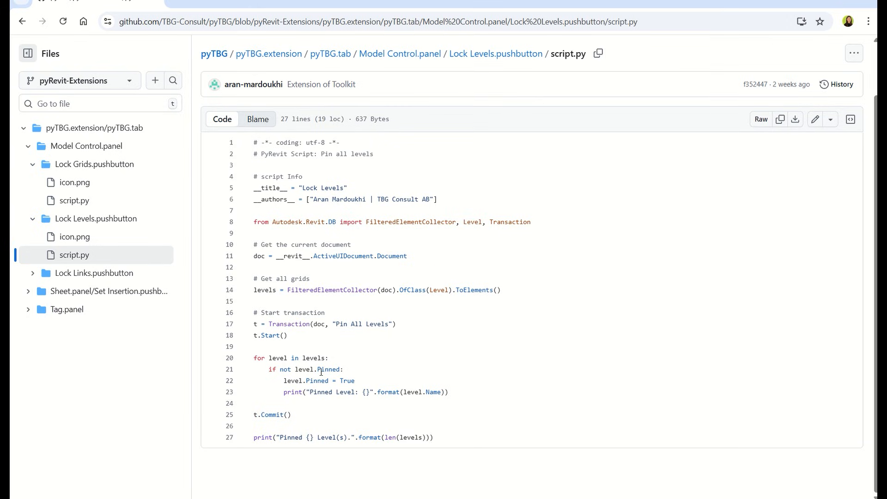
{"action": "mouse_move", "coordinate": [328, 363]}
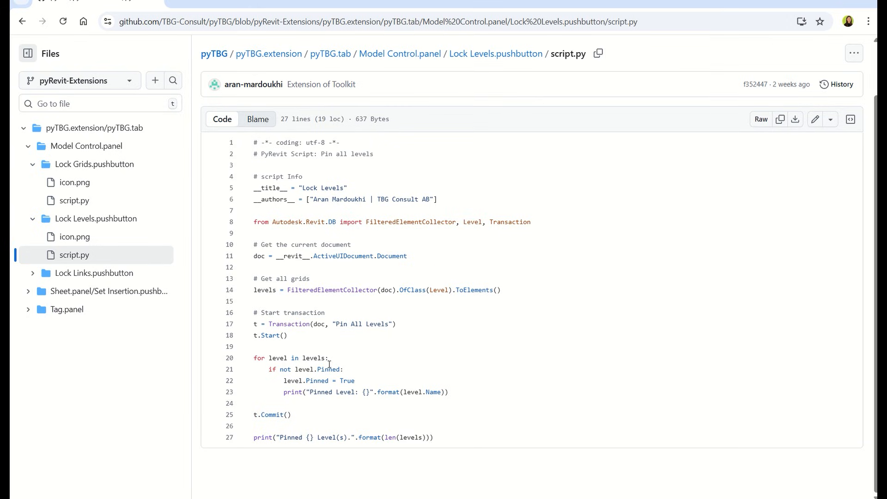
{"action": "mouse_move", "coordinate": [320, 373]}
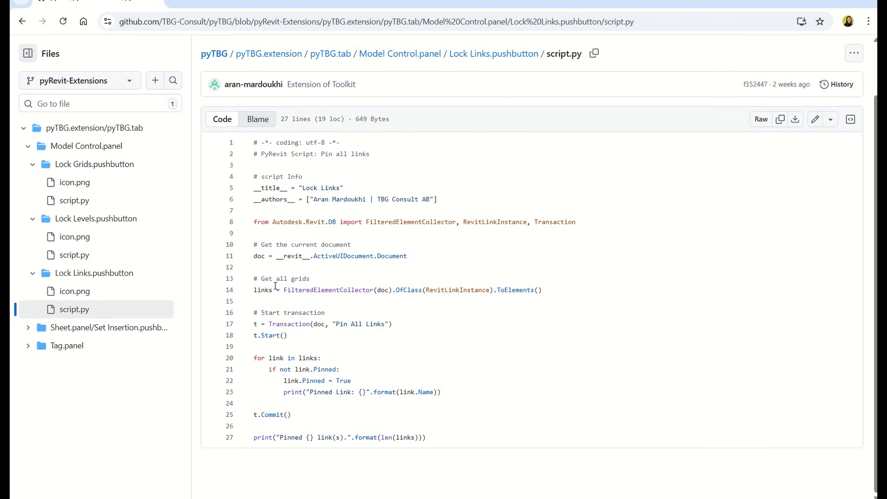
{"action": "mouse_move", "coordinate": [386, 294]}
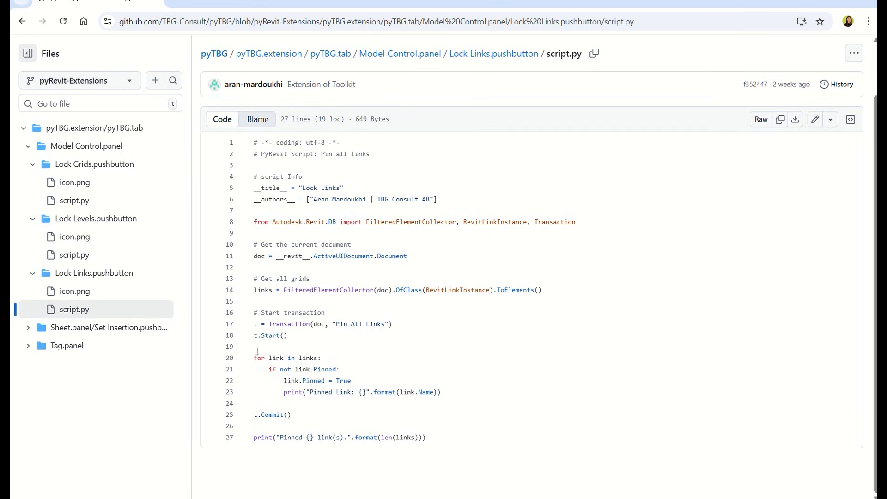
- Highlight the 'not link.Pinned:' condition on line 21 of the Lock Links script
{"action": "left_click_drag", "start_coordinate": [280, 368], "coordinate": [340, 369]}
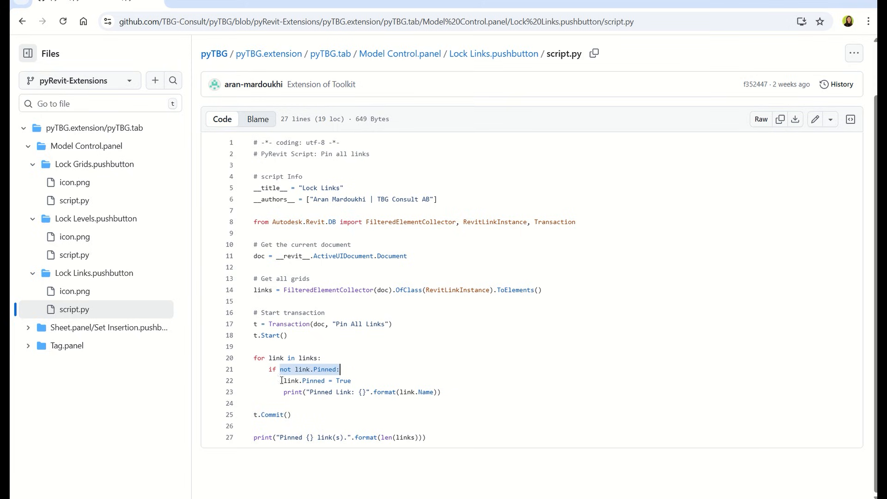
{"action": "double_click", "coordinate": [313, 381]}
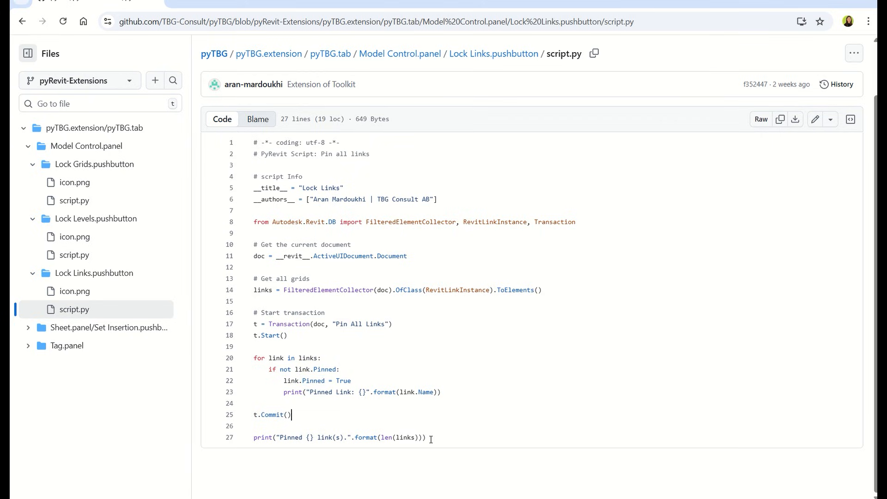
{"action": "mouse_move", "coordinate": [96, 255]}
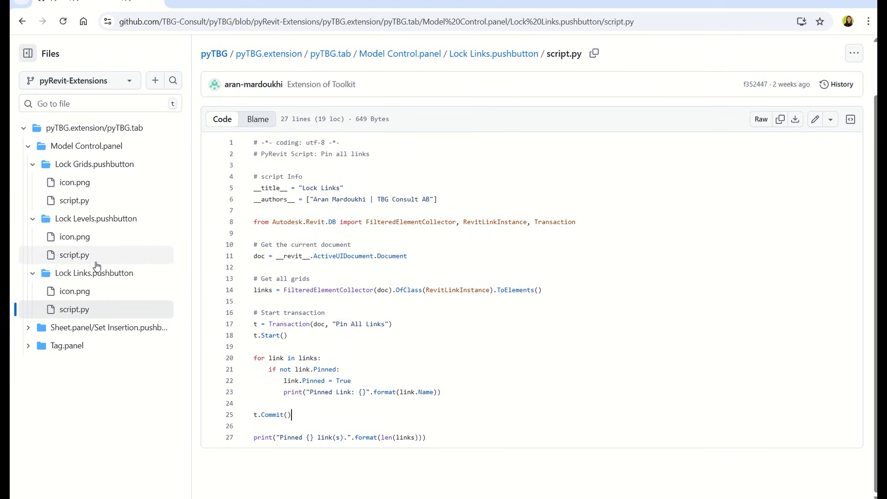
{"action": "mouse_move", "coordinate": [74, 200]}
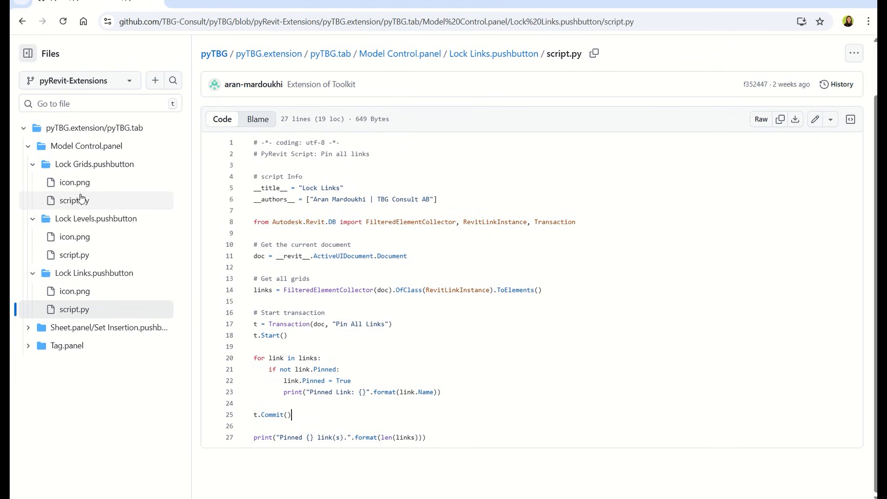